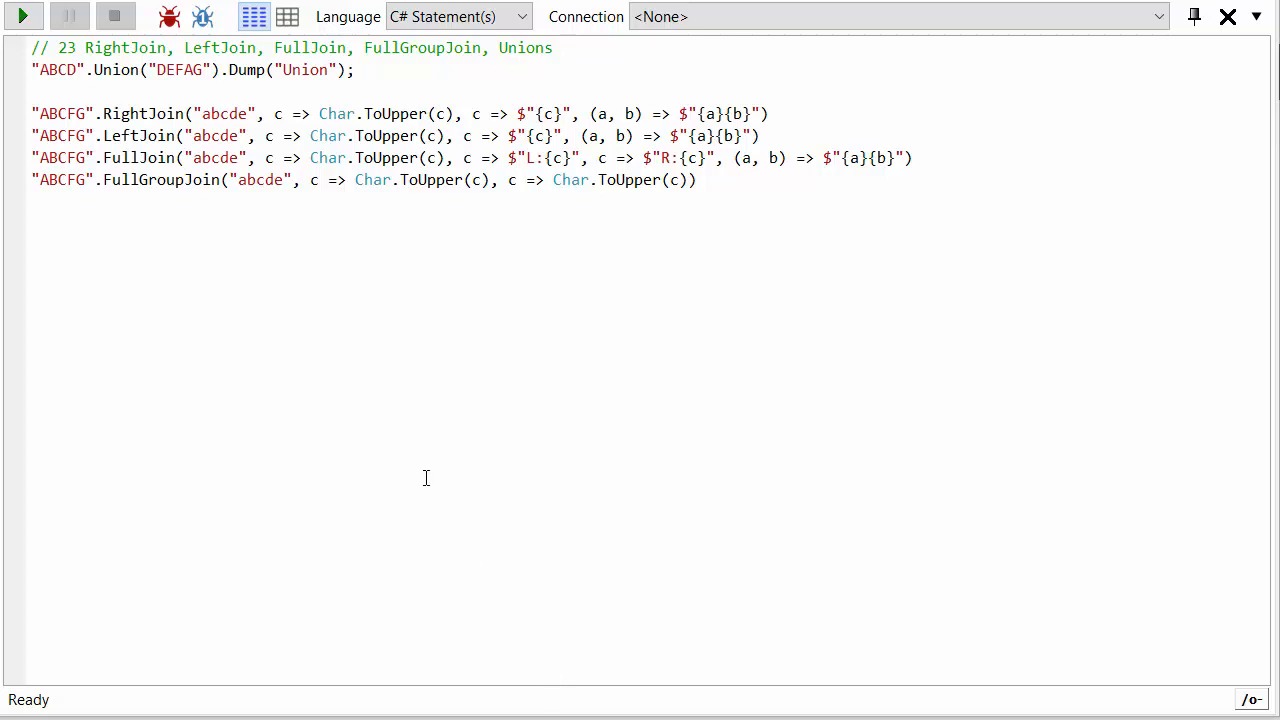
pyautogui.moveTo(271, 321)
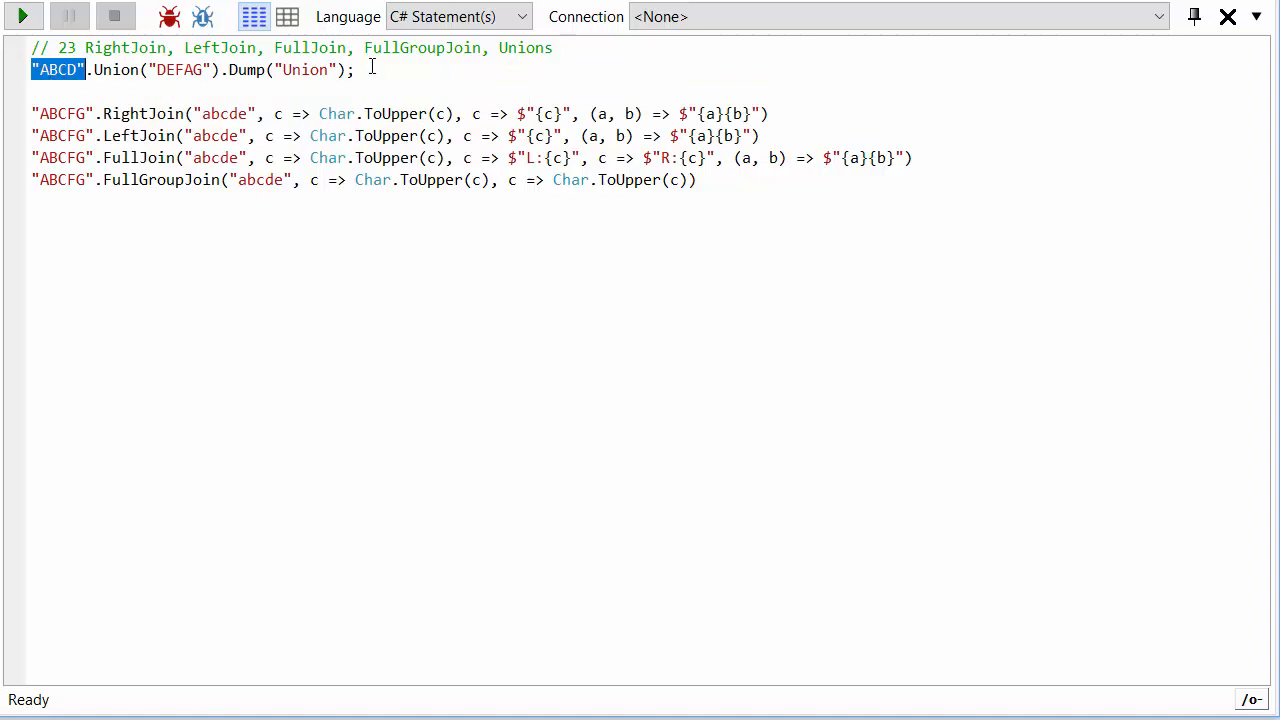
# Run the selected "ABCD".Union("DEFAG") line to list the letters A through G
pyautogui.click(22, 16)
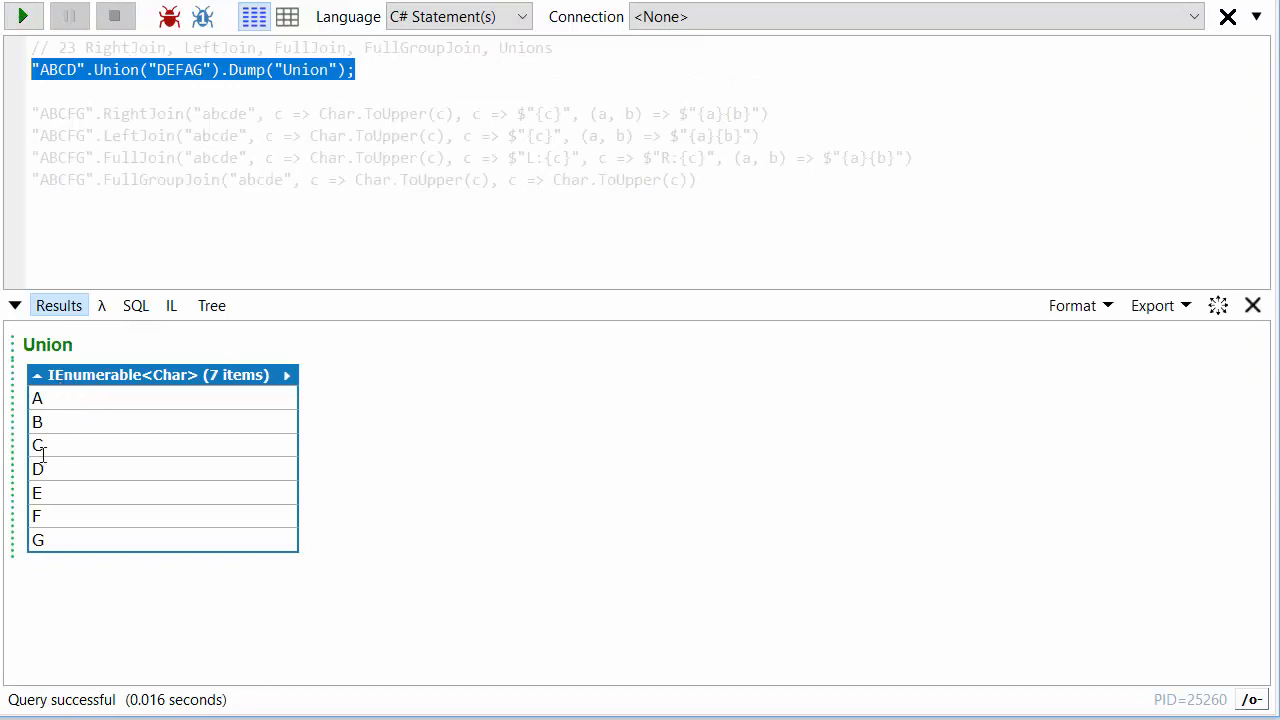
pyautogui.moveTo(169, 17)
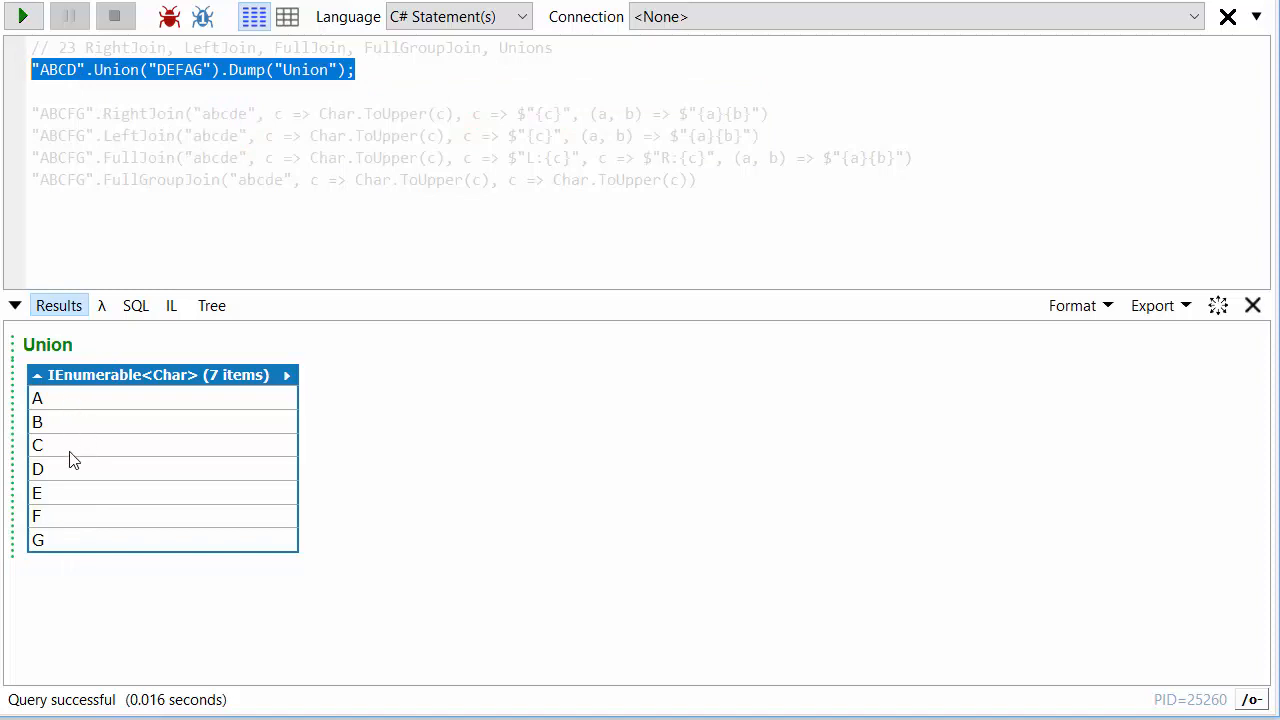
pyautogui.moveTo(72, 543)
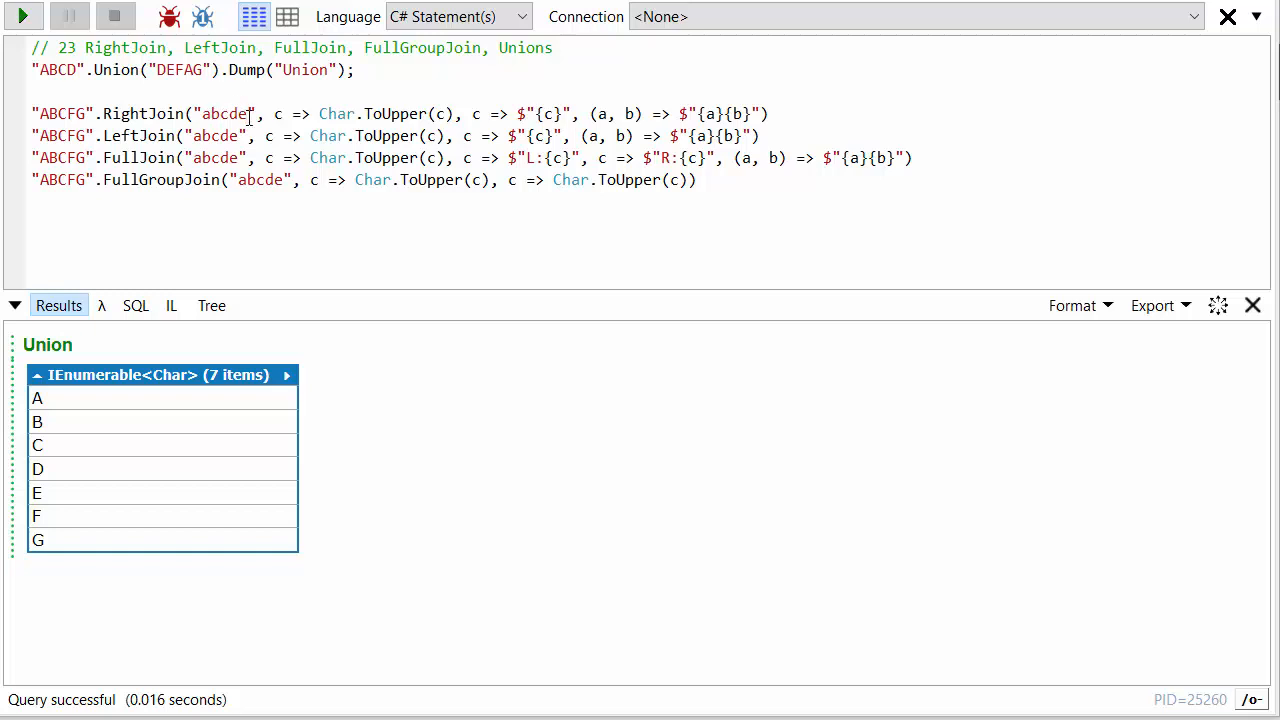
pyautogui.moveTo(90, 113)
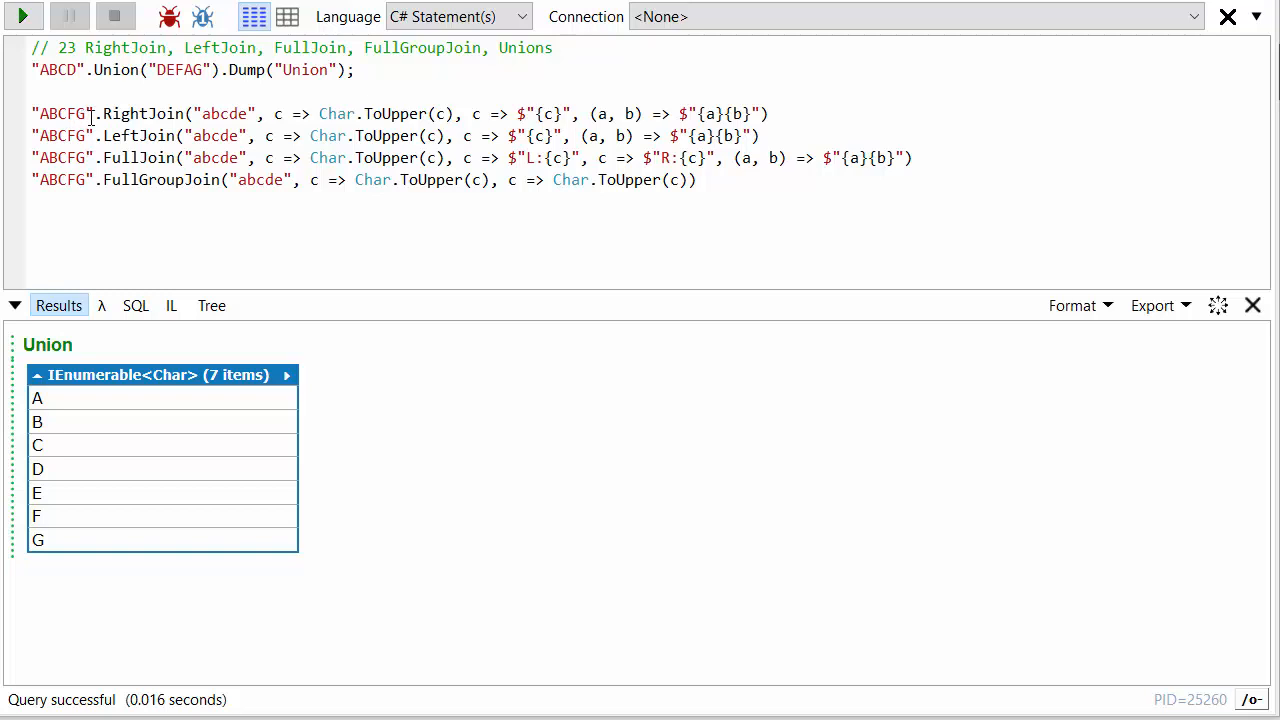
pyautogui.moveTo(237, 110)
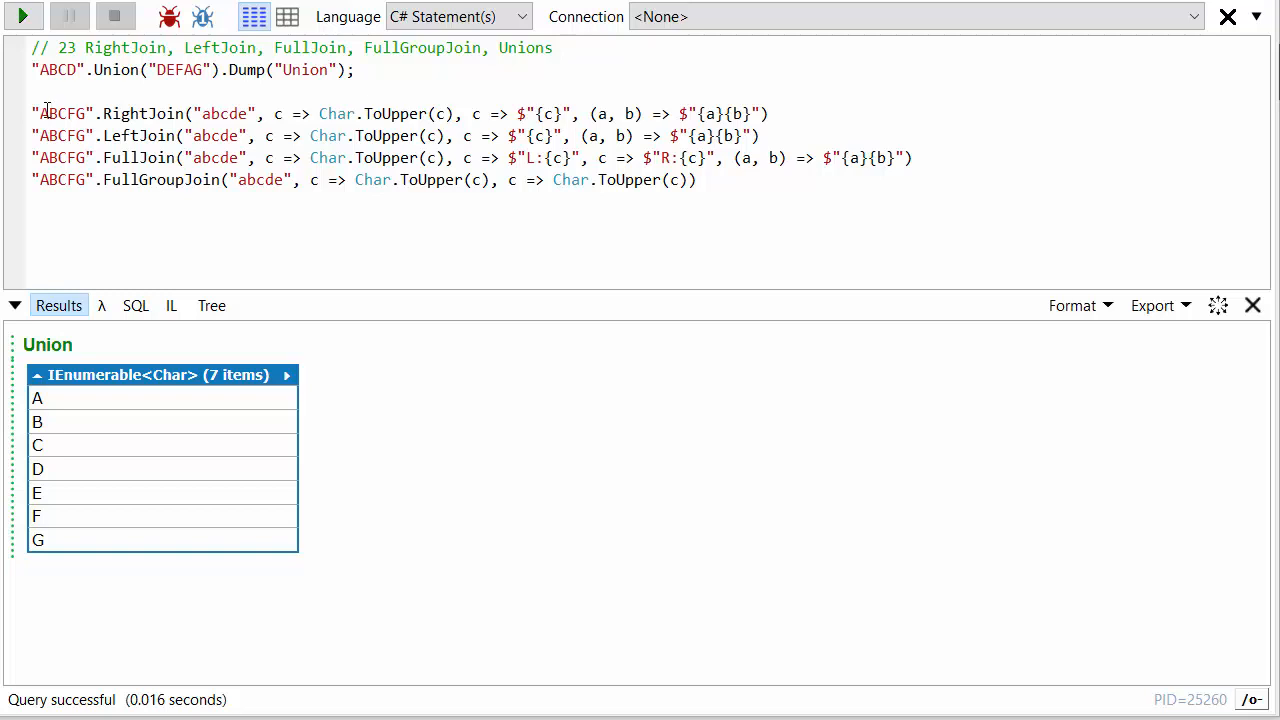
pyautogui.moveTo(453, 126)
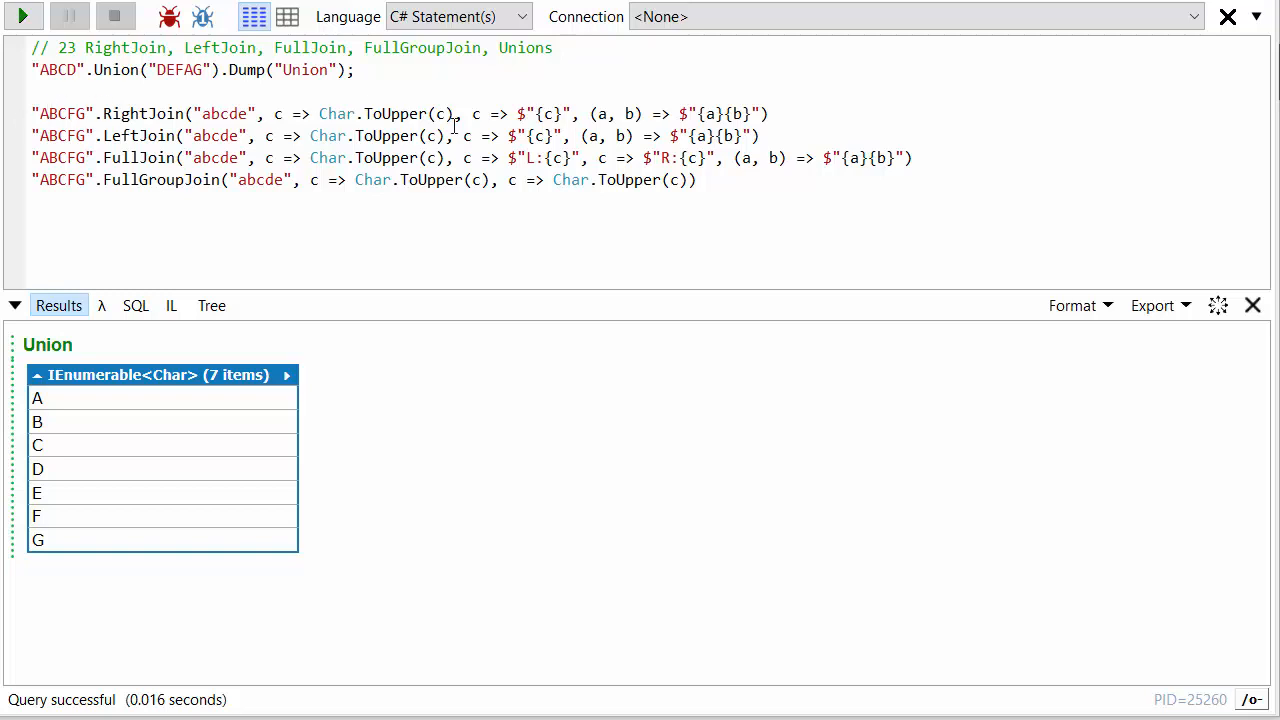
pyautogui.moveTo(437, 113)
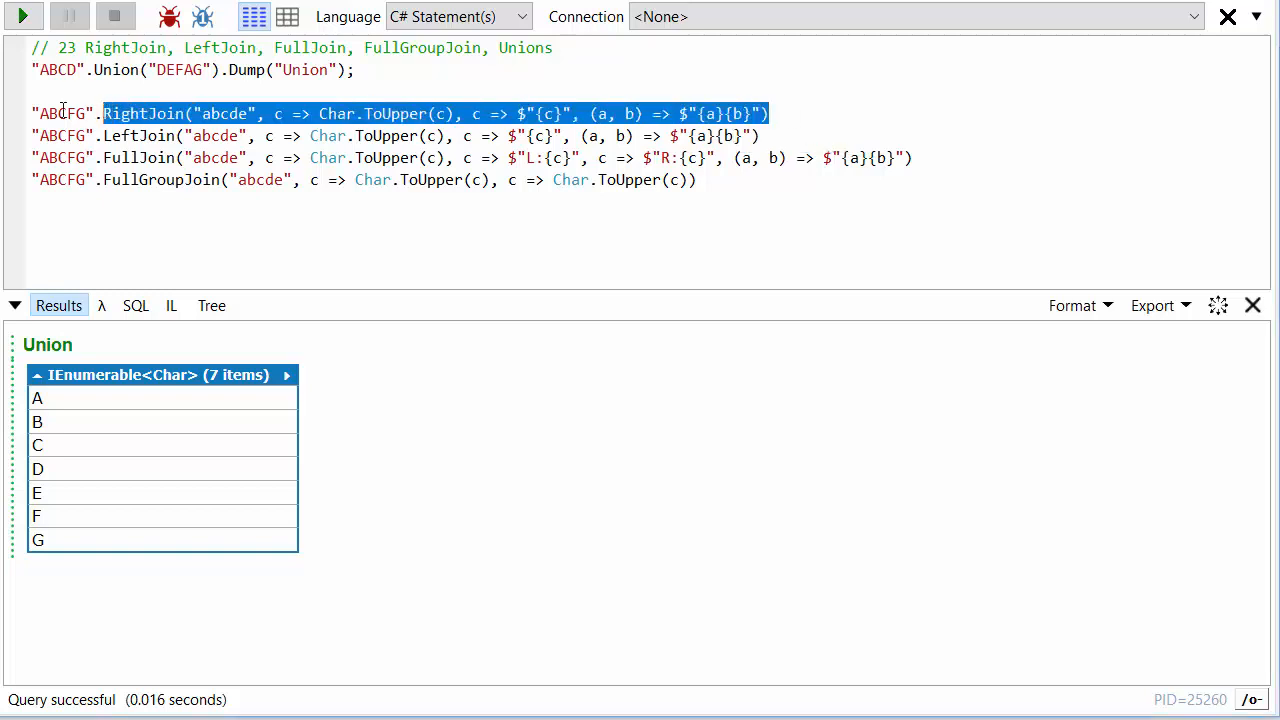
# Execute the RightJoin statement, returning Aa, Bb, Cc, d and e
pyautogui.click(22, 16)
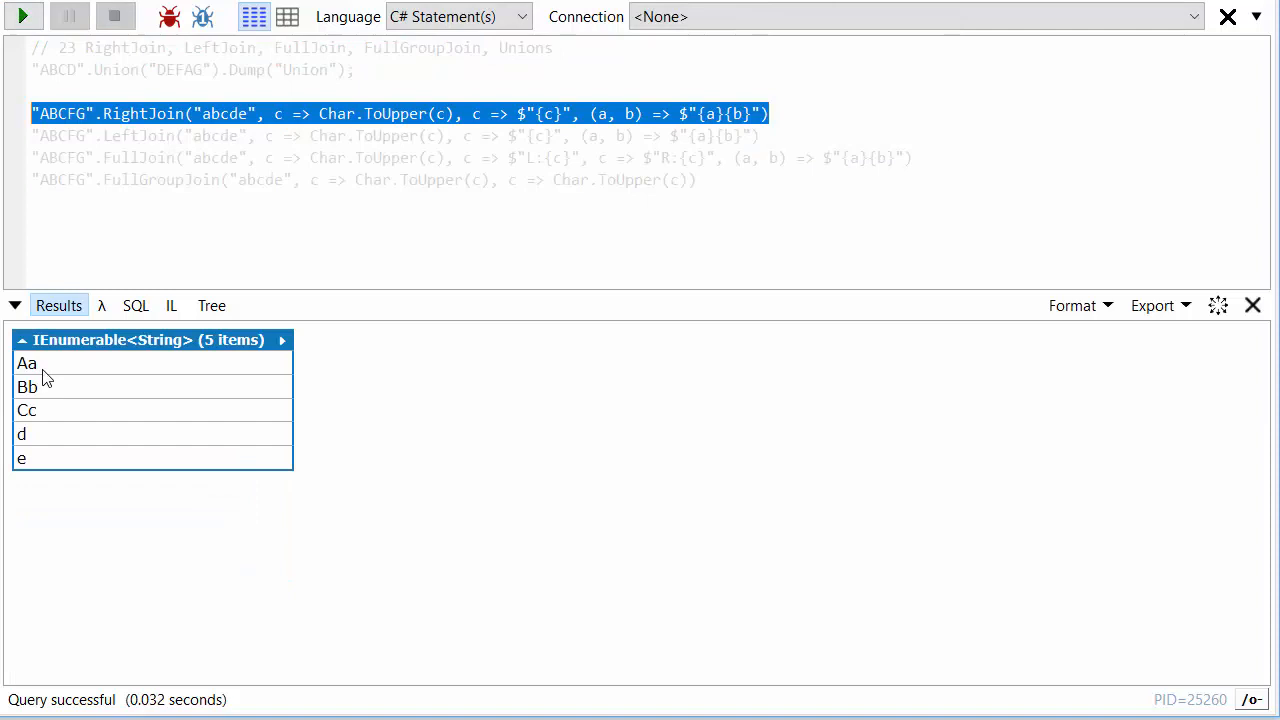
pyautogui.moveTo(230, 115)
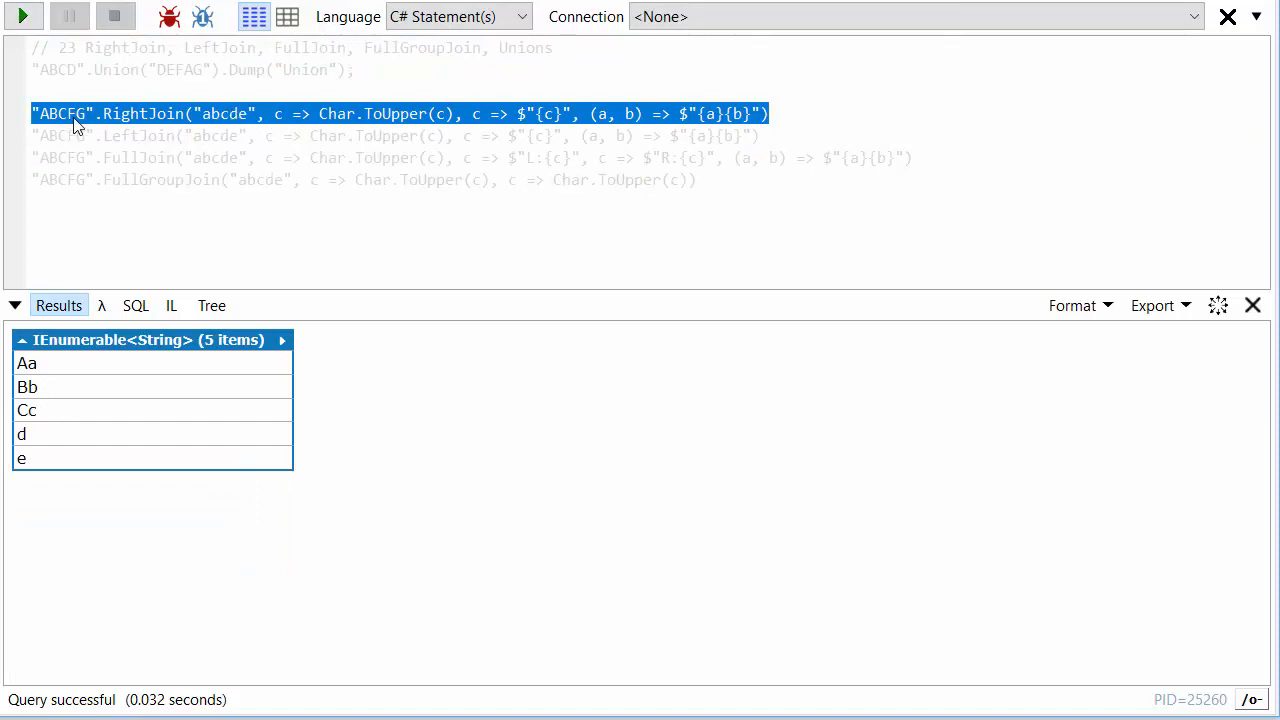
pyautogui.moveTo(65, 470)
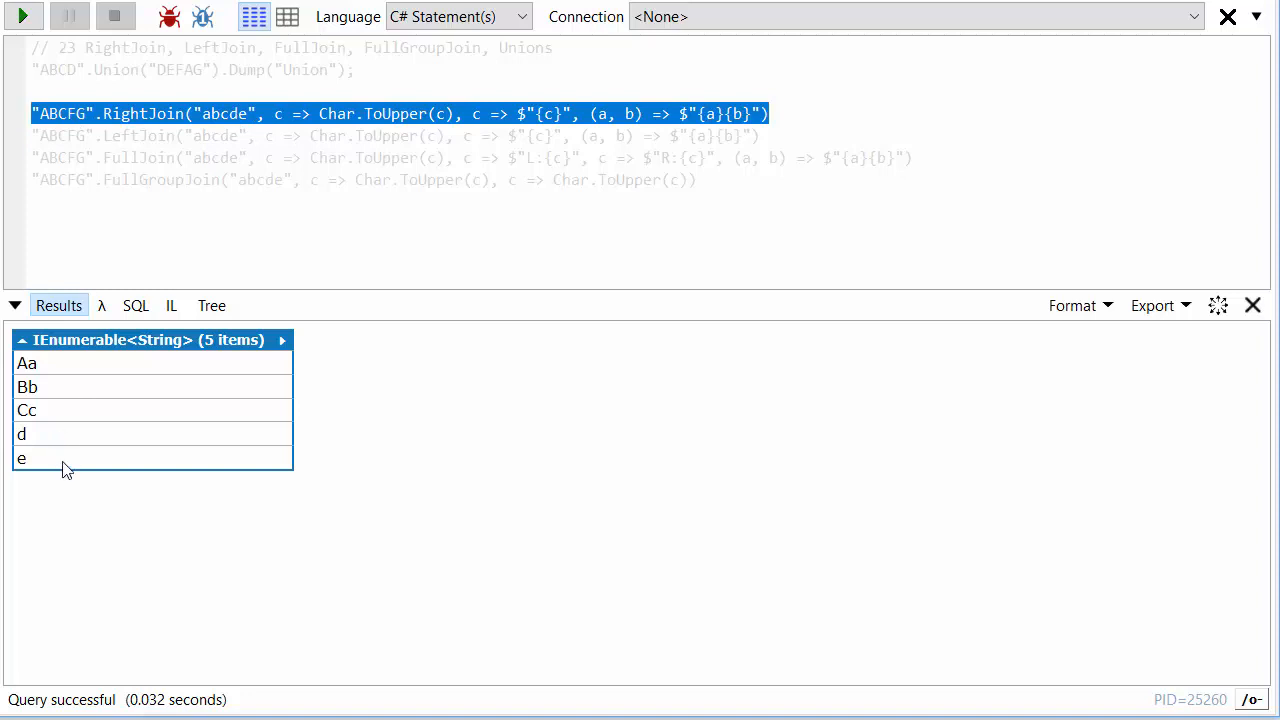
pyautogui.moveTo(230, 120)
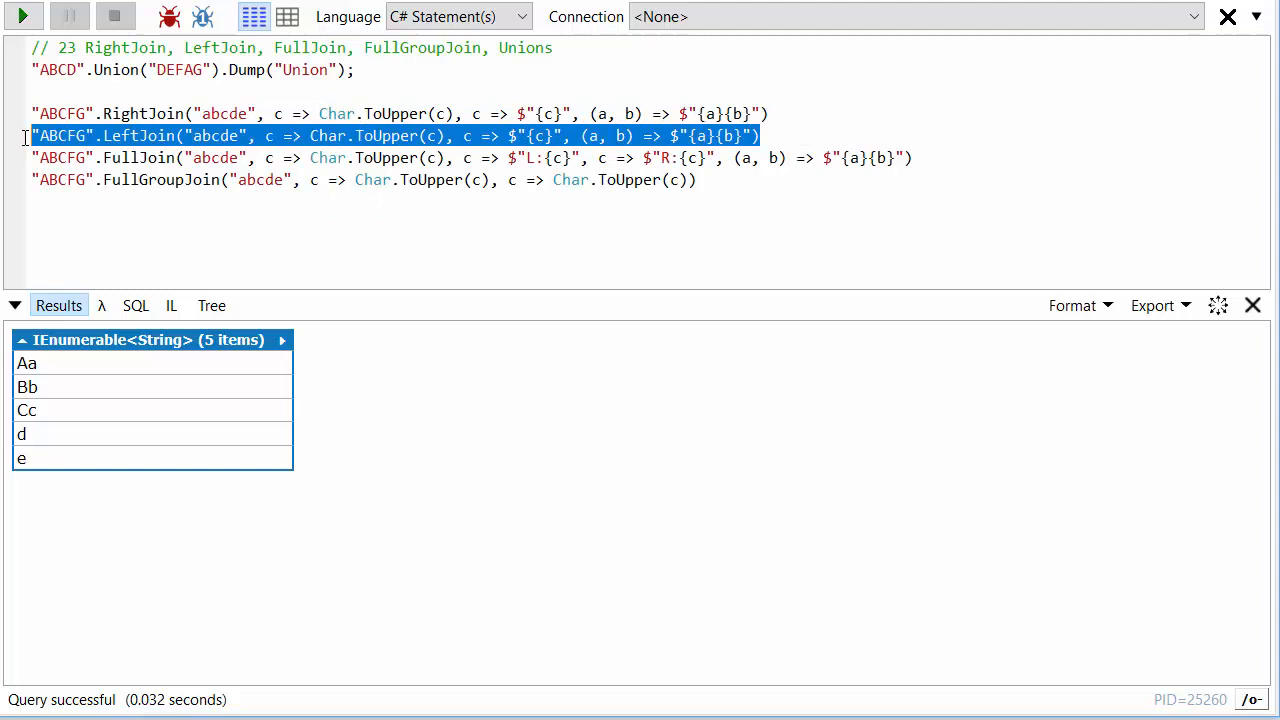
# Run the LeftJoin line to get Aa, Bb, Cc, F and G, then deselect it
pyautogui.click(22, 16)
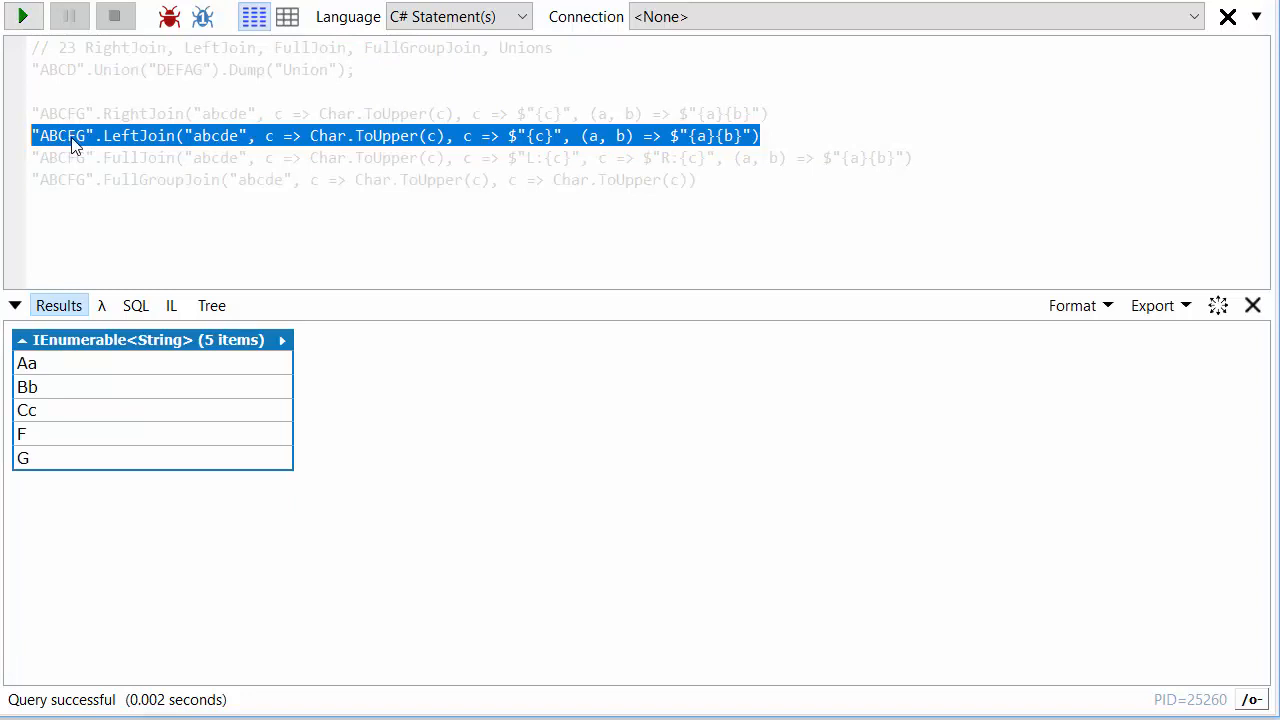
pyautogui.moveTo(240, 143)
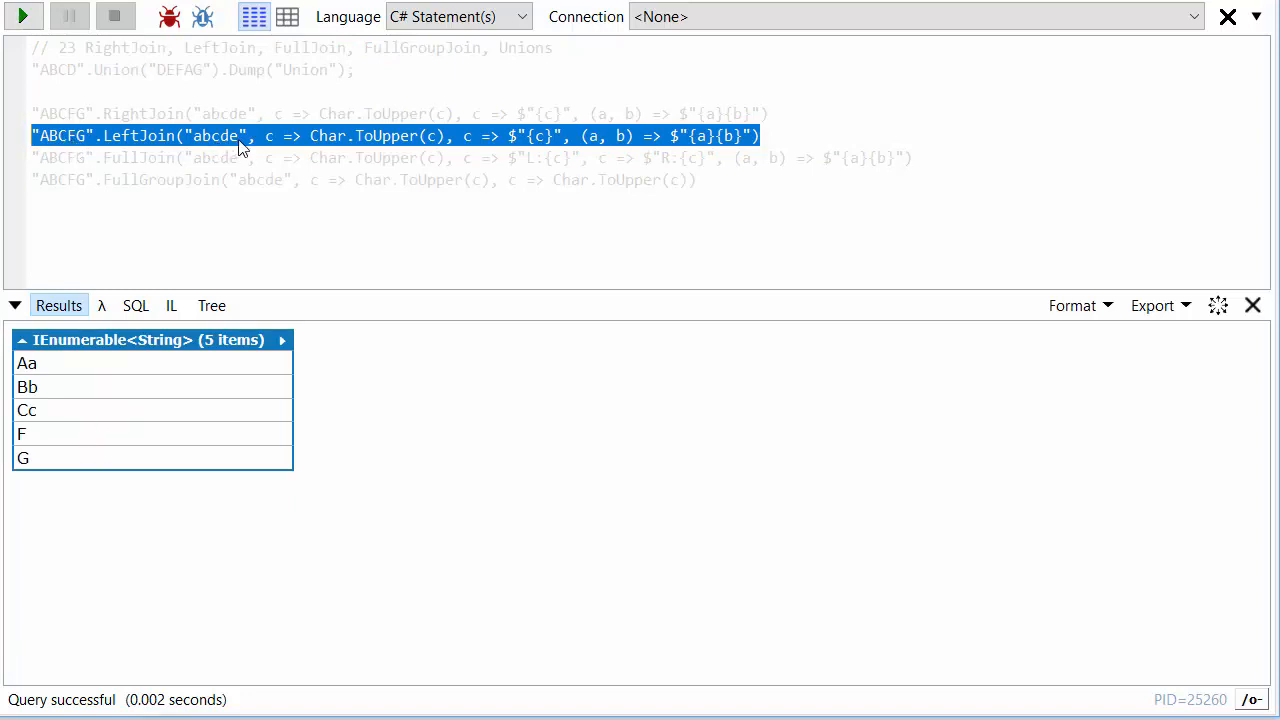
pyautogui.moveTo(84, 238)
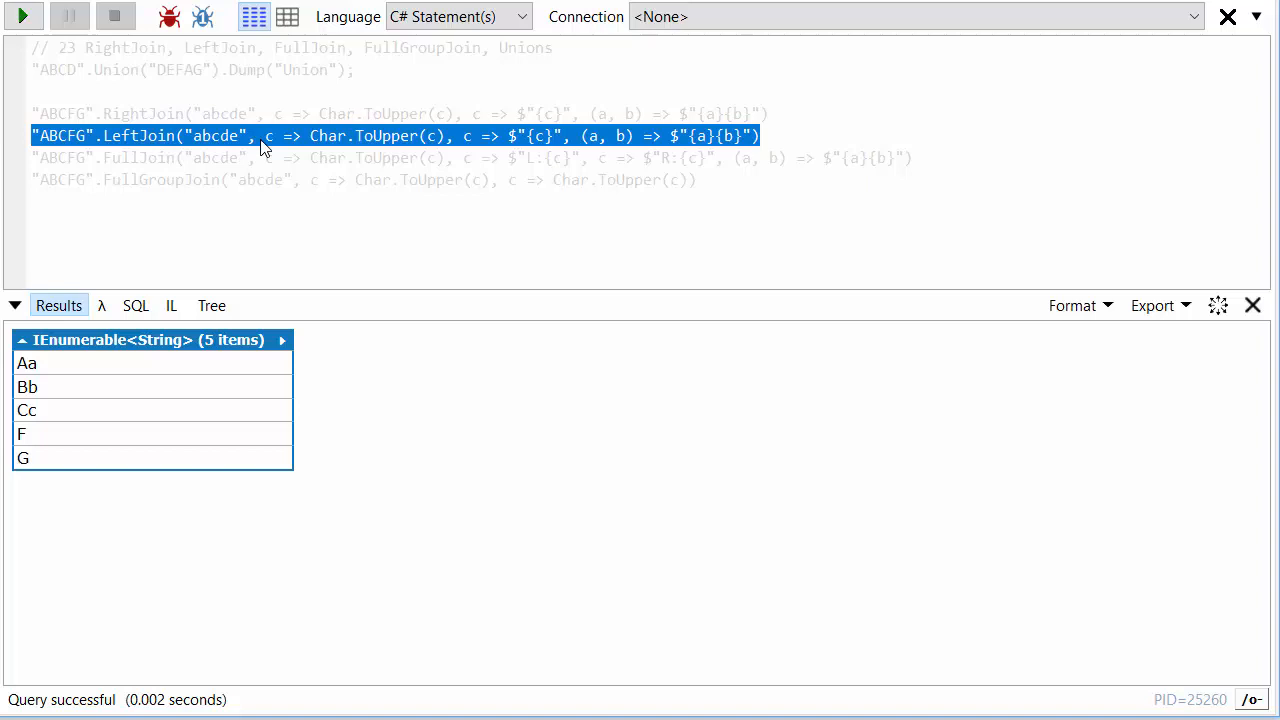
pyautogui.click(785, 130)
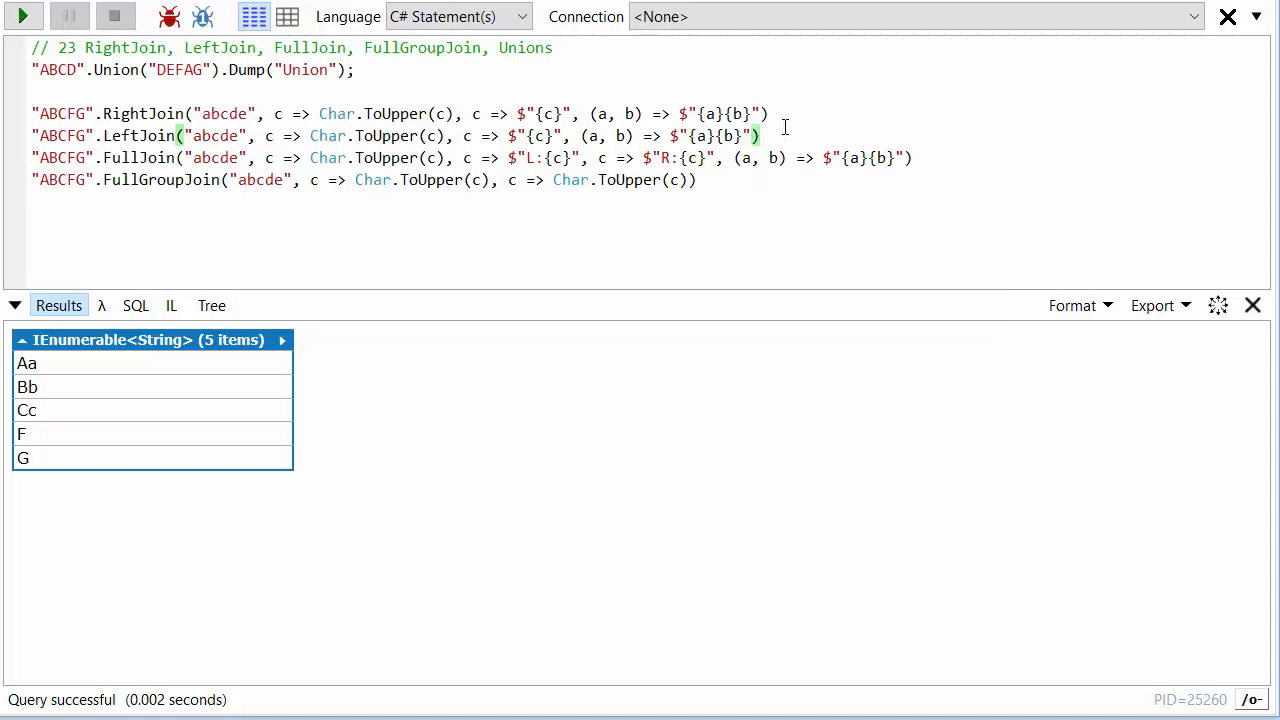
# Run the FullJoin line, then highlight its result selector lambda and the unmatched letters 'de'
pyautogui.tripleClick(400, 157)
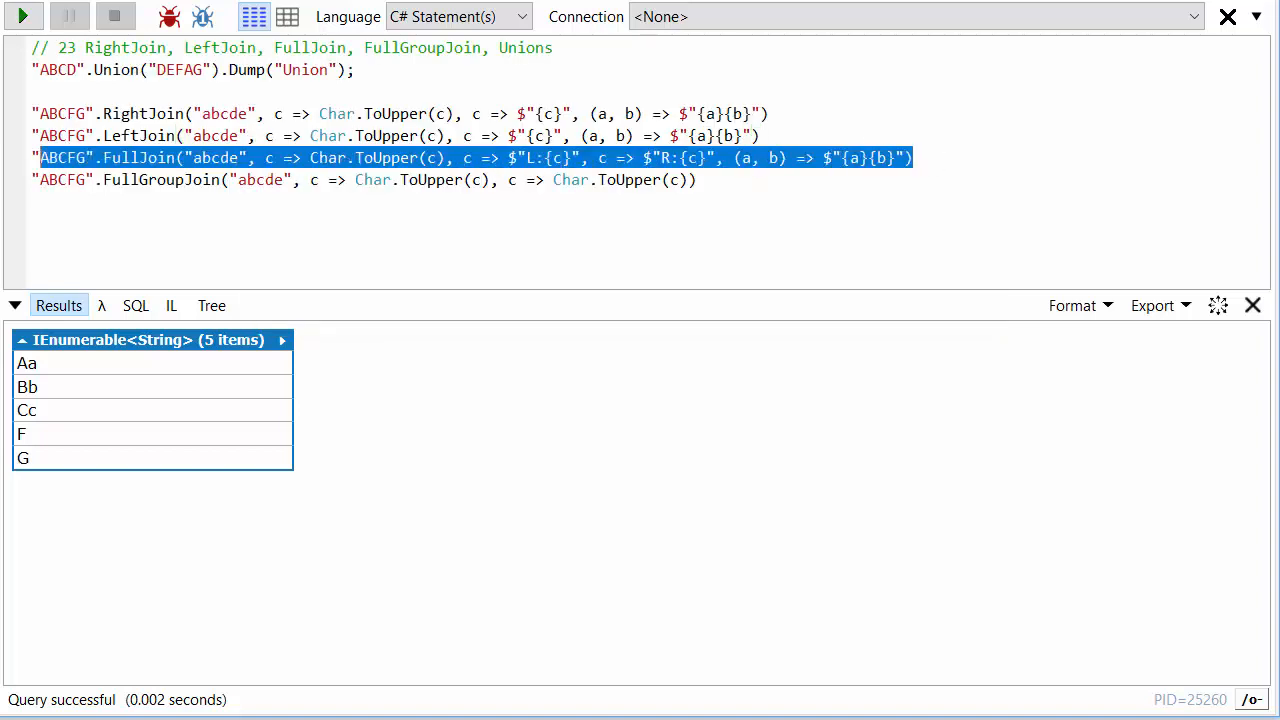
pyautogui.moveTo(465, 172)
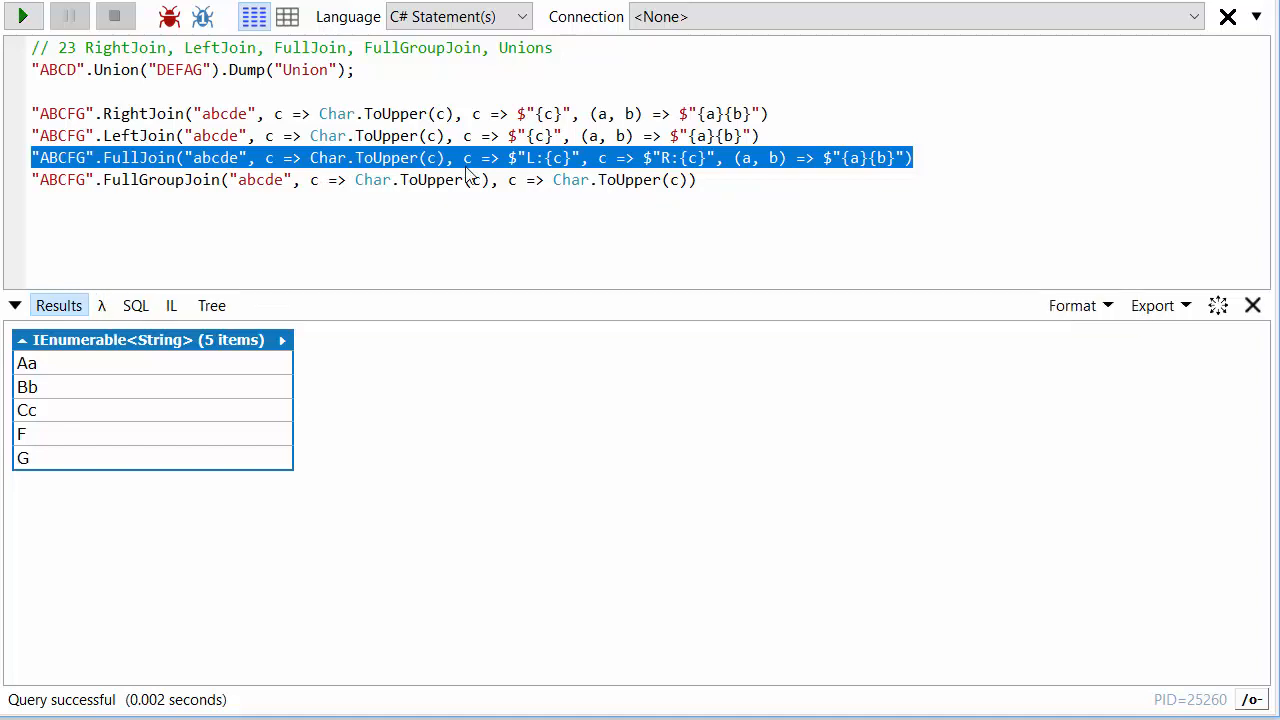
pyautogui.moveTo(680, 165)
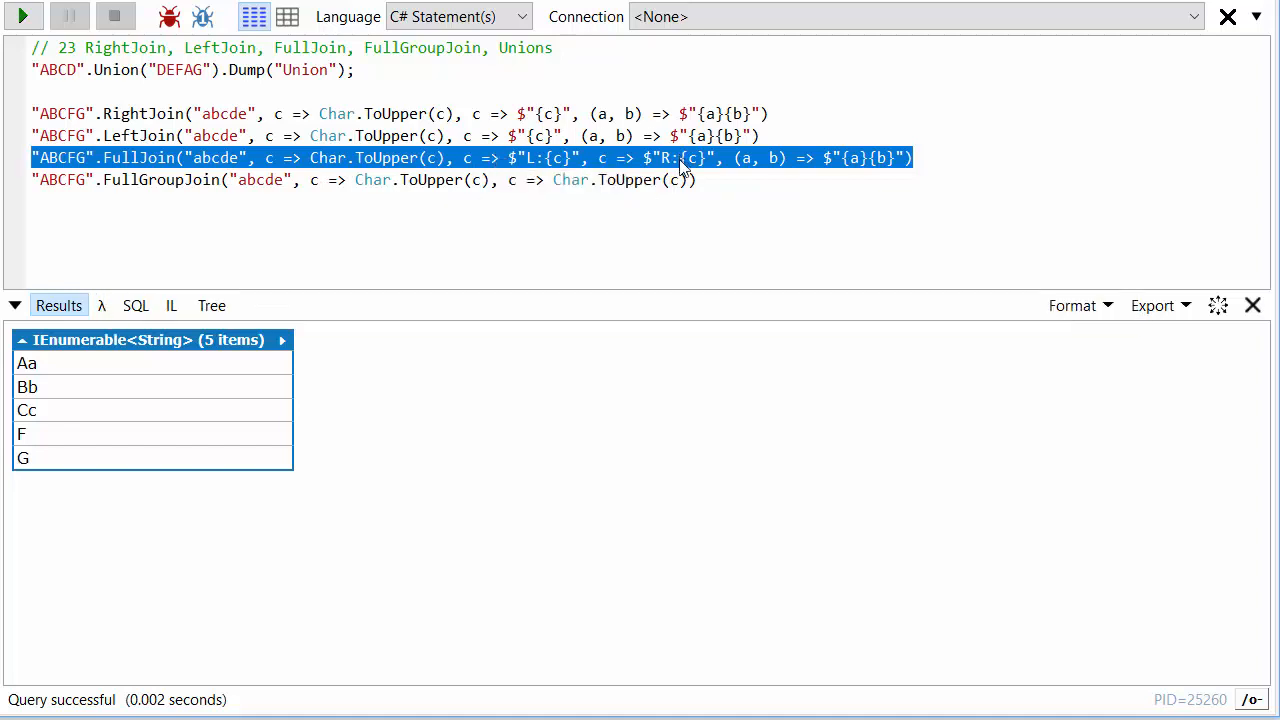
pyautogui.moveTo(428, 180)
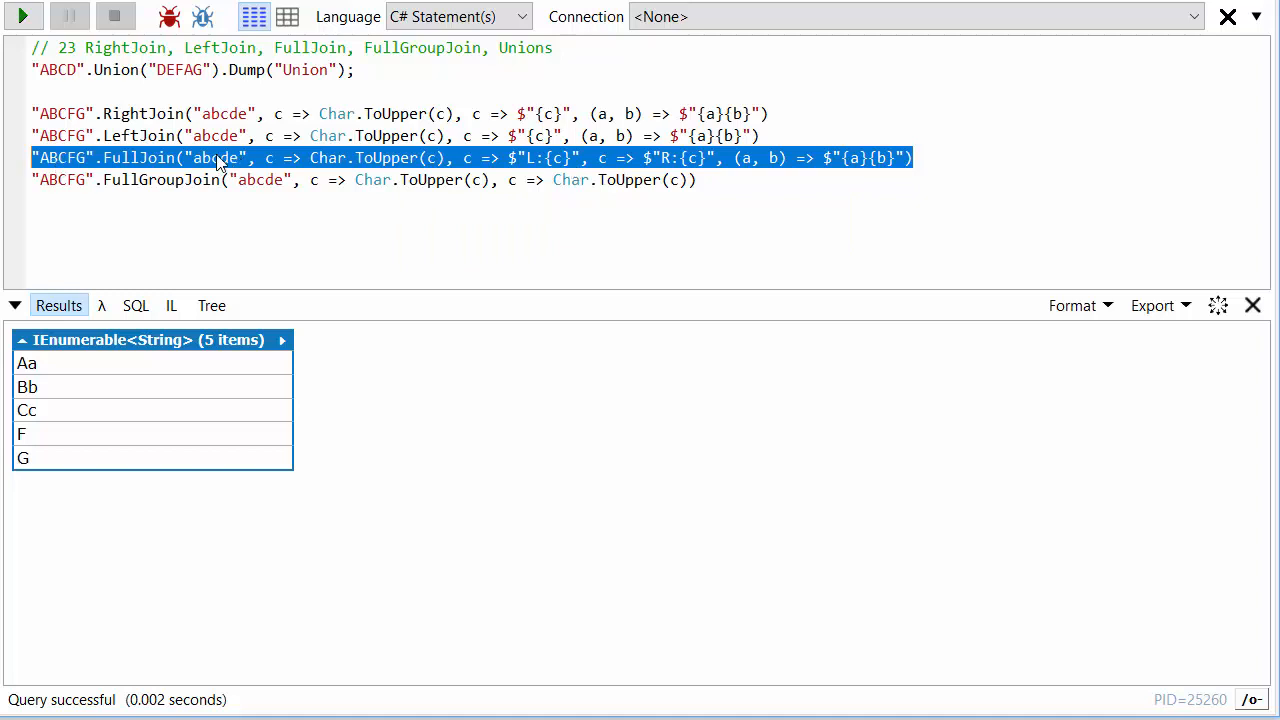
pyautogui.moveTo(695, 163)
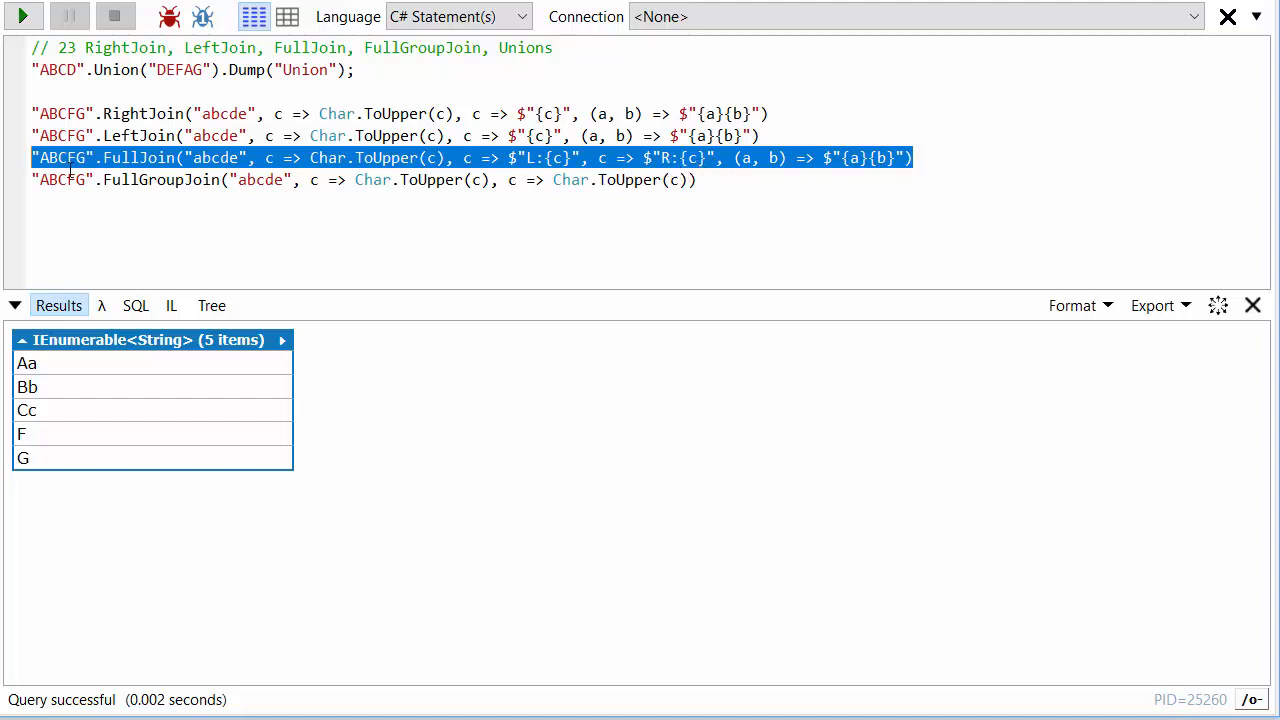
pyautogui.click(22, 16)
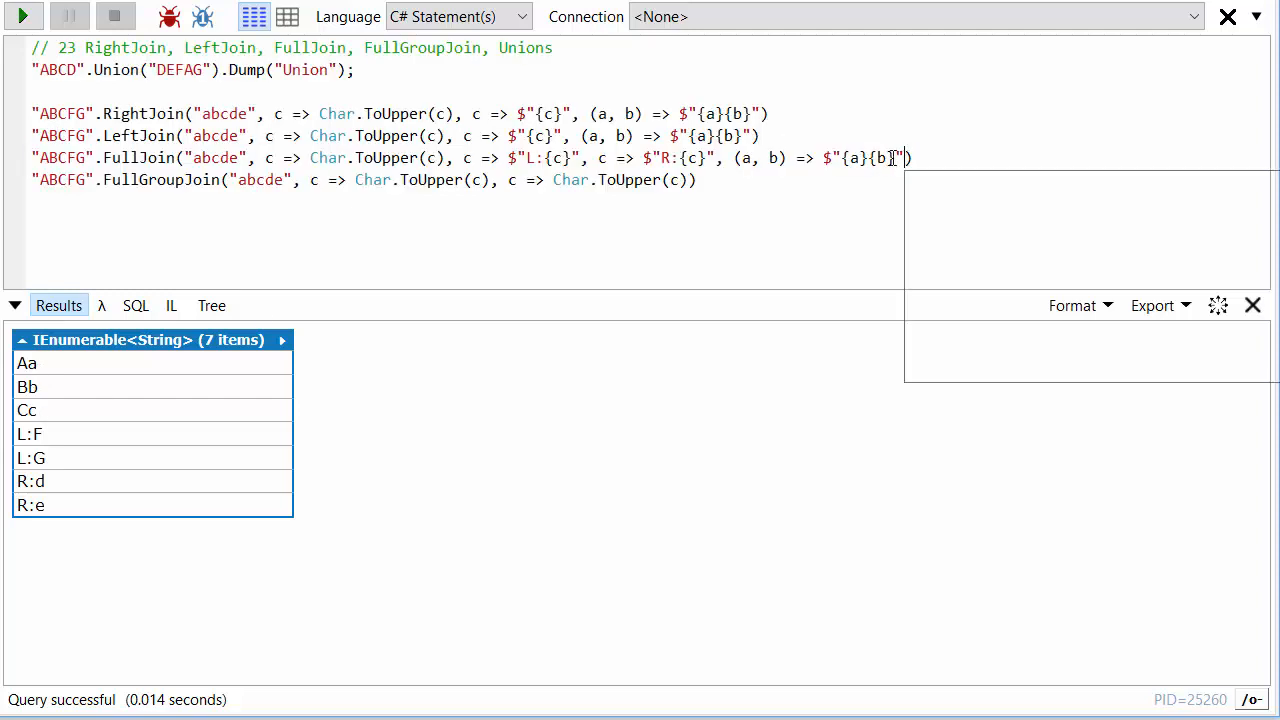
pyautogui.moveTo(896, 157); pyautogui.dragTo(750, 157)
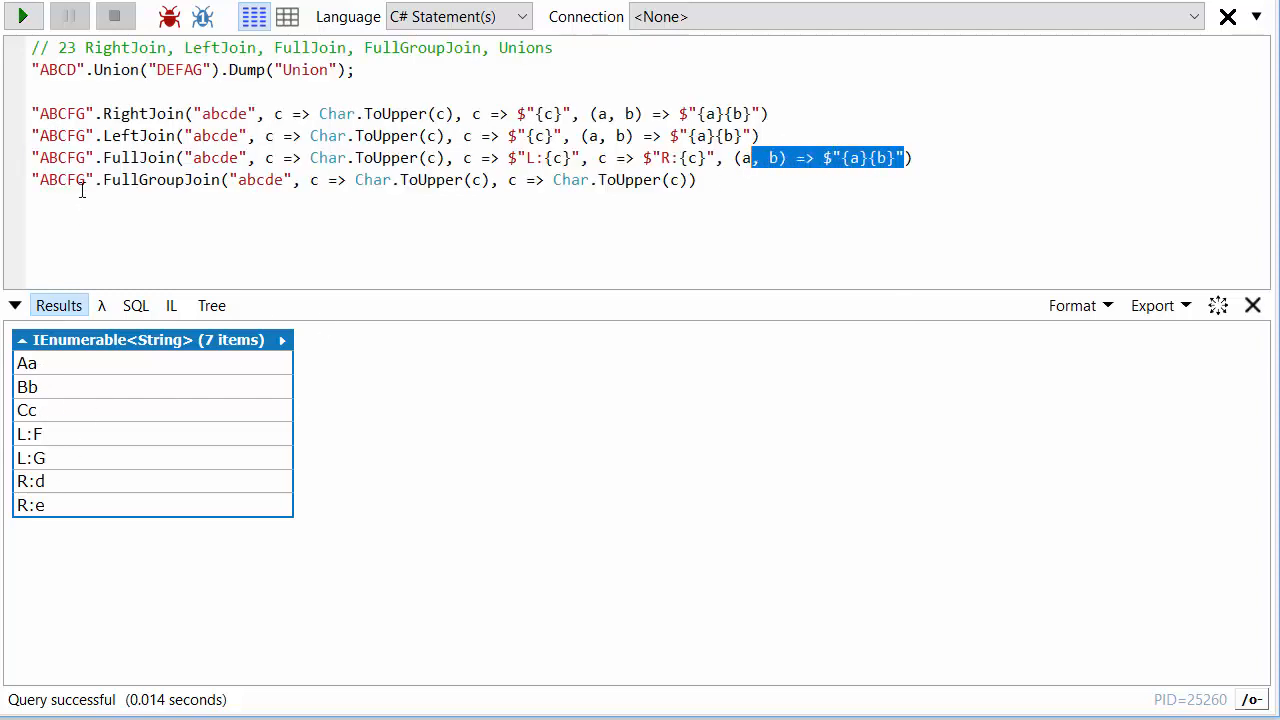
pyautogui.click(585, 157)
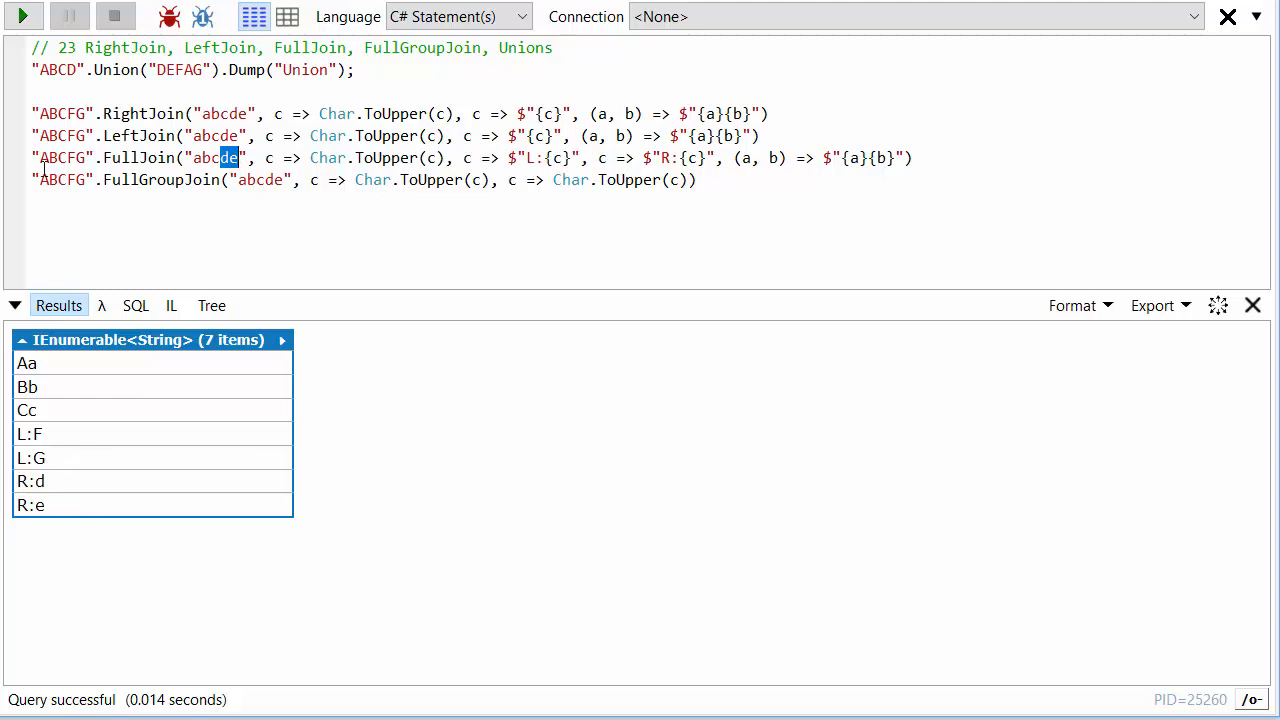
pyautogui.click(160, 180)
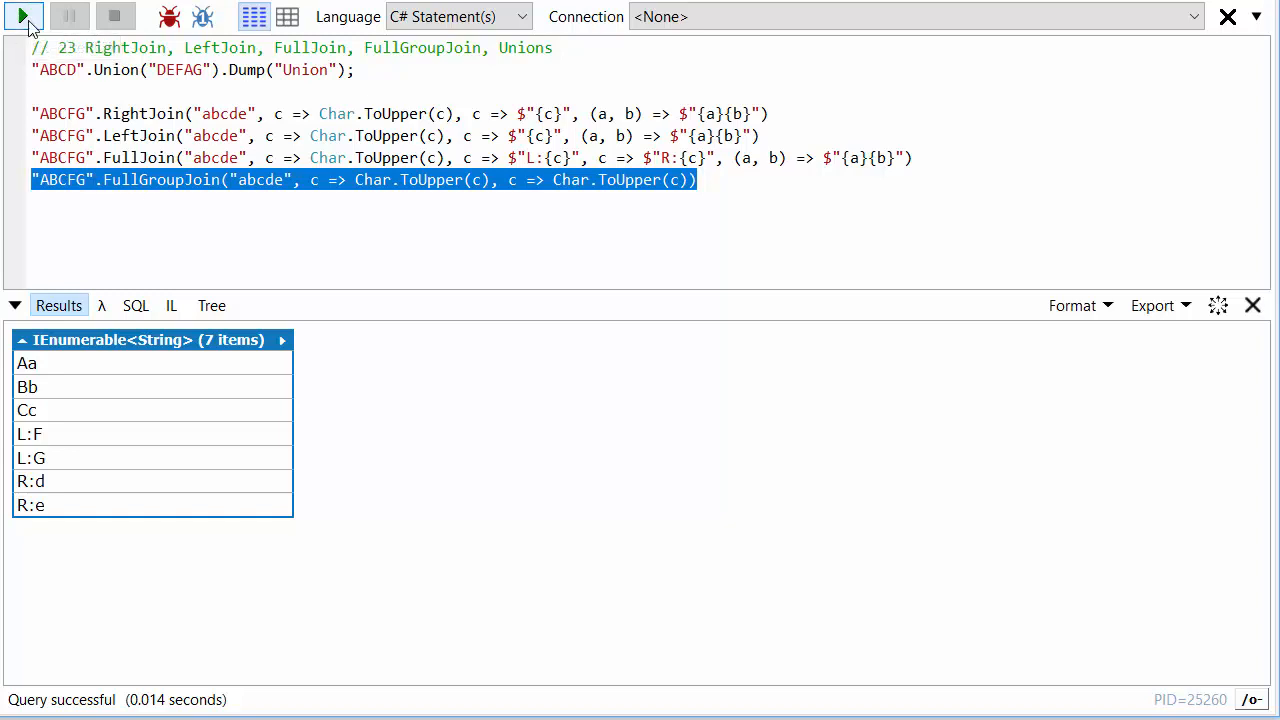
# Run FullGroupJoin and scroll through its seven key groups, including empty F, G, D and E
pyautogui.click(22, 16)
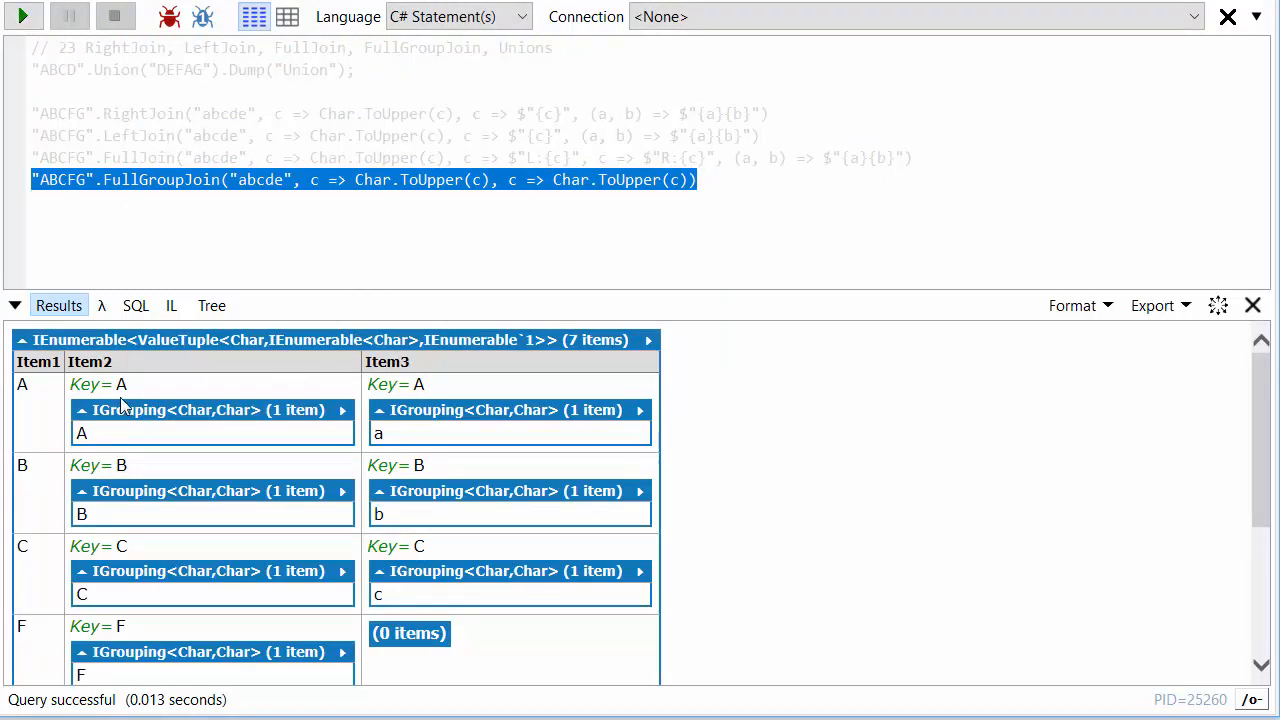
pyautogui.scroll(-3)
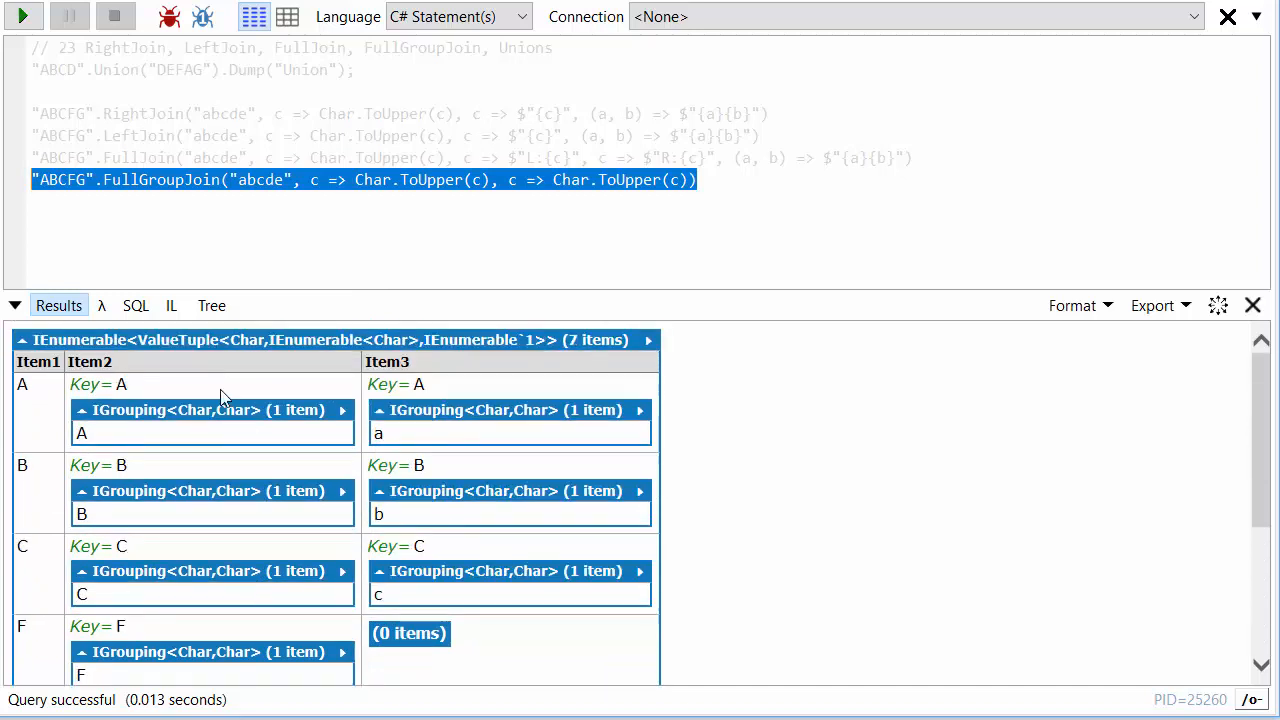
pyautogui.moveTo(475, 188)
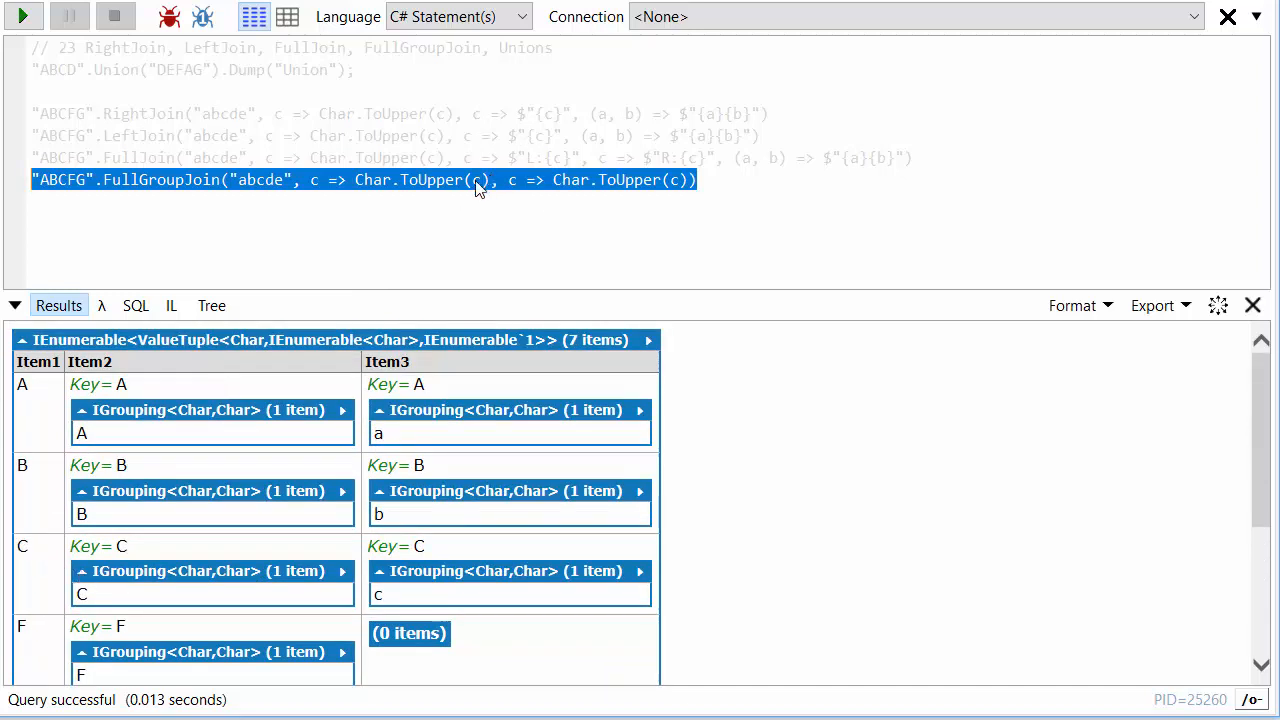
pyautogui.moveTo(275, 190)
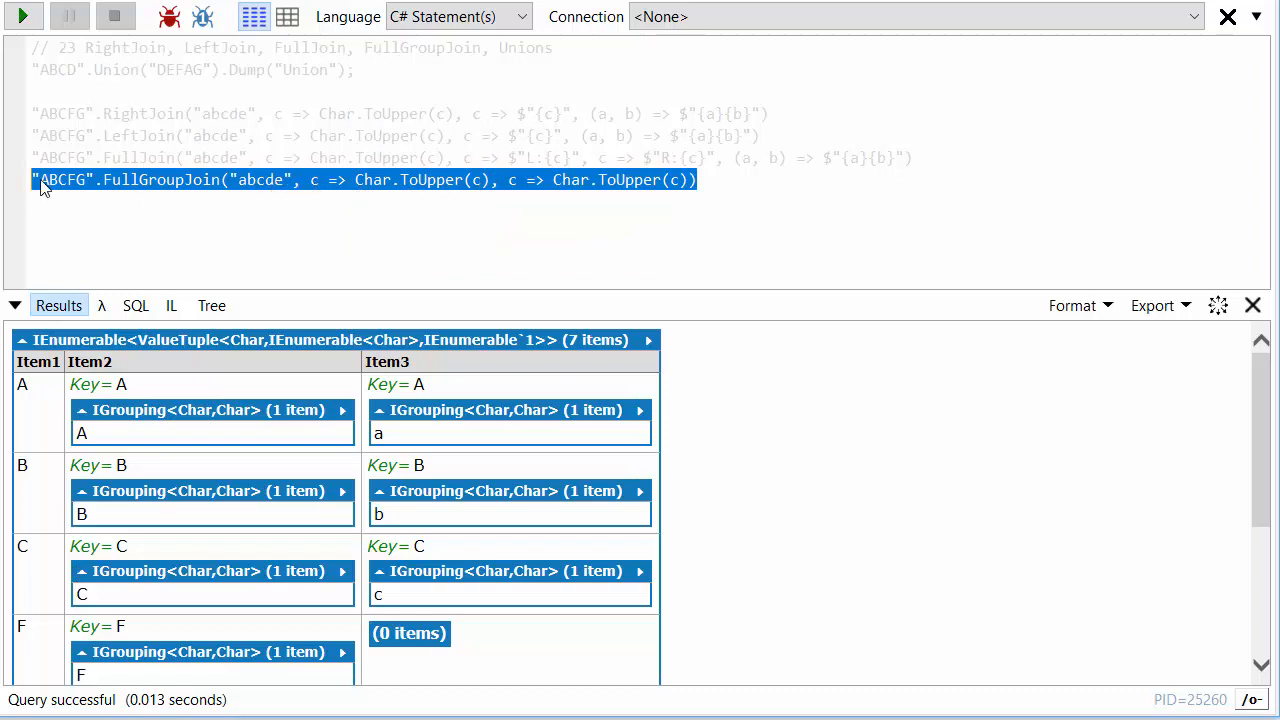
pyautogui.moveTo(103, 347)
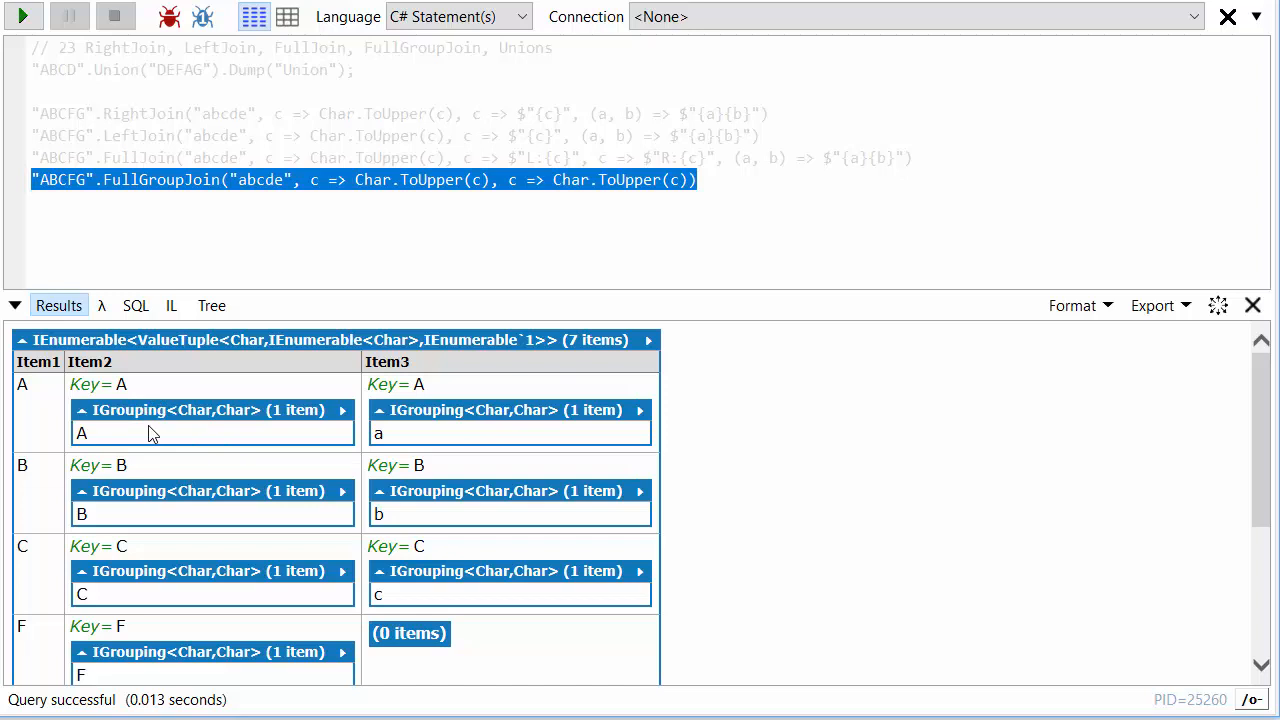
pyautogui.moveTo(520, 550)
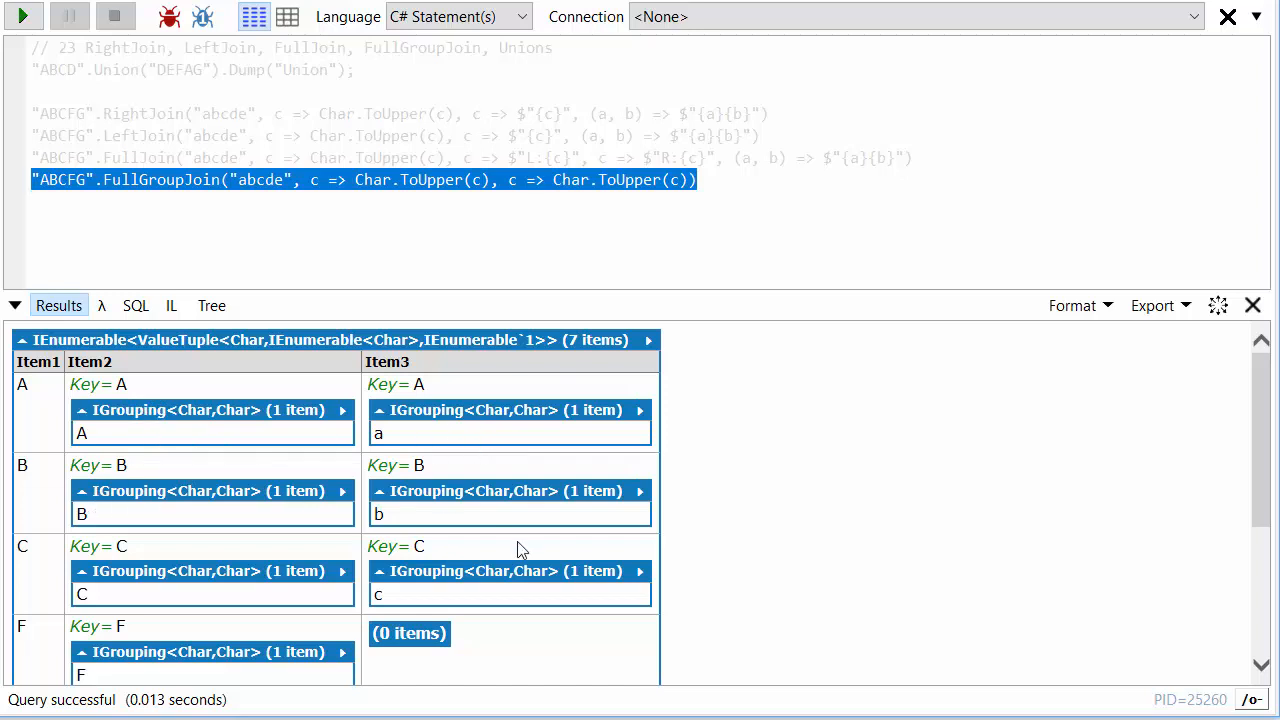
pyautogui.scroll(-3)
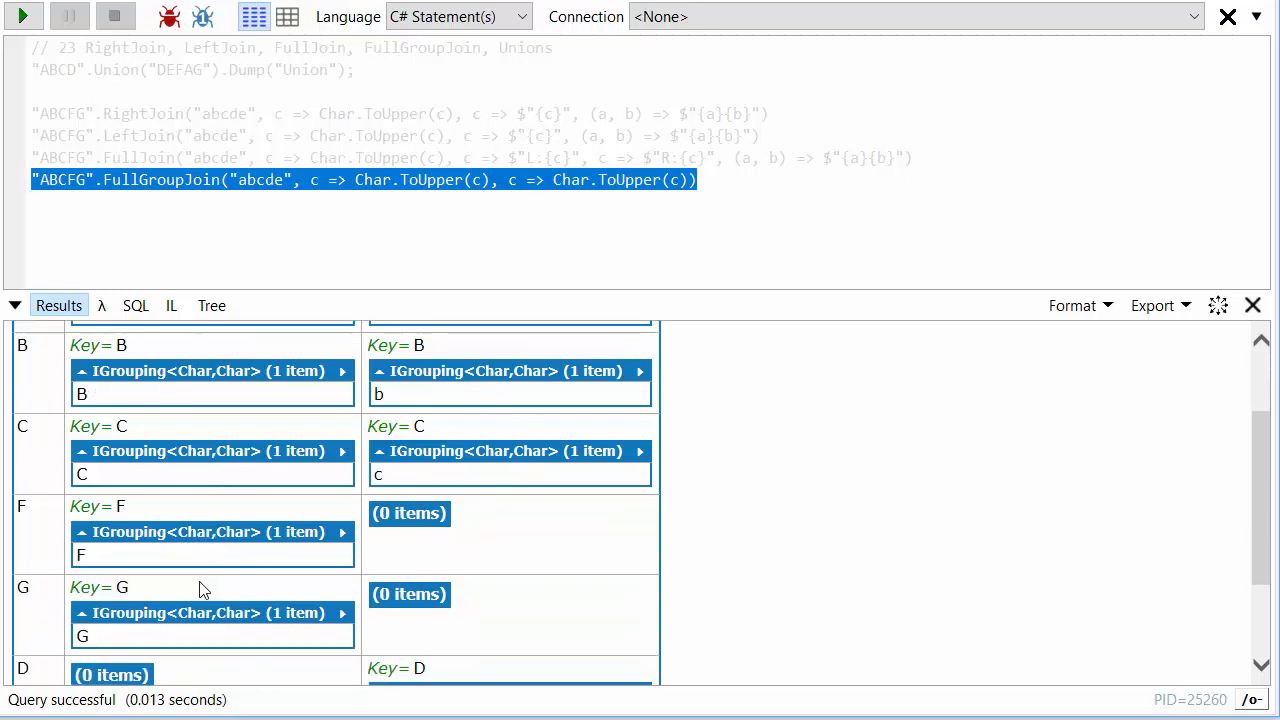
pyautogui.scroll(-3)
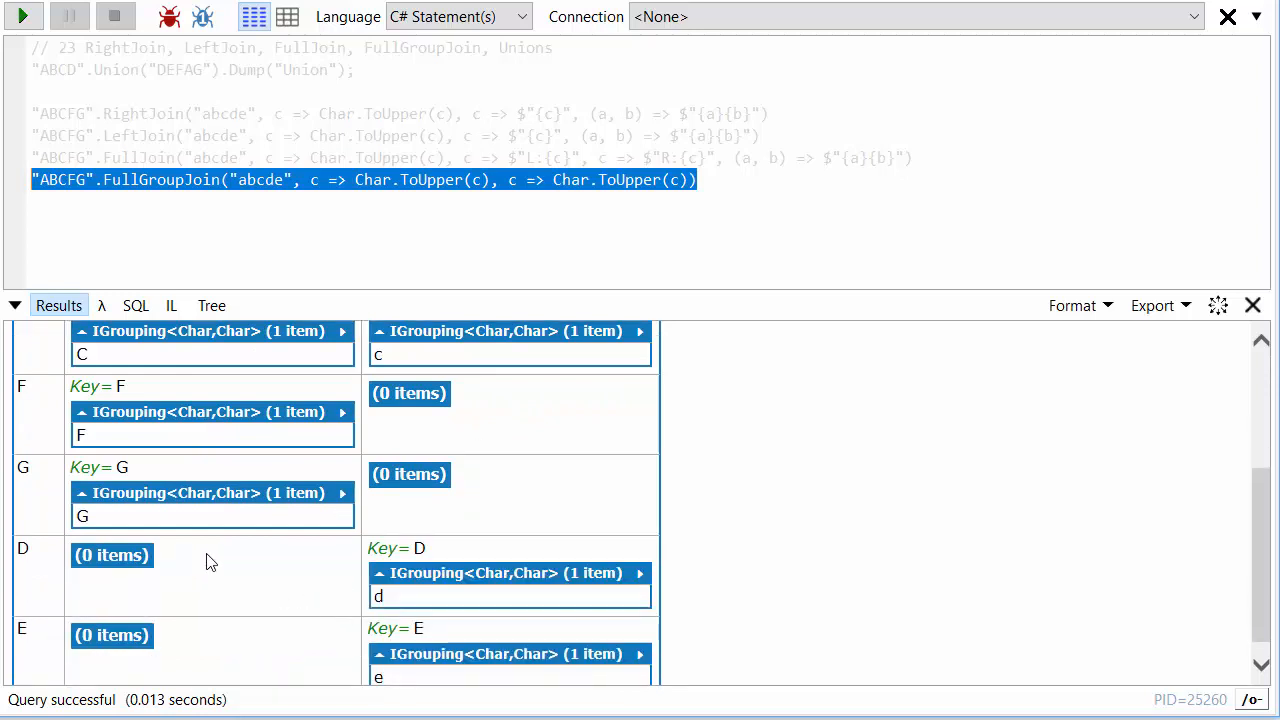
pyautogui.scroll(-3)
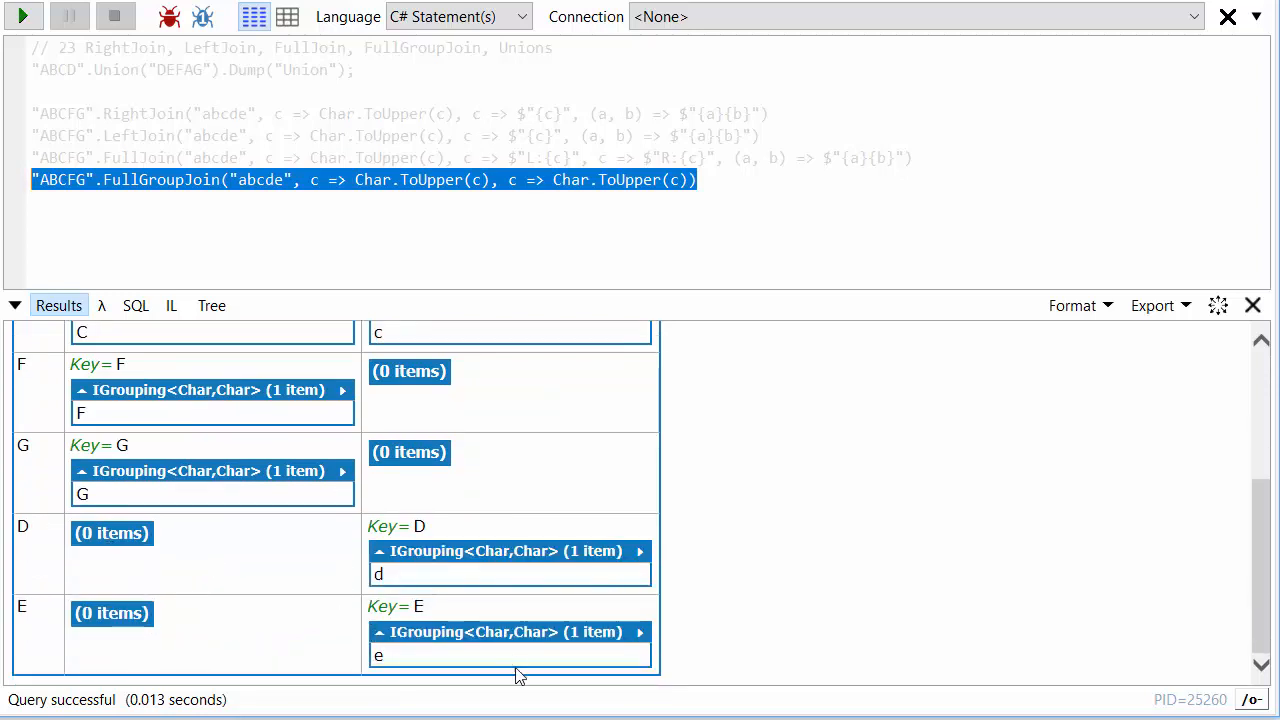
pyautogui.click(700, 180)
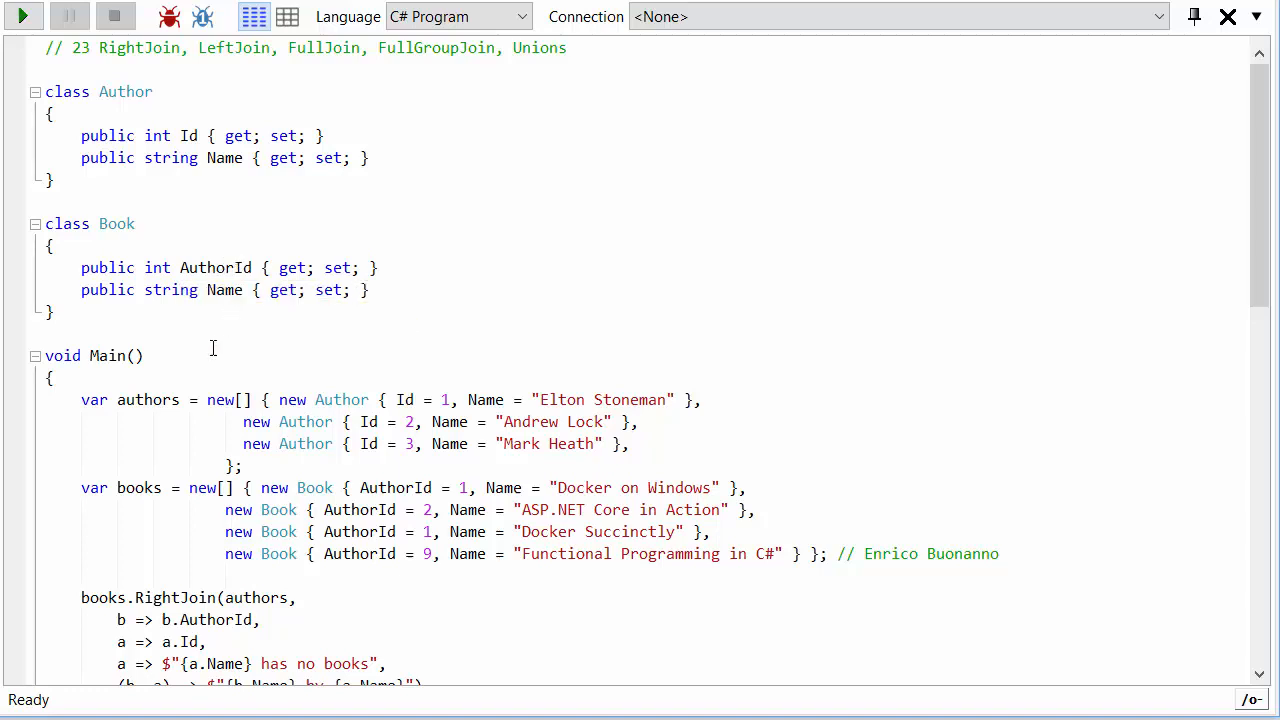
pyautogui.moveTo(695, 412)
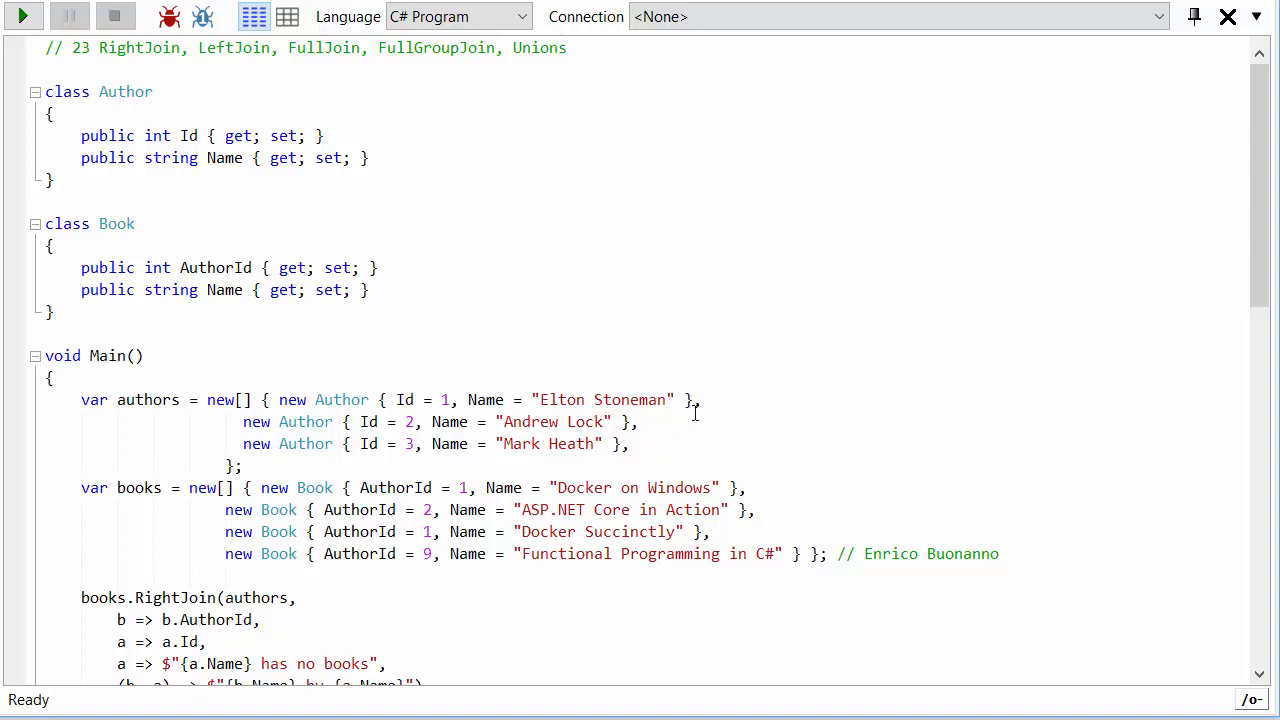
# Review the Mark Heath author and RightJoin code, then run the program to see 'Mark Heath has no books'
pyautogui.moveTo(705, 399); pyautogui.dragTo(627, 444)
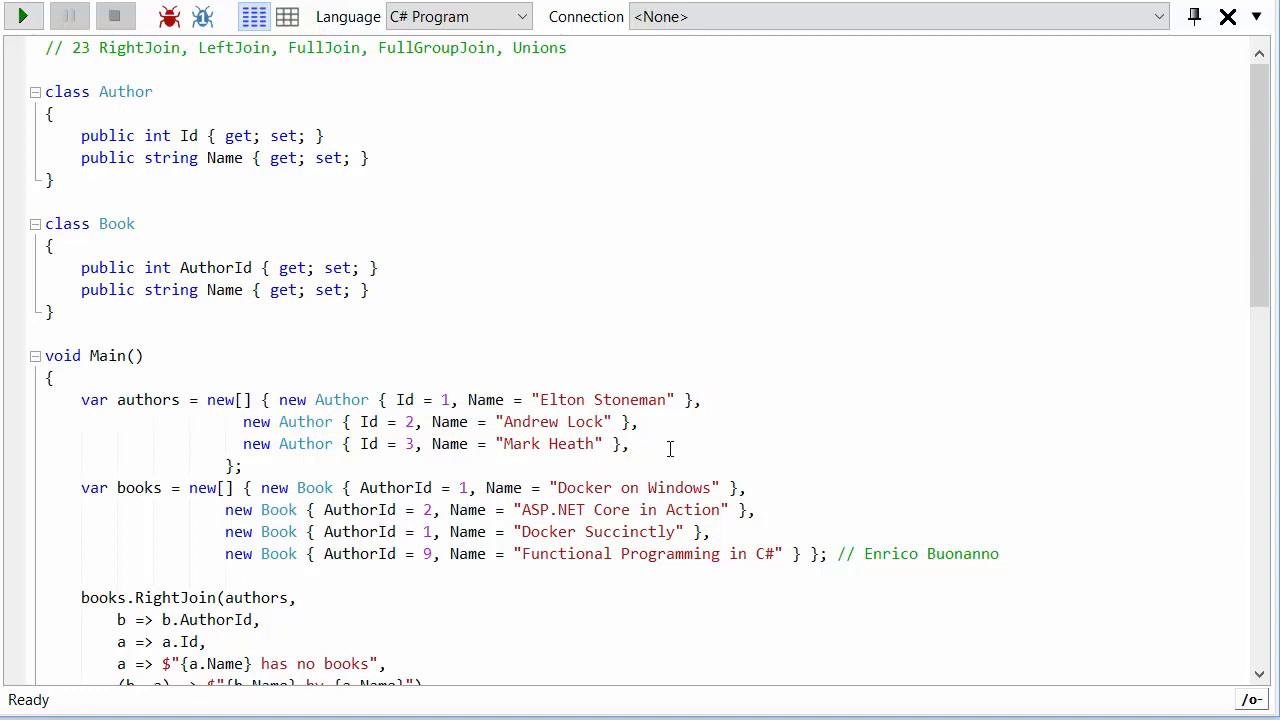
pyautogui.click(628, 443)
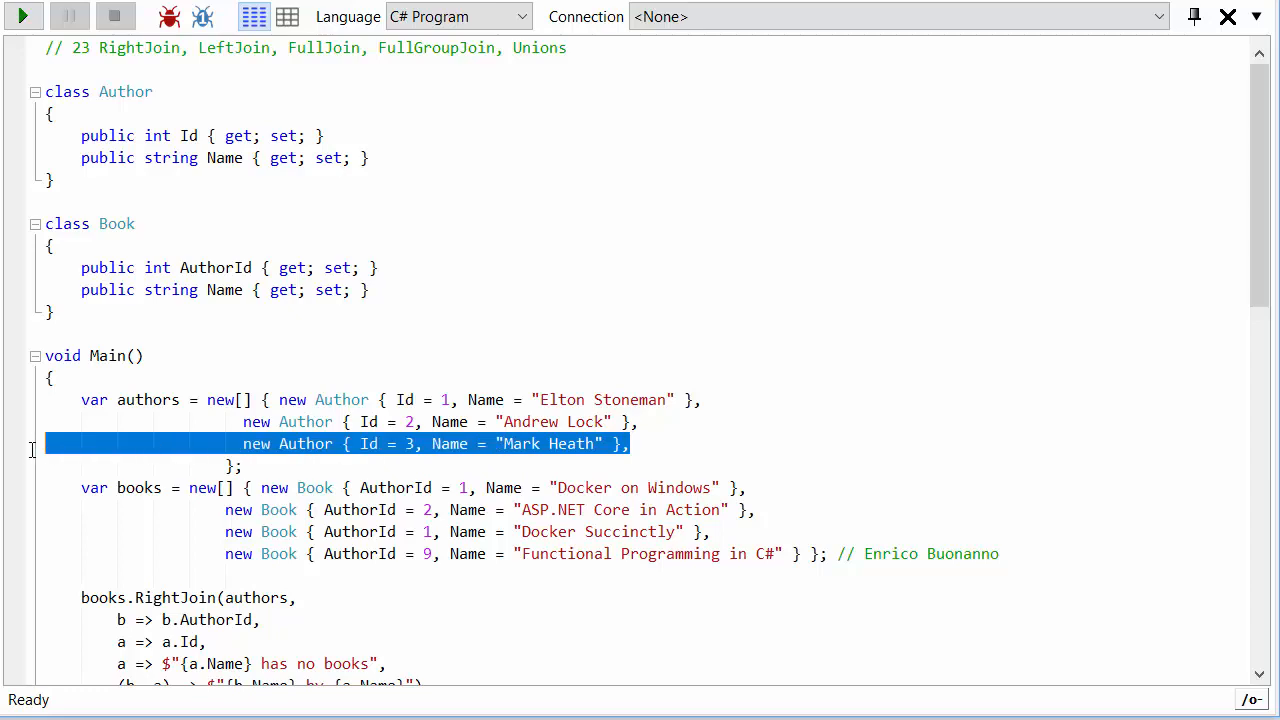
pyautogui.scroll(-3)
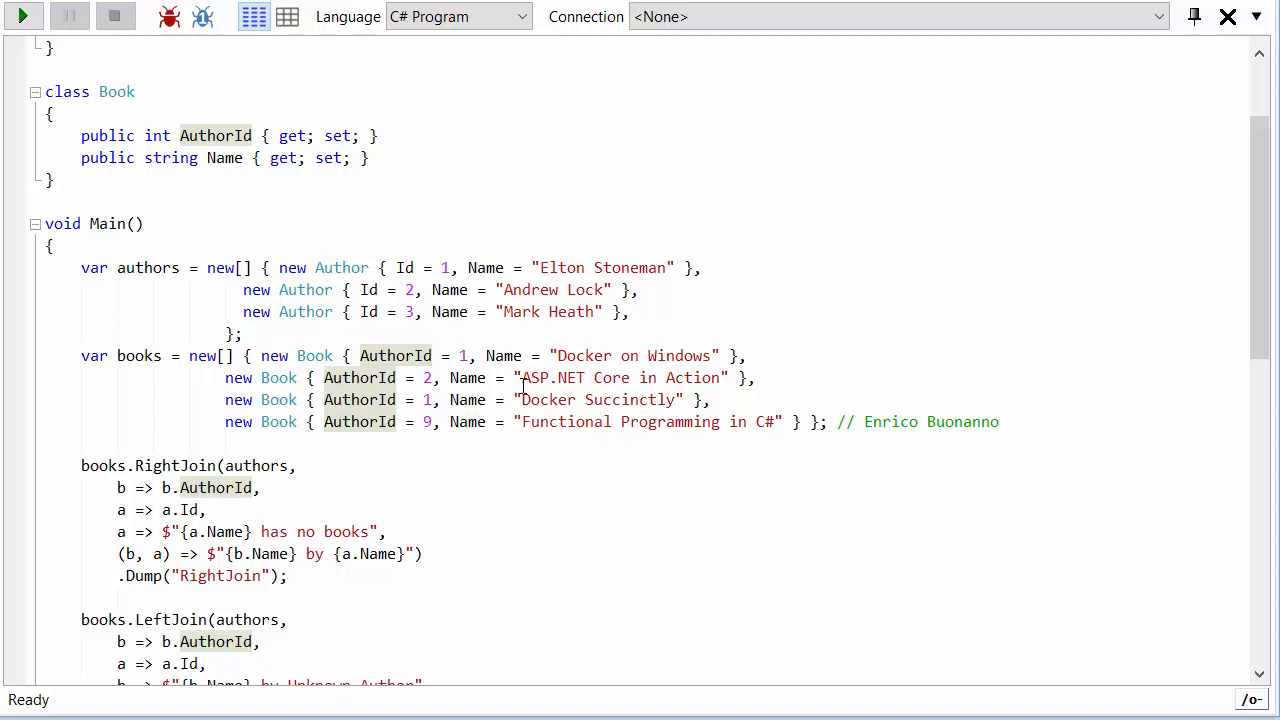
pyautogui.moveTo(563, 404)
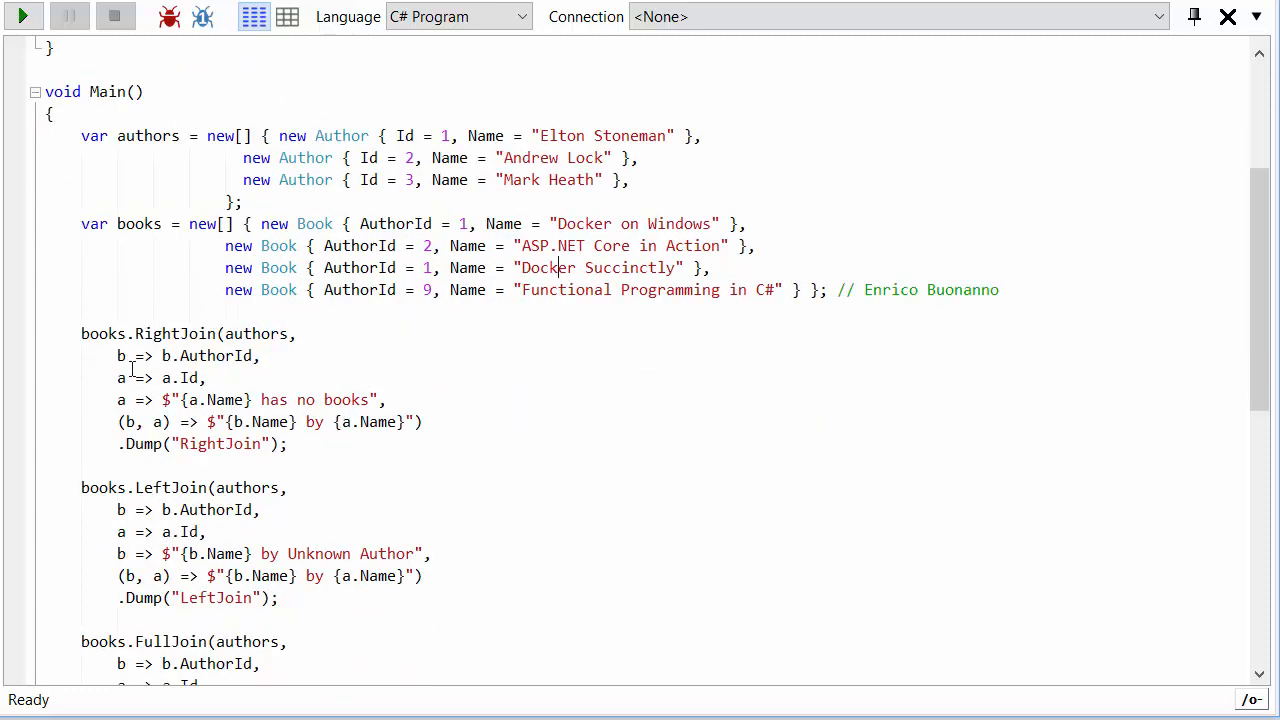
pyautogui.moveTo(103, 333)
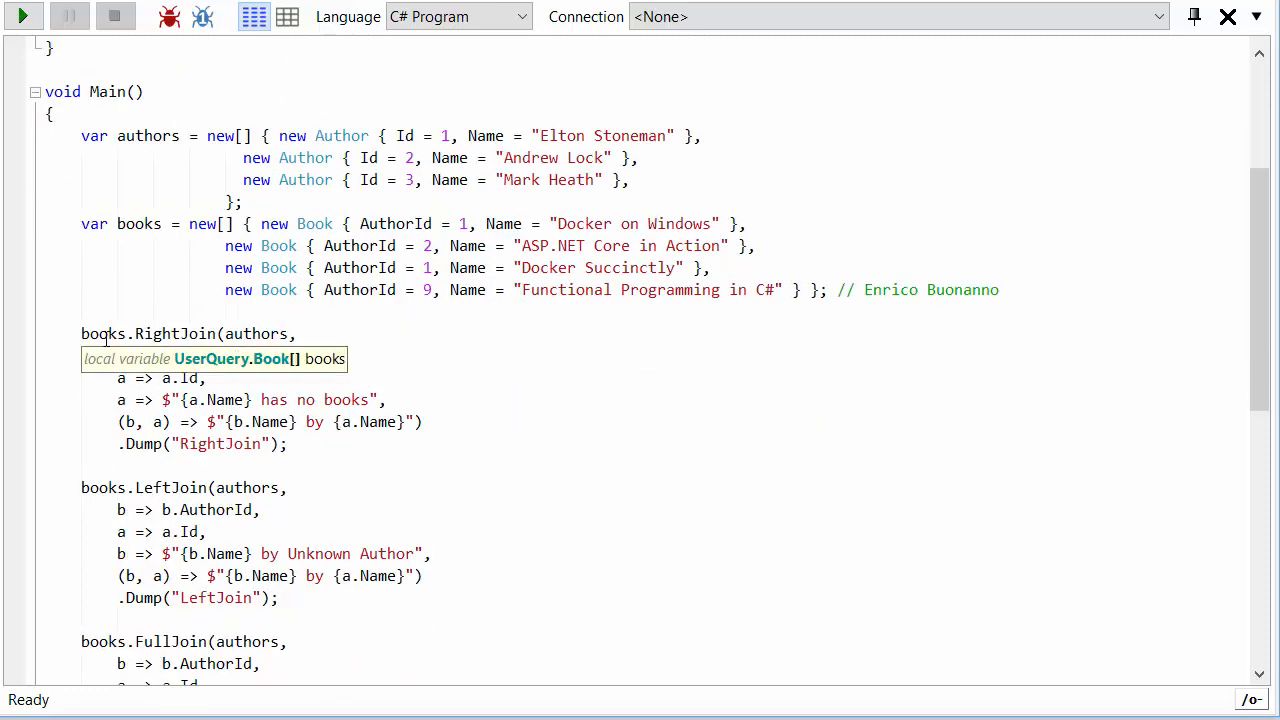
pyautogui.moveTo(257, 333)
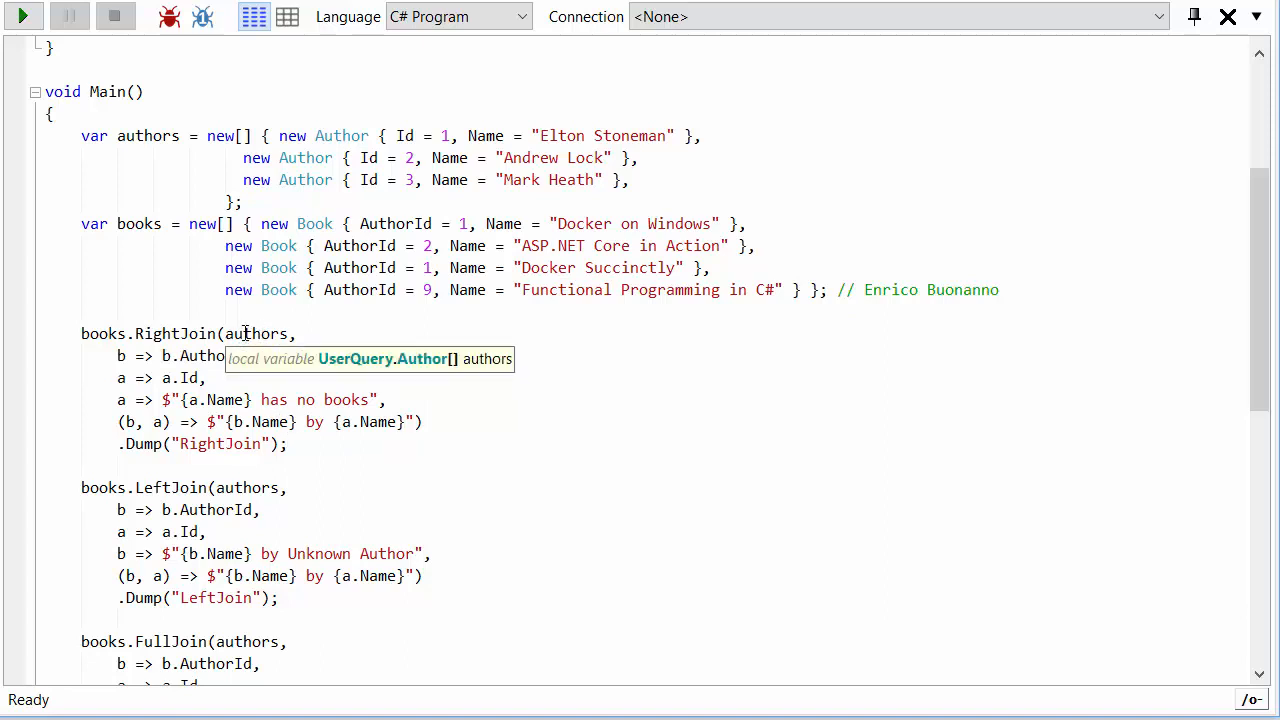
pyautogui.moveTo(370, 467)
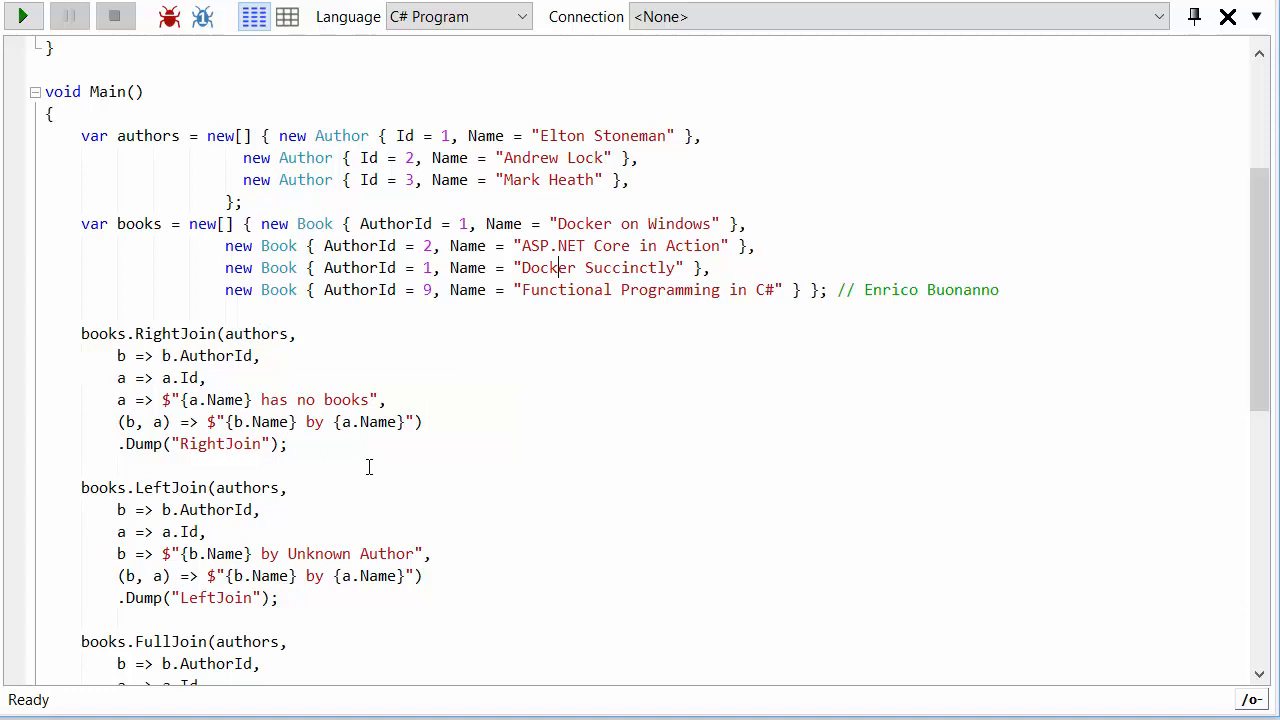
pyautogui.moveTo(81, 333); pyautogui.dragTo(287, 444)
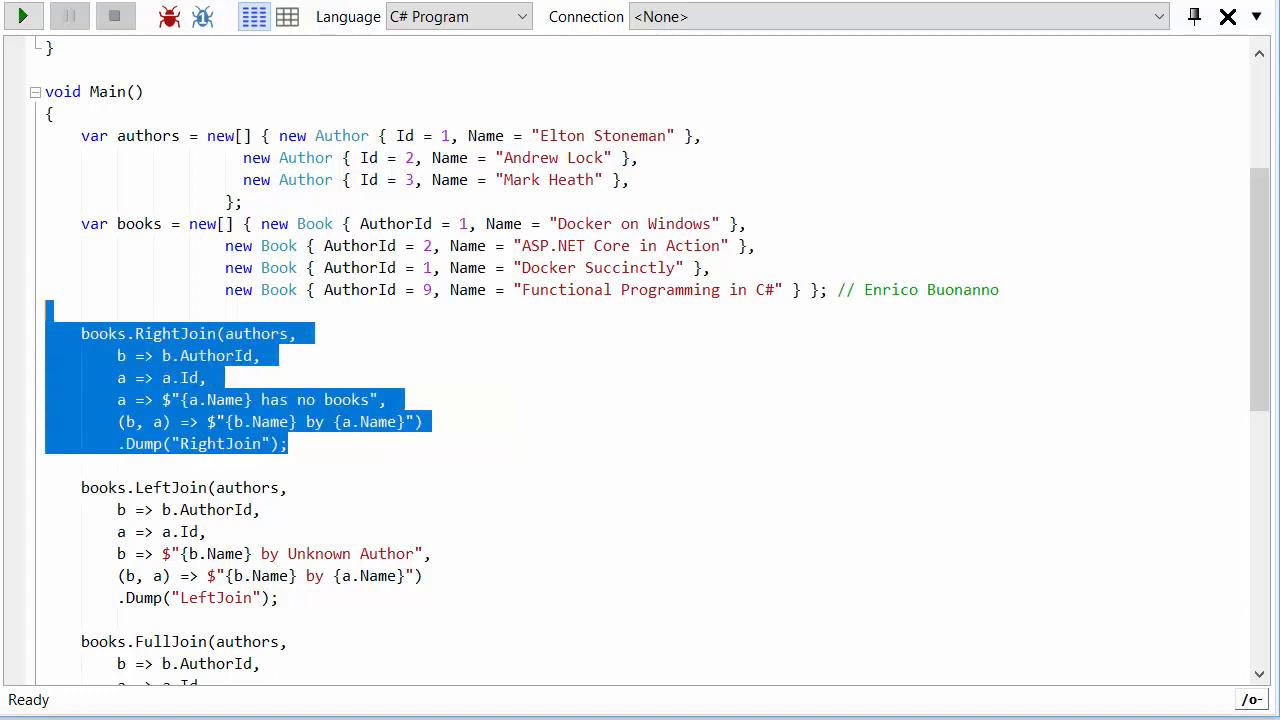
pyautogui.click(305, 333)
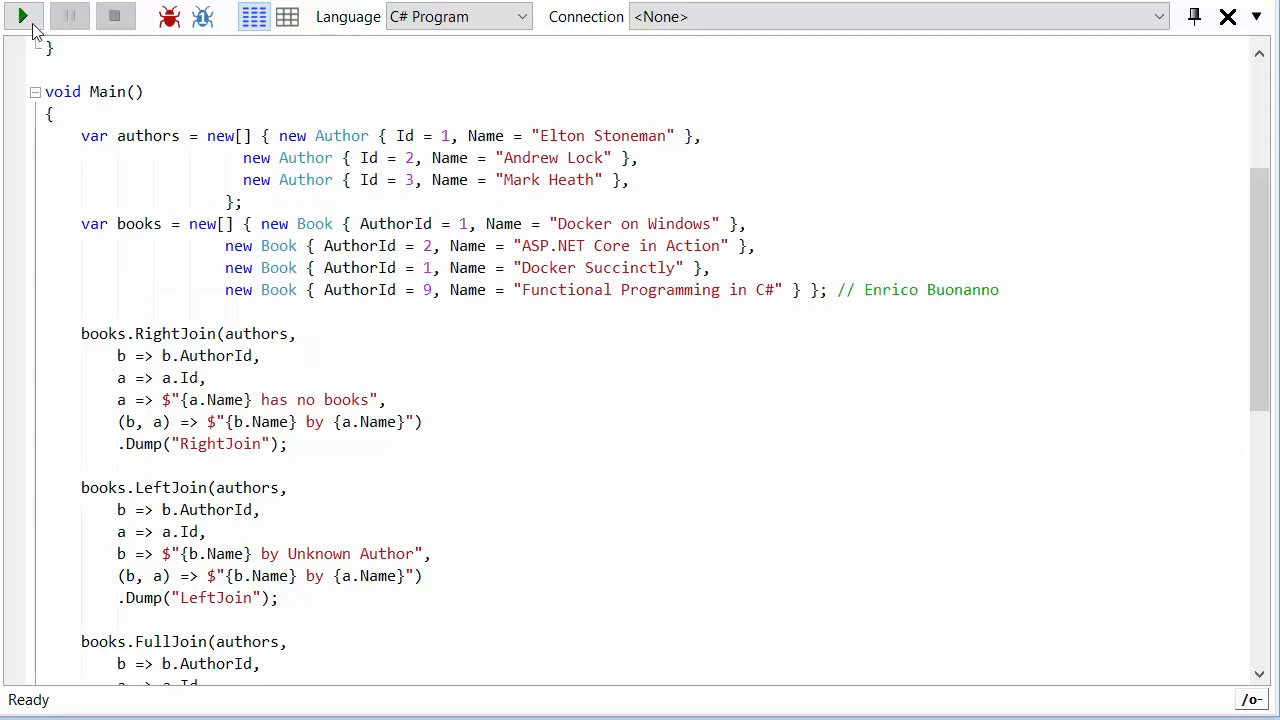
pyautogui.click(22, 16)
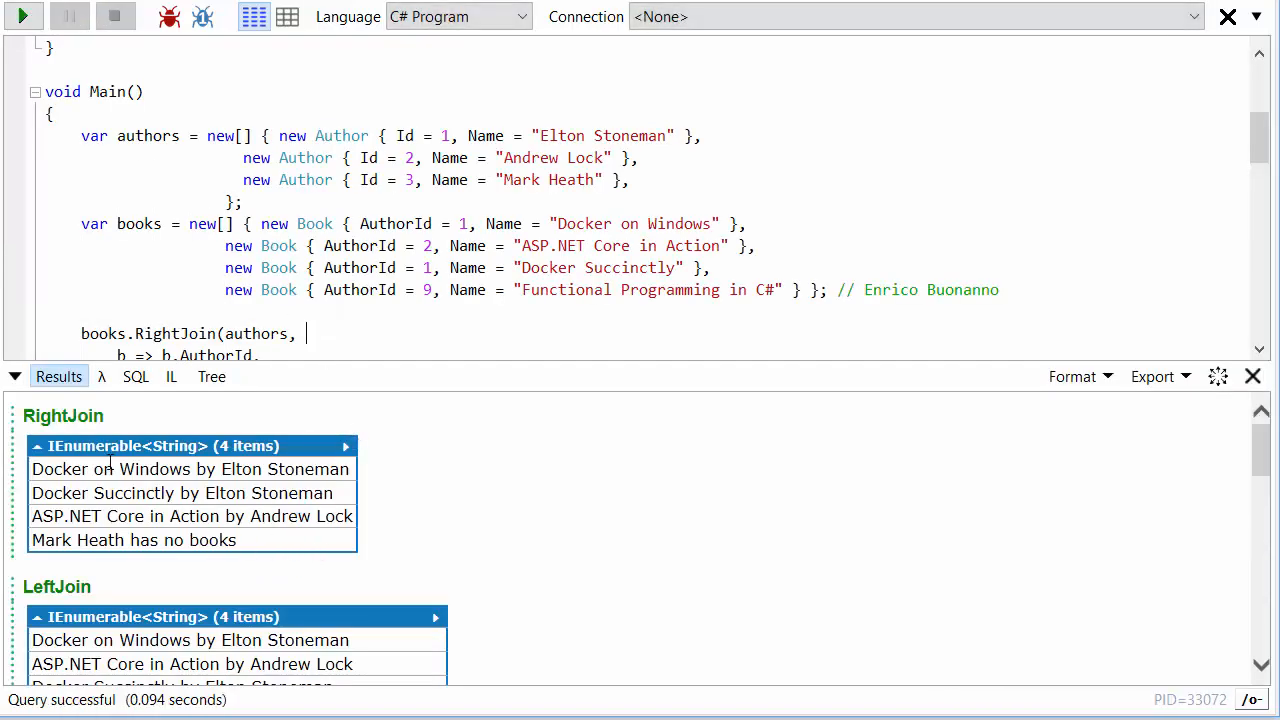
pyautogui.moveTo(210, 356)
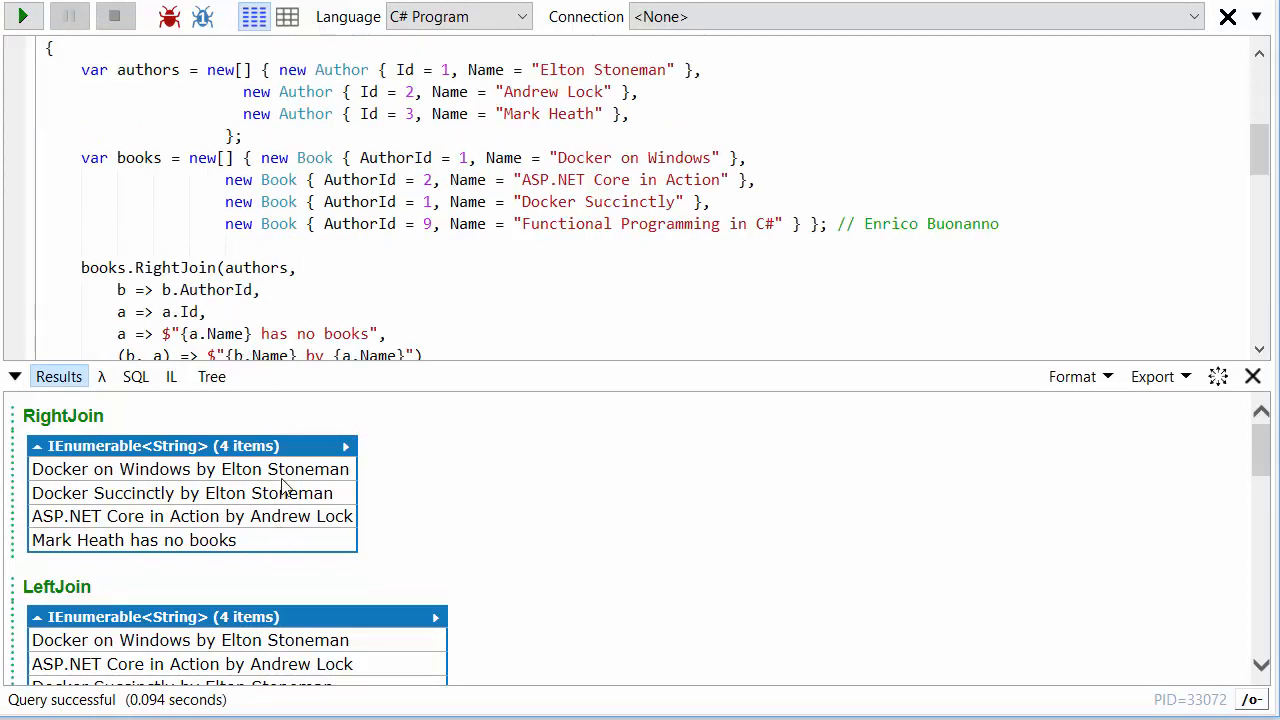
pyautogui.moveTo(295, 513)
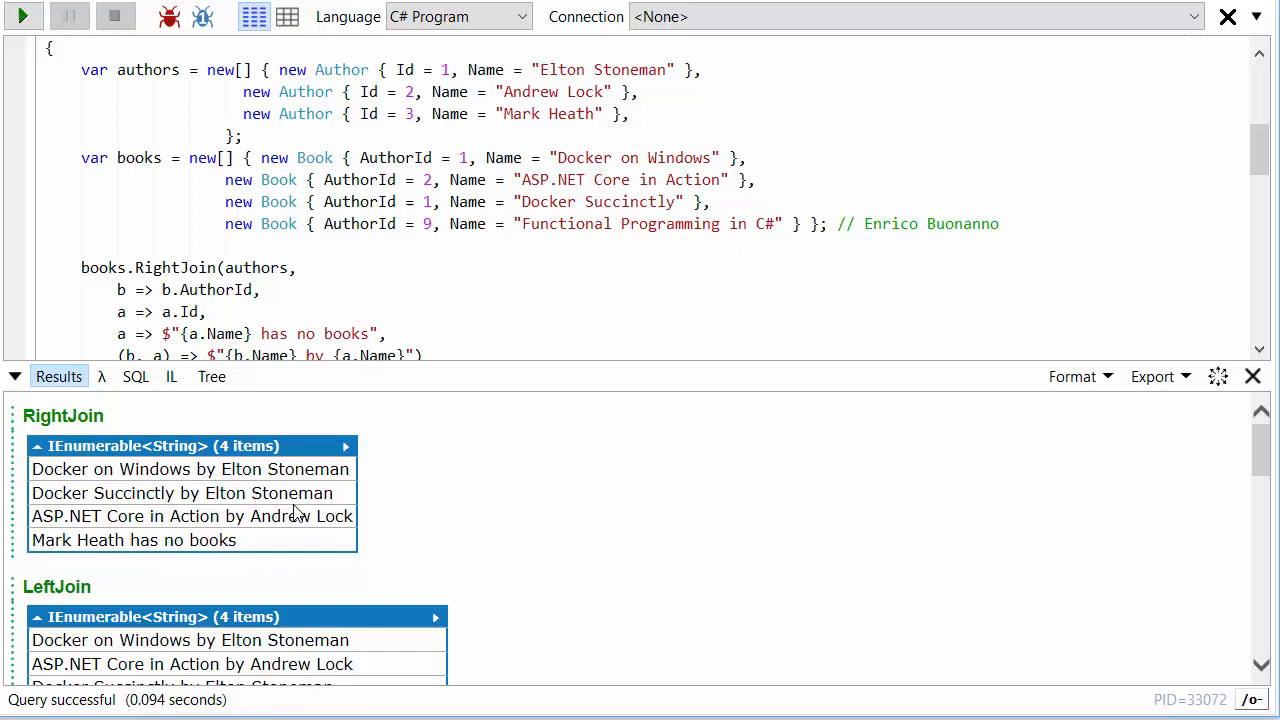
pyautogui.moveTo(555, 167)
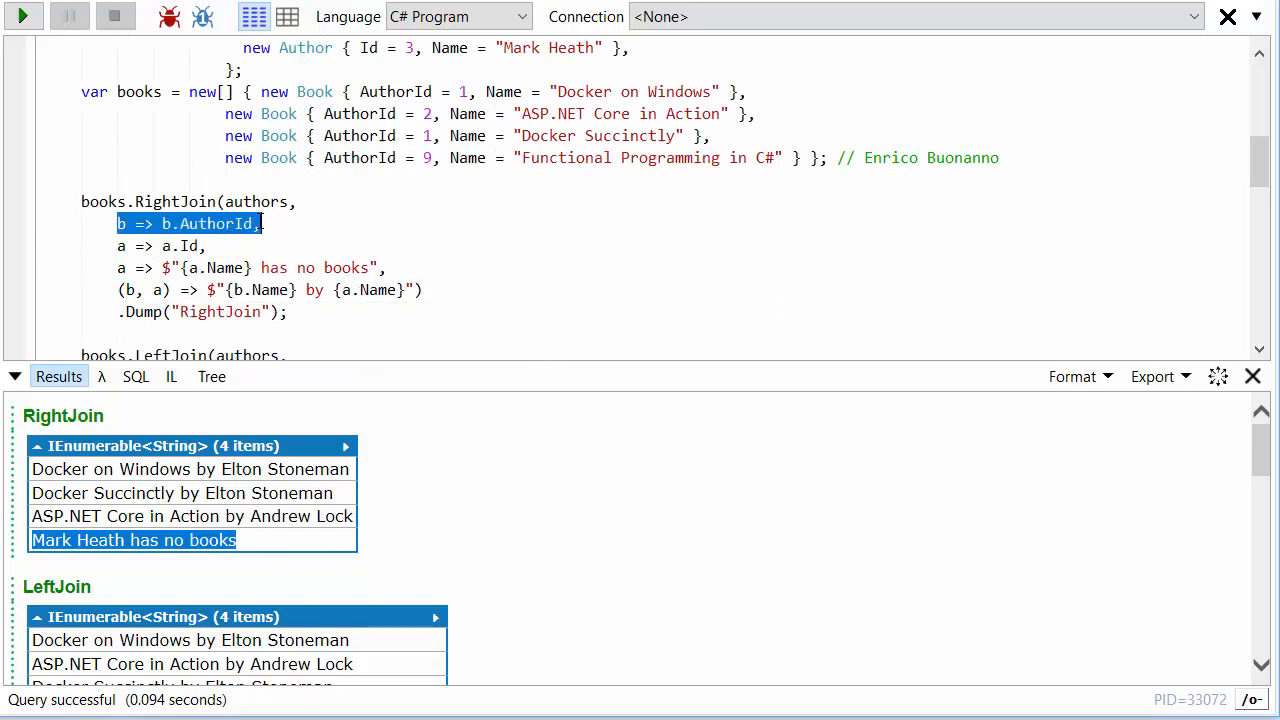
# Highlight the two RightJoin key selectors, then scroll down to the LeftJoin query
pyautogui.moveTo(263, 223); pyautogui.dragTo(210, 246)
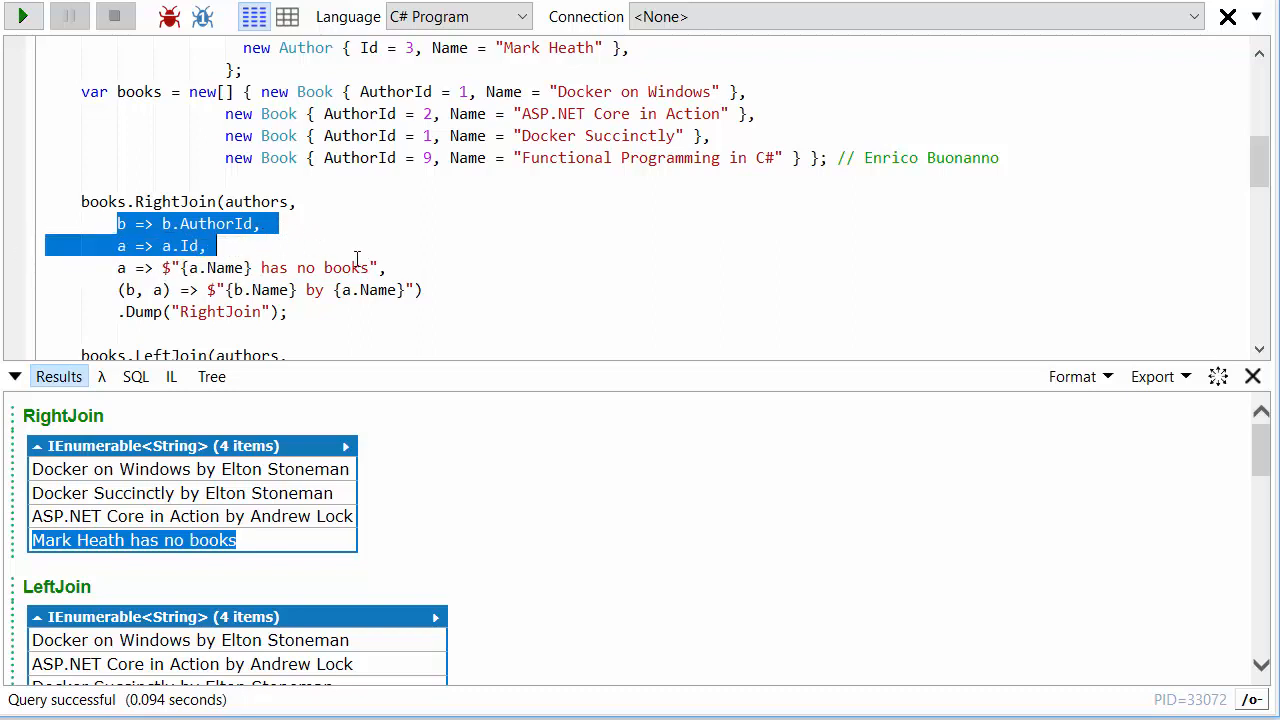
pyautogui.click(350, 267)
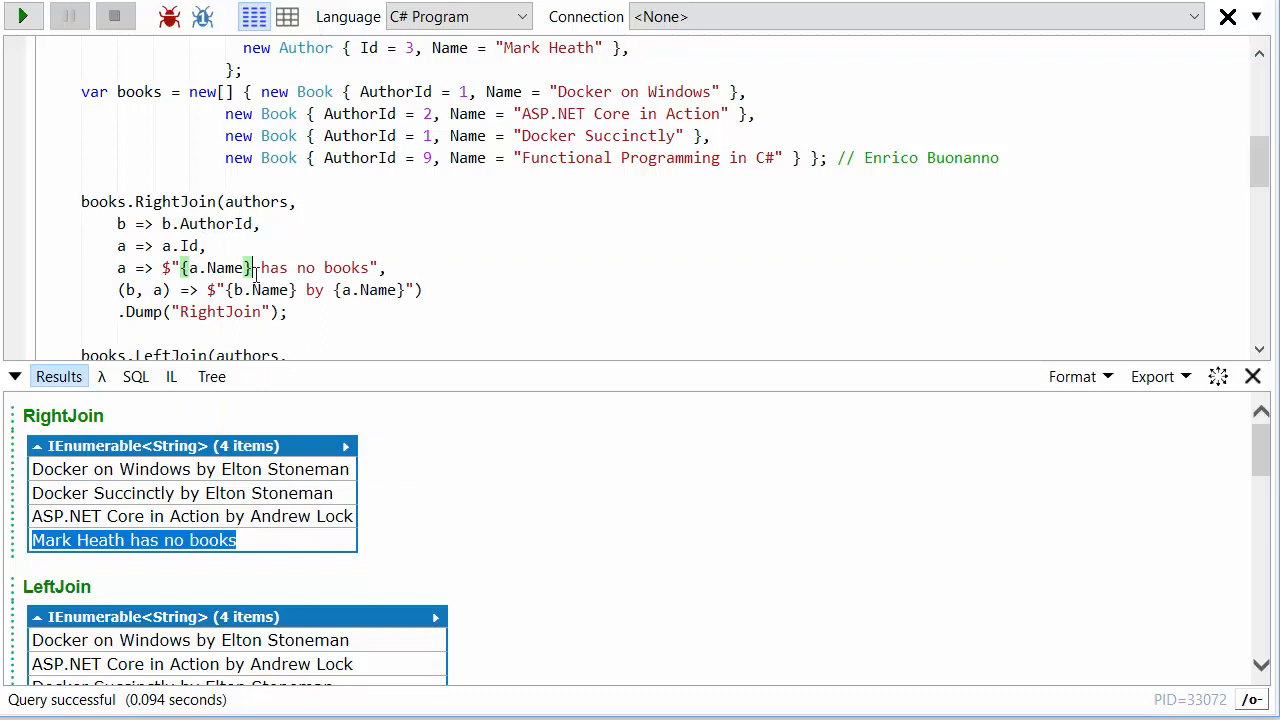
pyautogui.moveTo(120, 267)
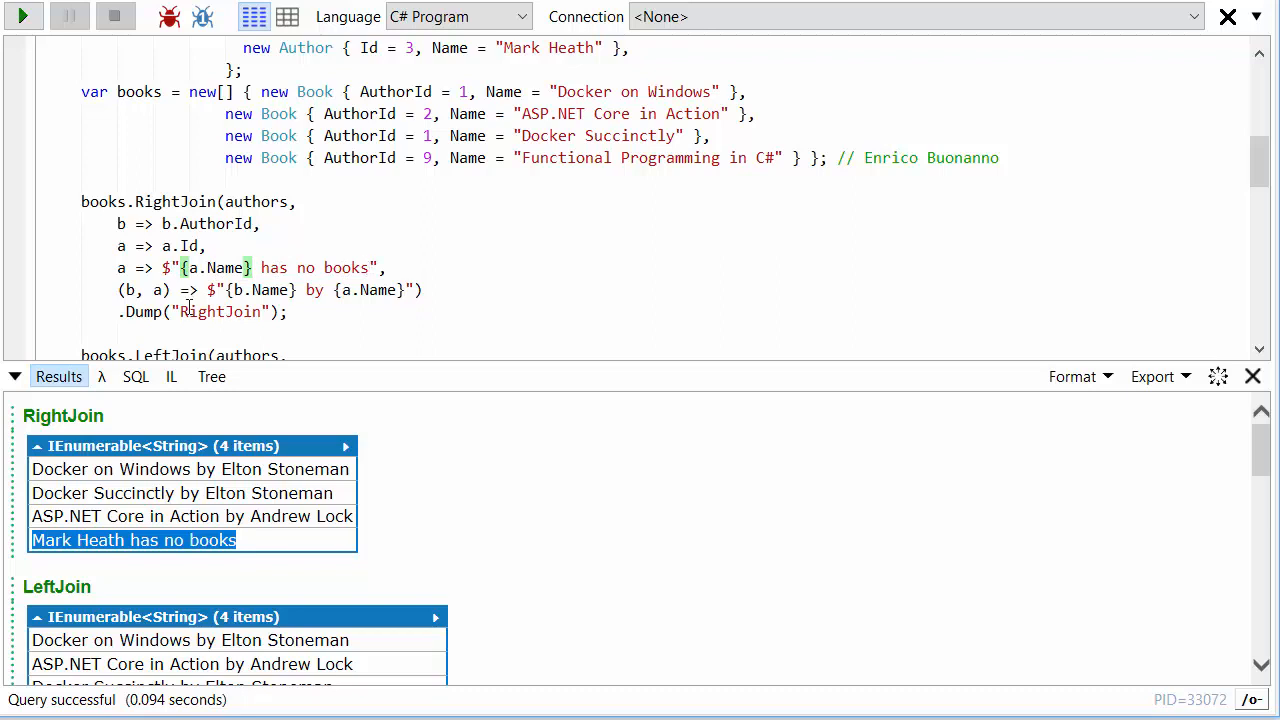
pyautogui.moveTo(267, 290)
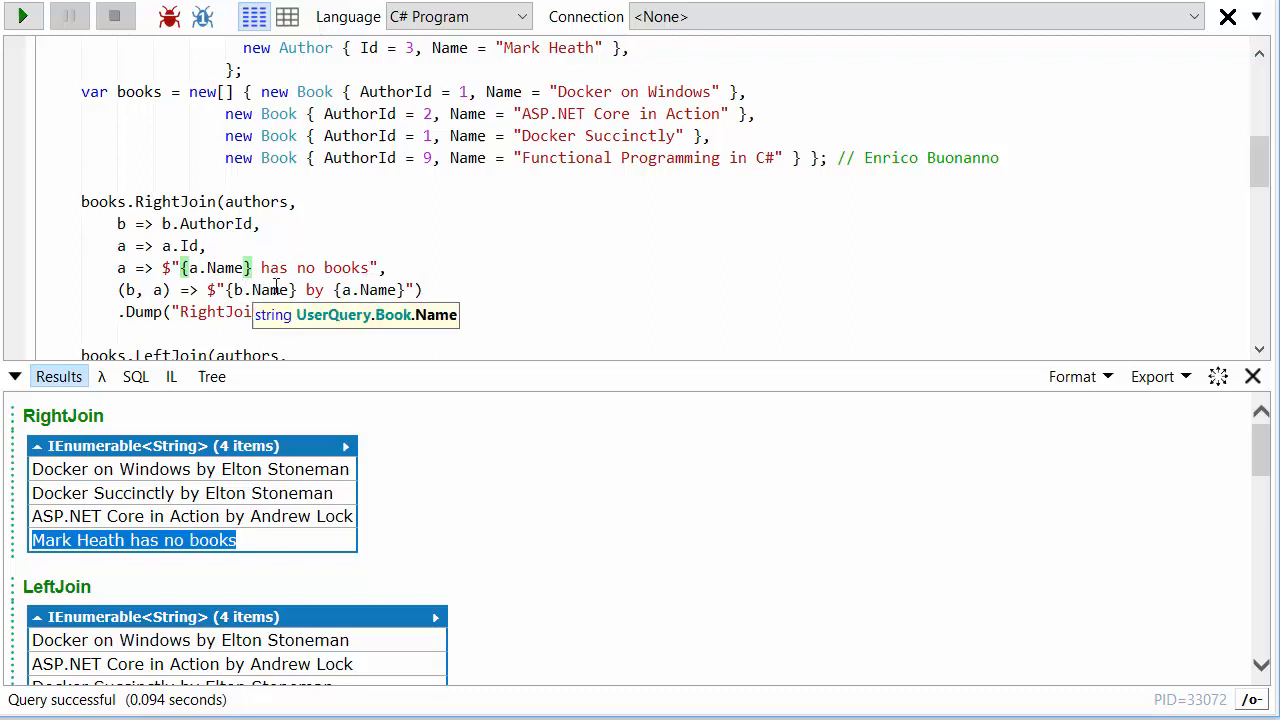
pyautogui.moveTo(275, 515)
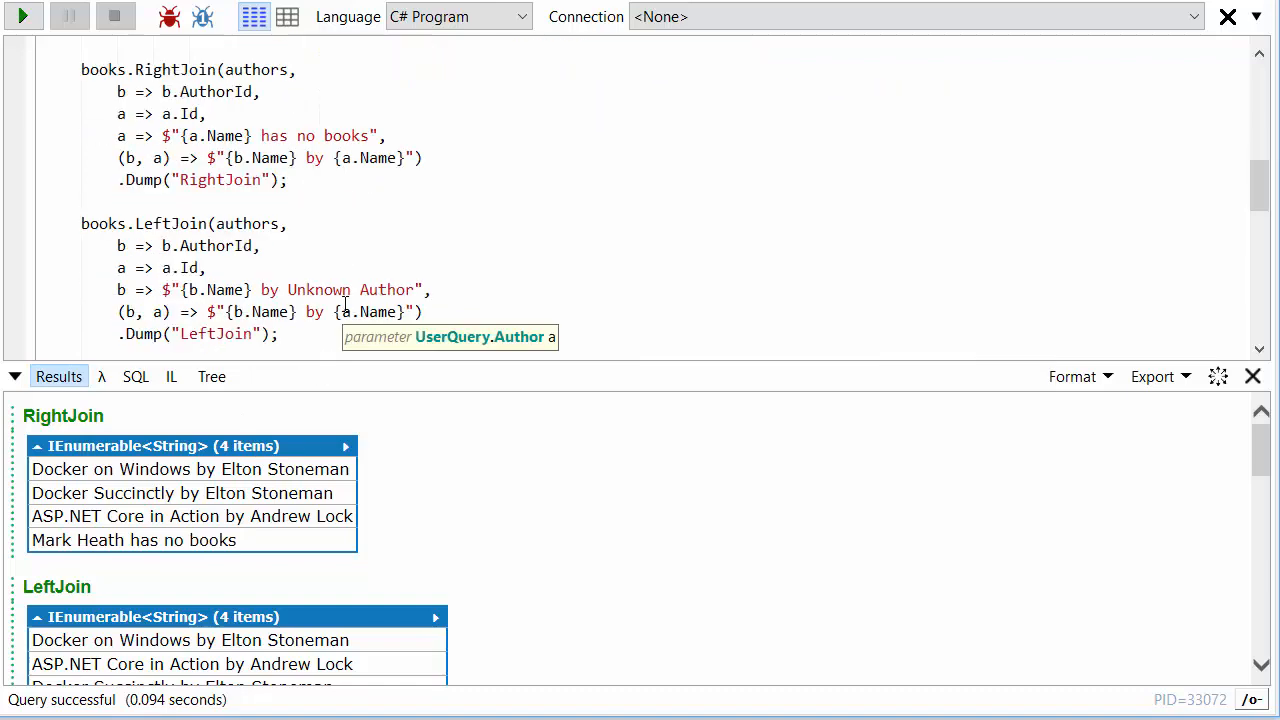
pyautogui.scroll(-3)
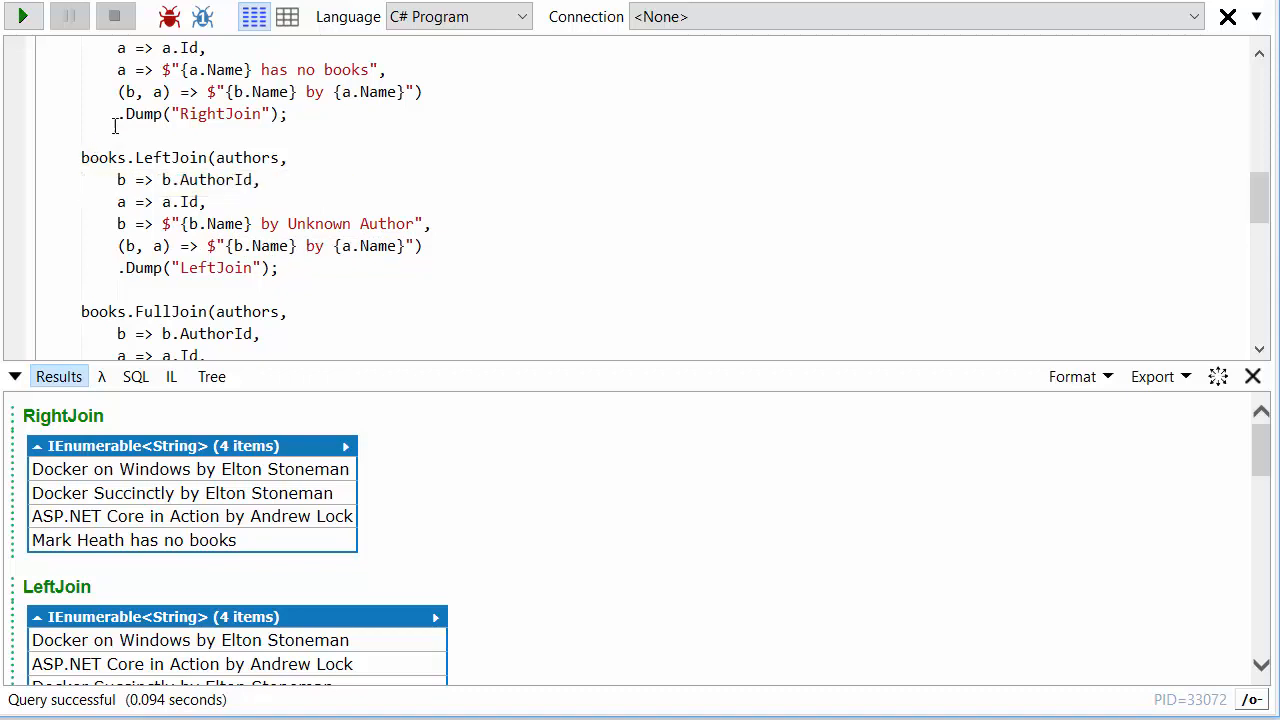
pyautogui.moveTo(383, 585)
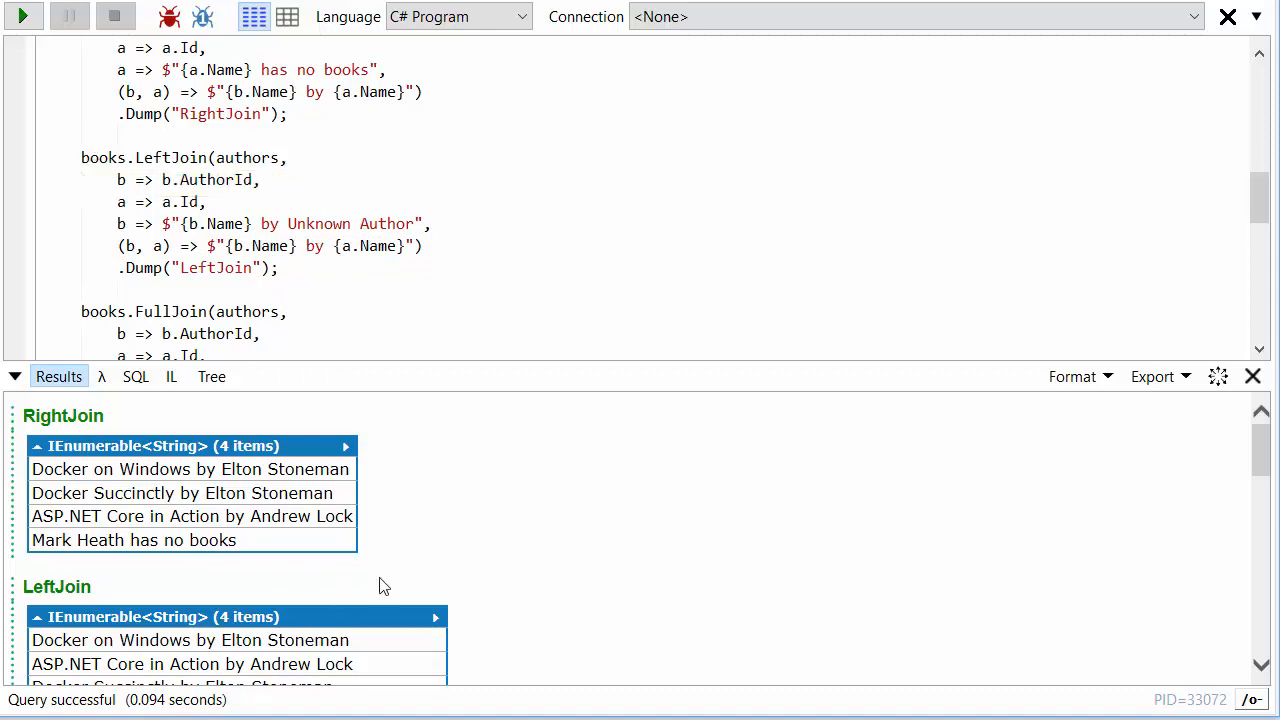
# Scroll to the LeftJoin results showing 'Functional Programming in C# by Unknown Author'
pyautogui.scroll(-3)
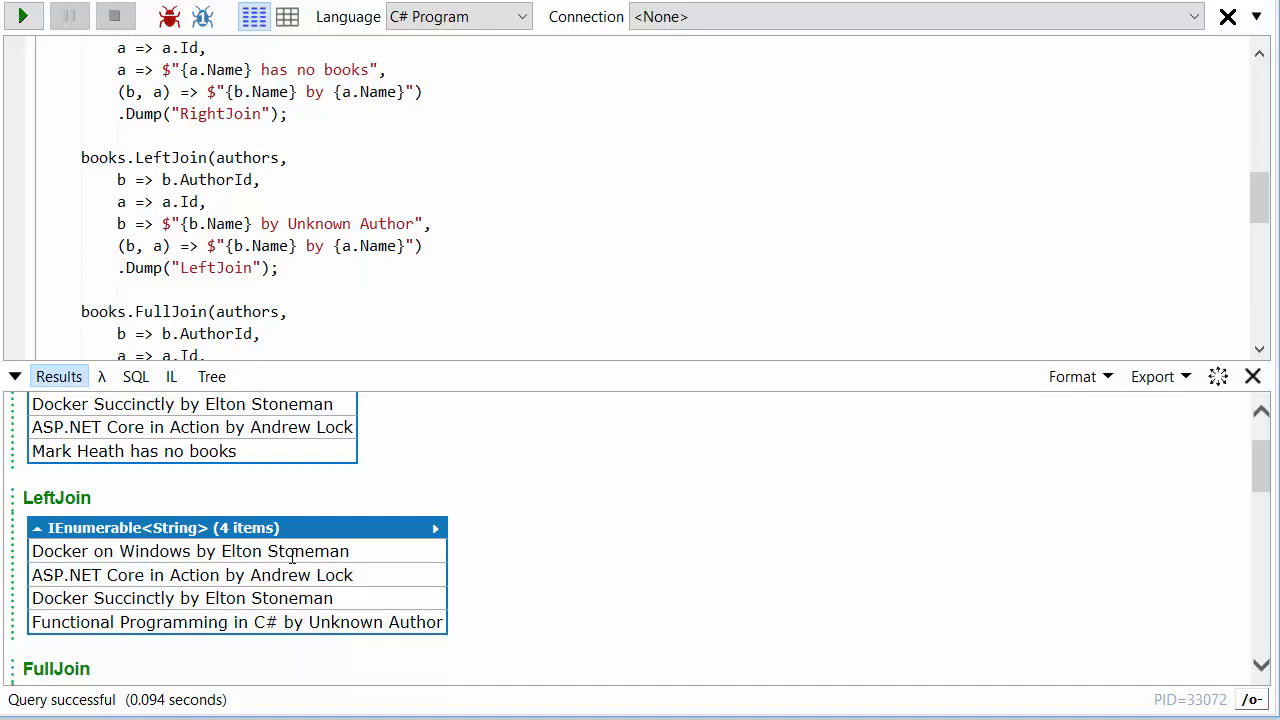
pyautogui.moveTo(255, 622)
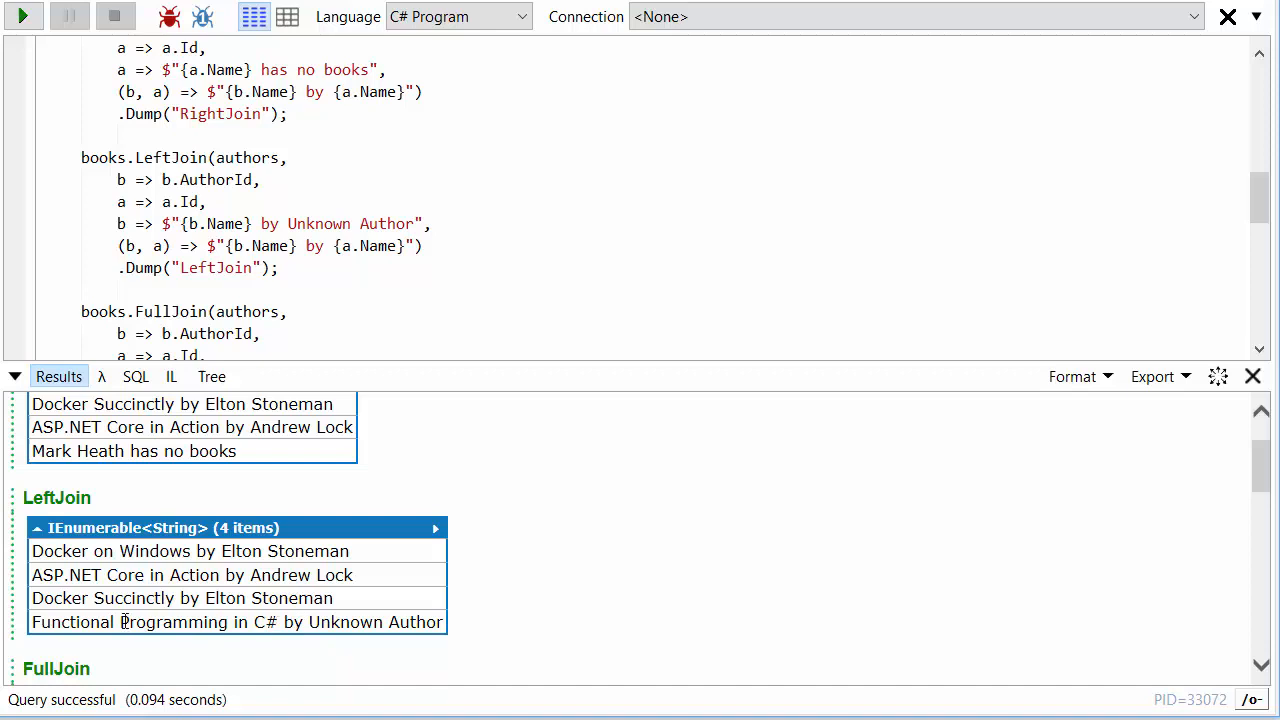
pyautogui.moveTo(337, 654)
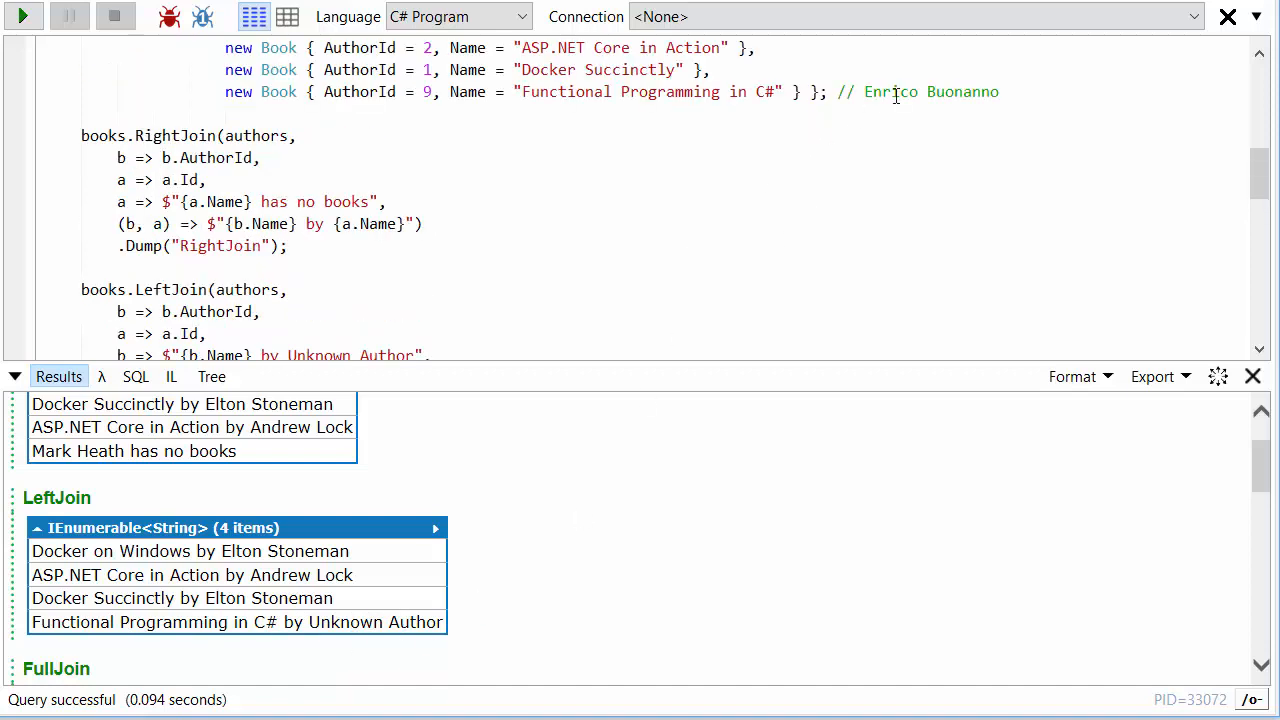
# Scroll to the FullJoin output listing four books plus 'Mark Heath has no books'
pyautogui.scroll(-3)
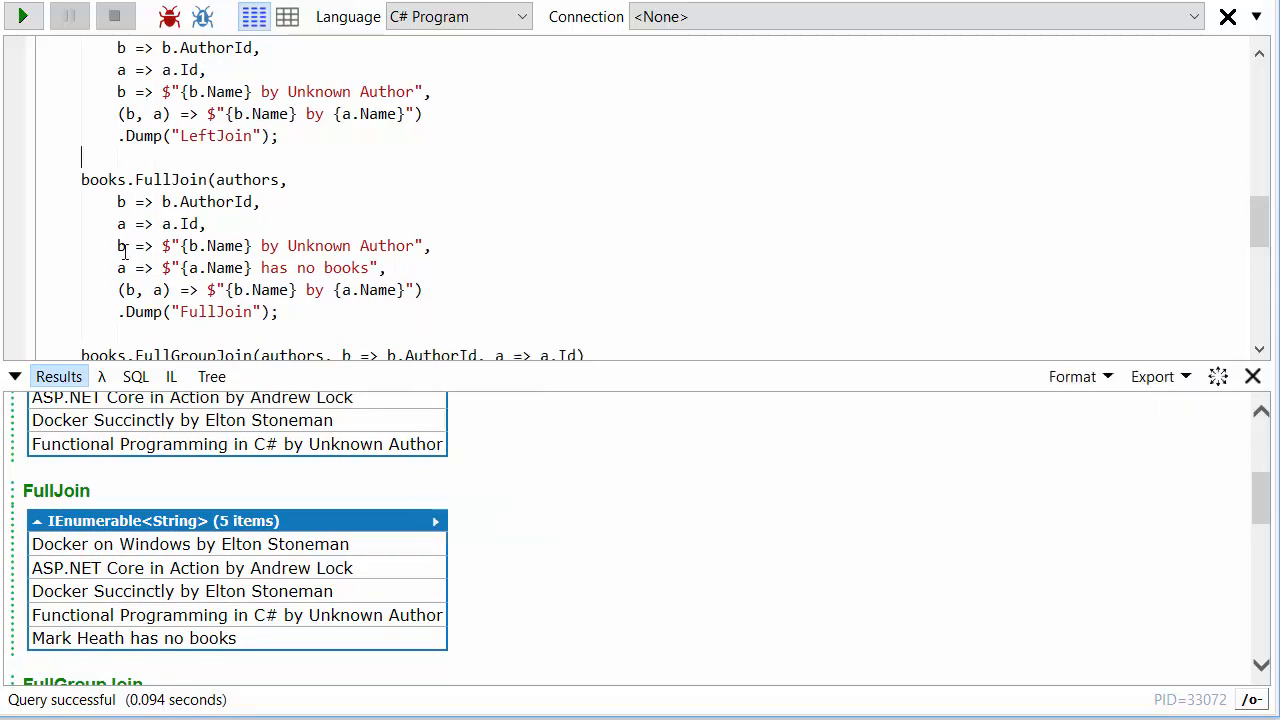
pyautogui.moveTo(372, 227)
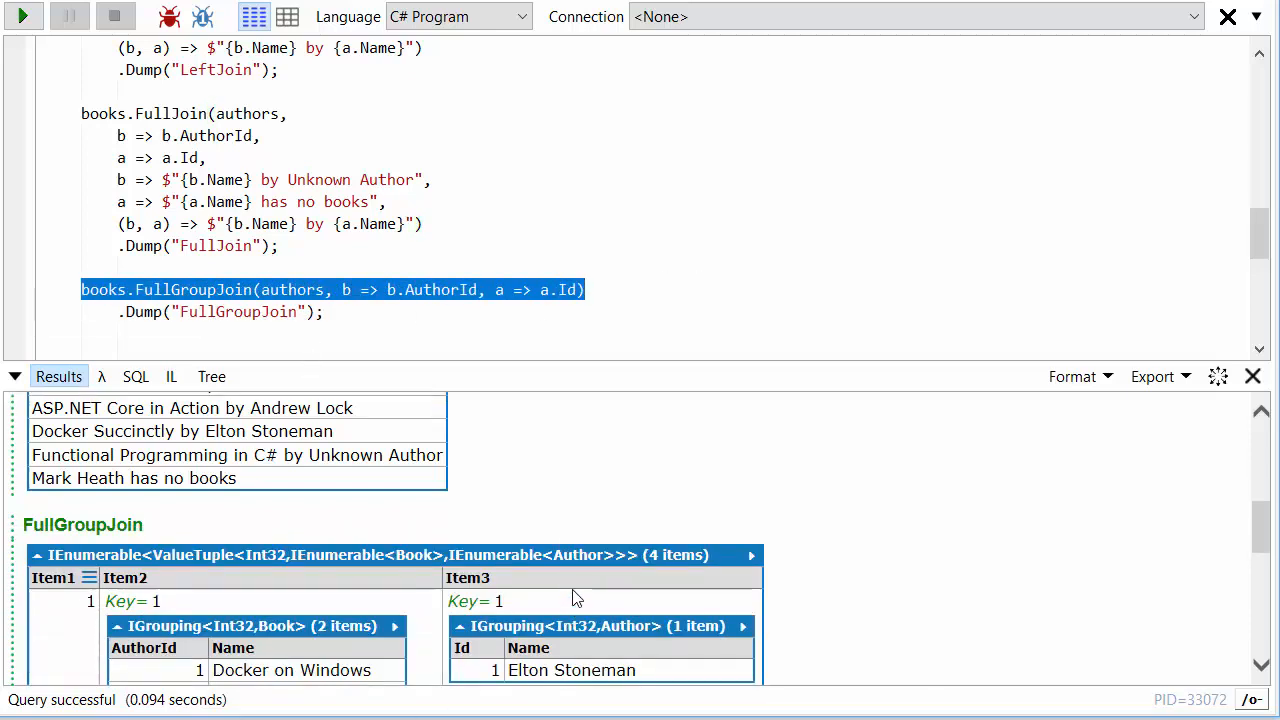
# Scroll through FullGroupJoin groups to Mark Heath's empty key 3 group, then the books2 Union code
pyautogui.scroll(-3)
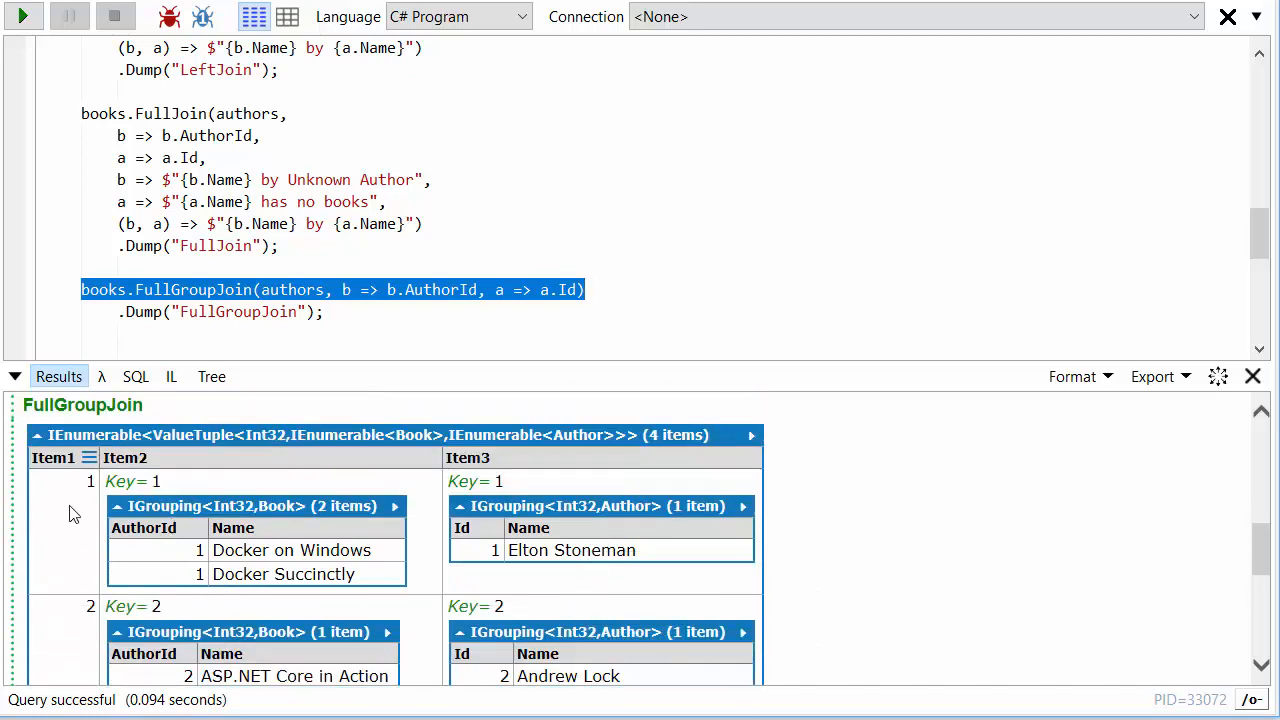
pyautogui.scroll(-3)
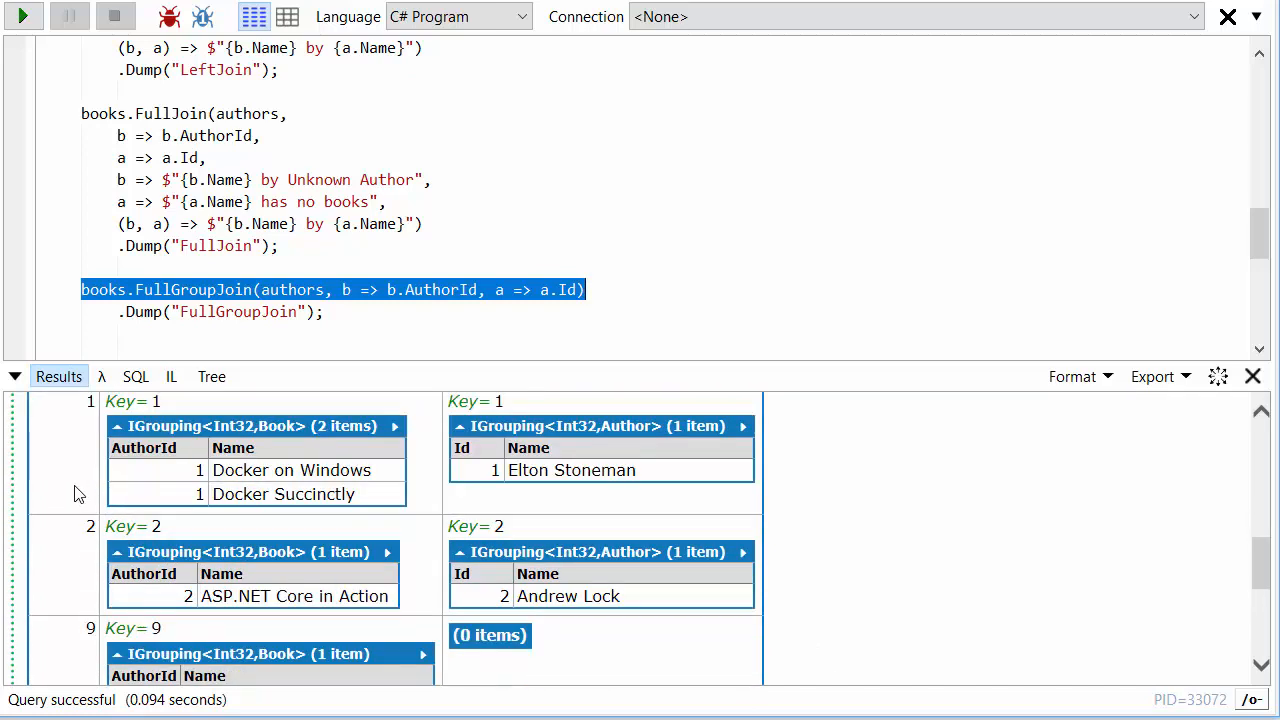
pyautogui.scroll(-3)
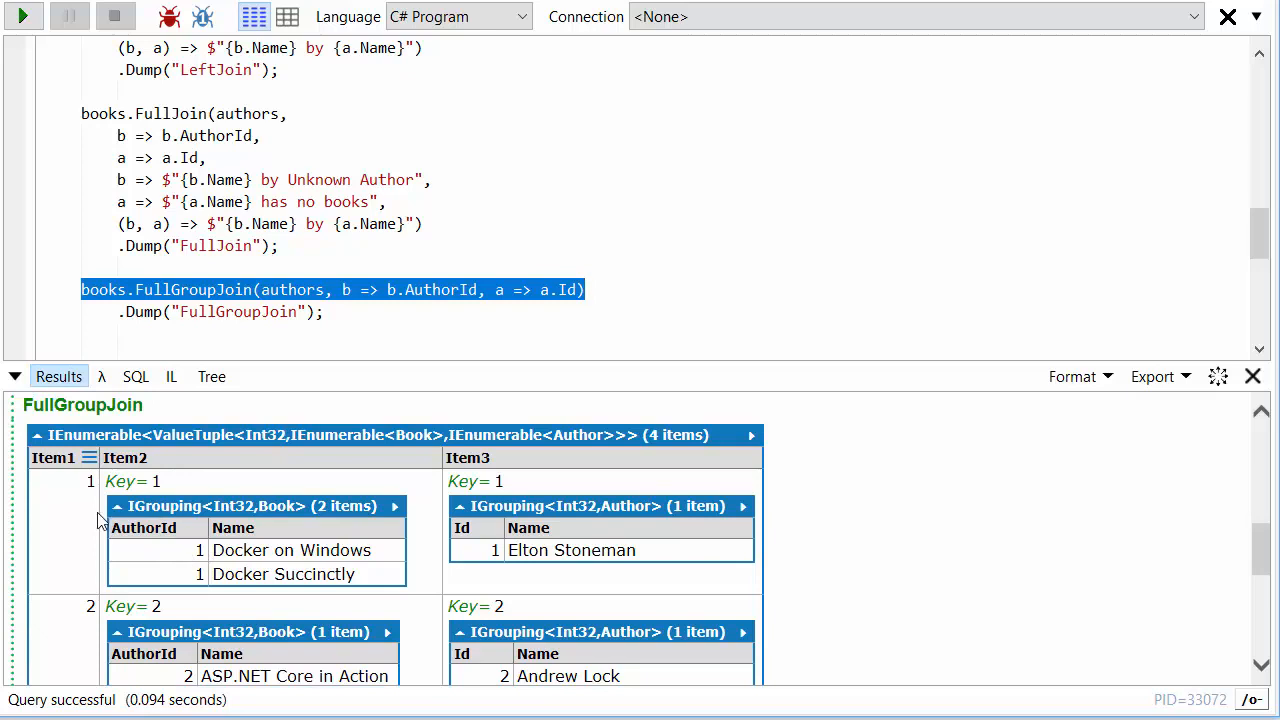
pyautogui.moveTo(560, 557)
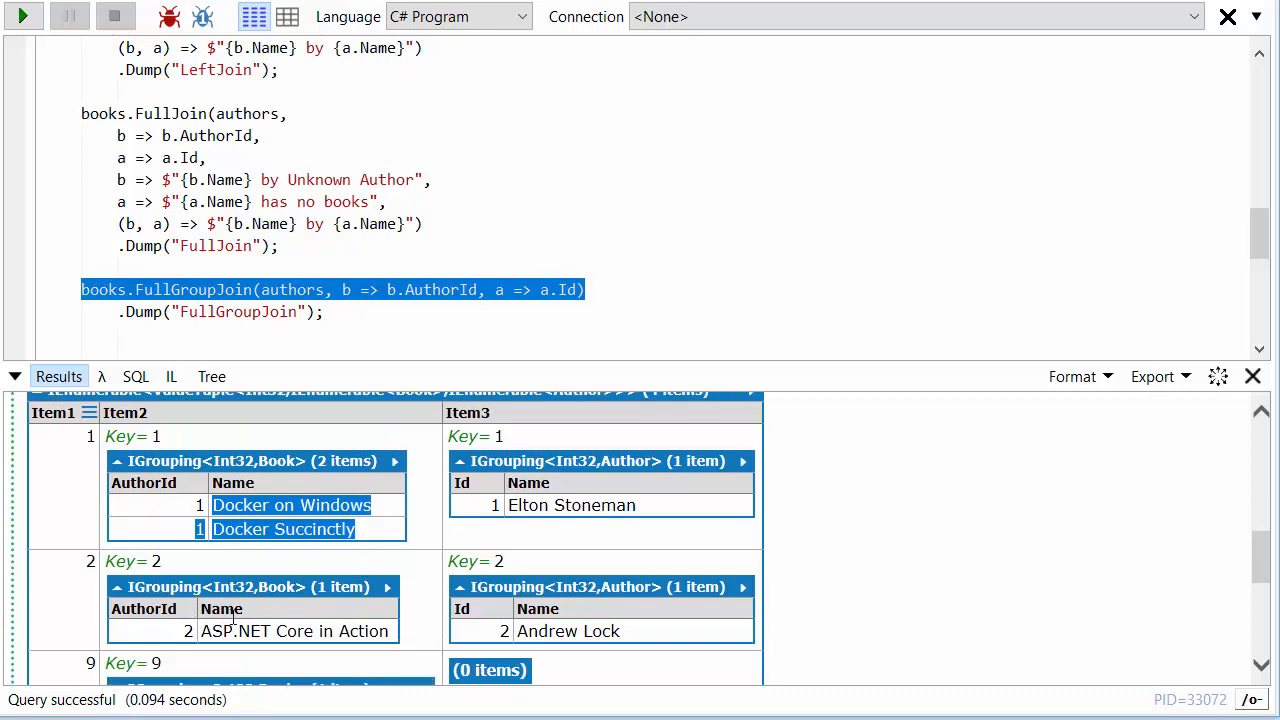
pyautogui.scroll(-3)
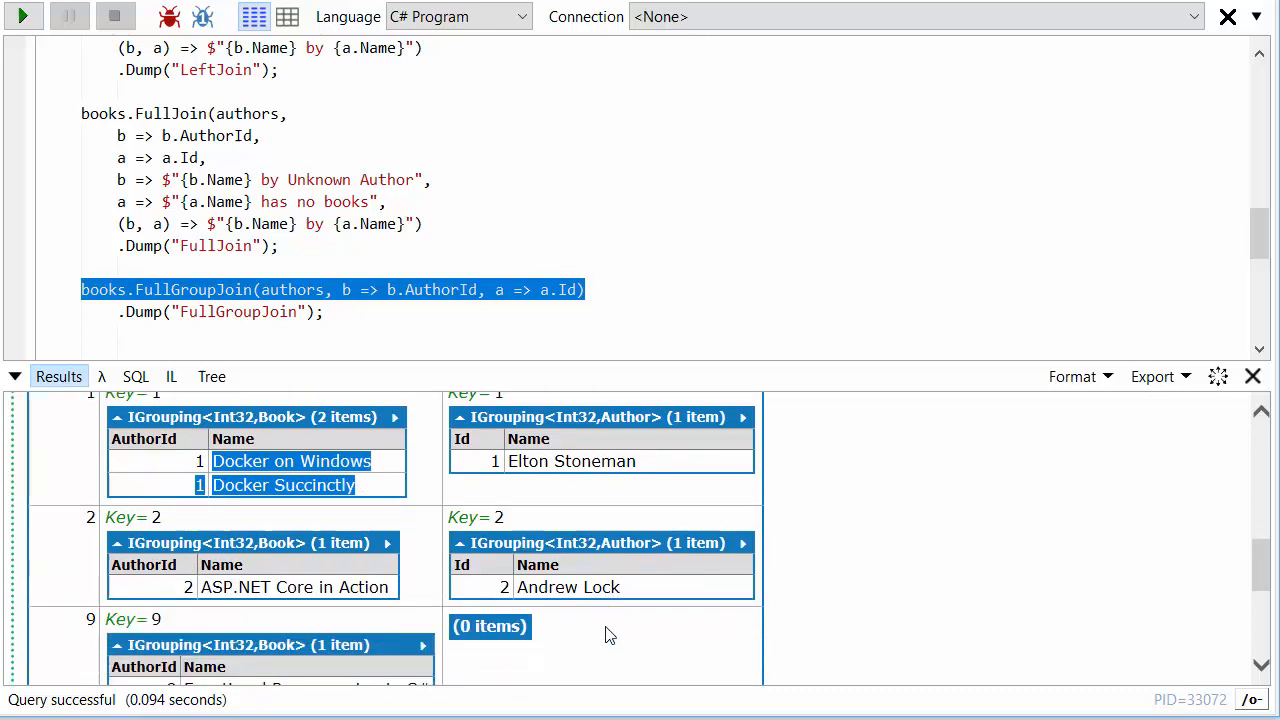
pyautogui.scroll(-3)
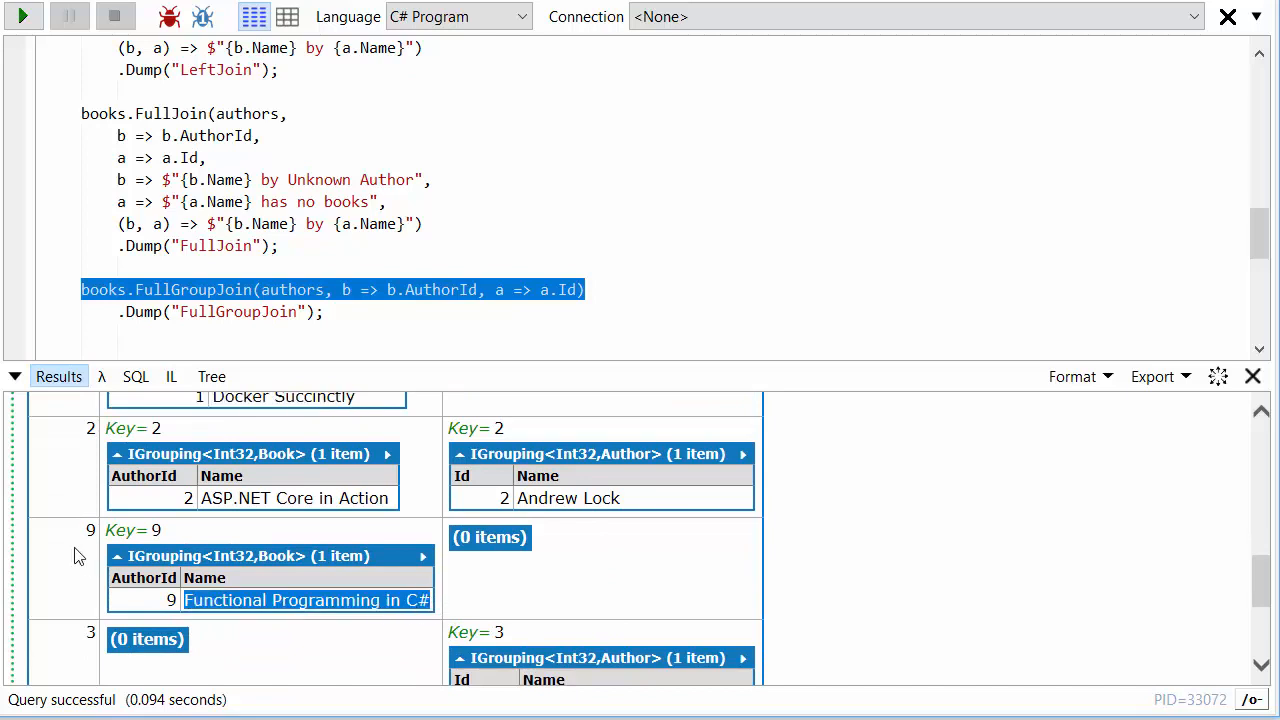
pyautogui.moveTo(547, 587)
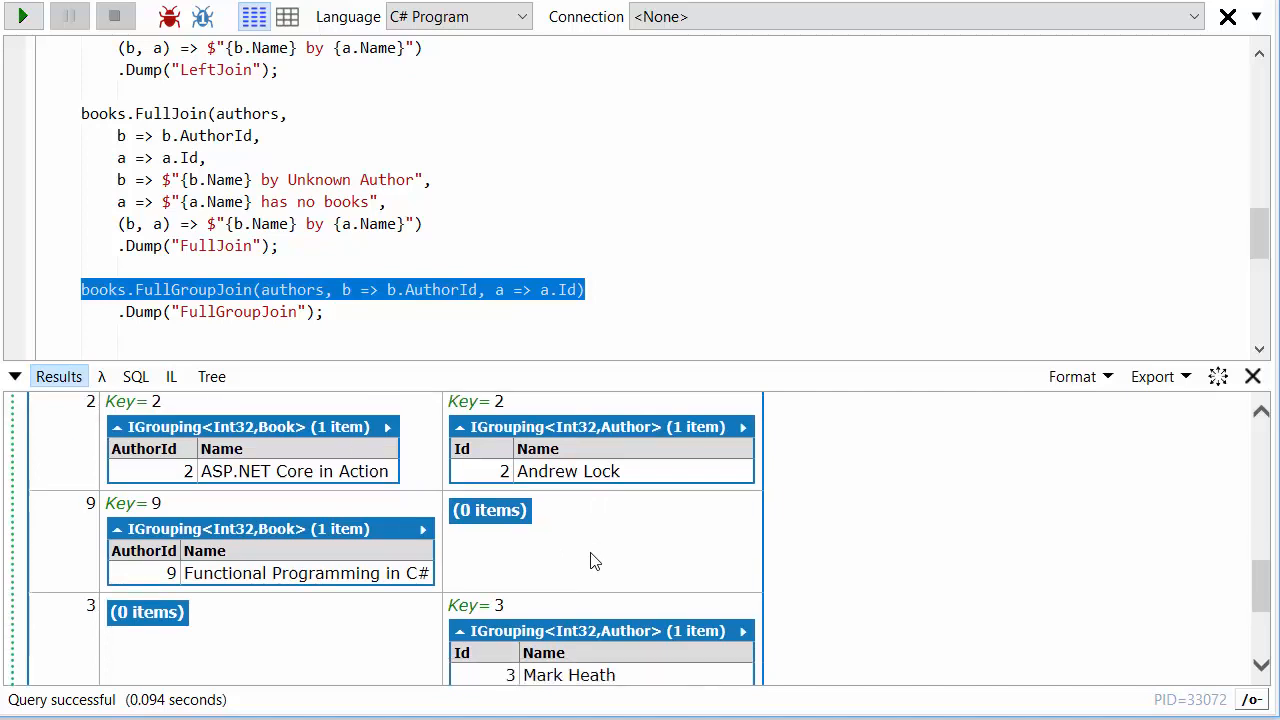
pyautogui.scroll(-3)
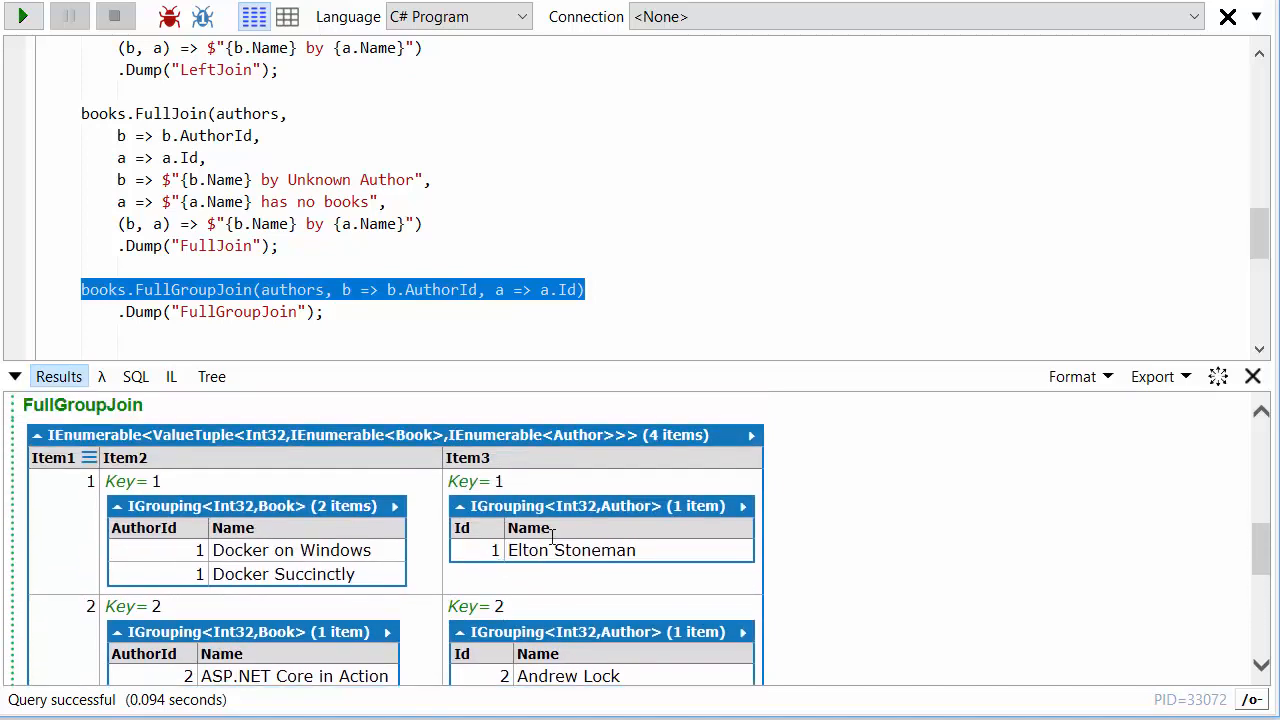
pyautogui.scroll(-3)
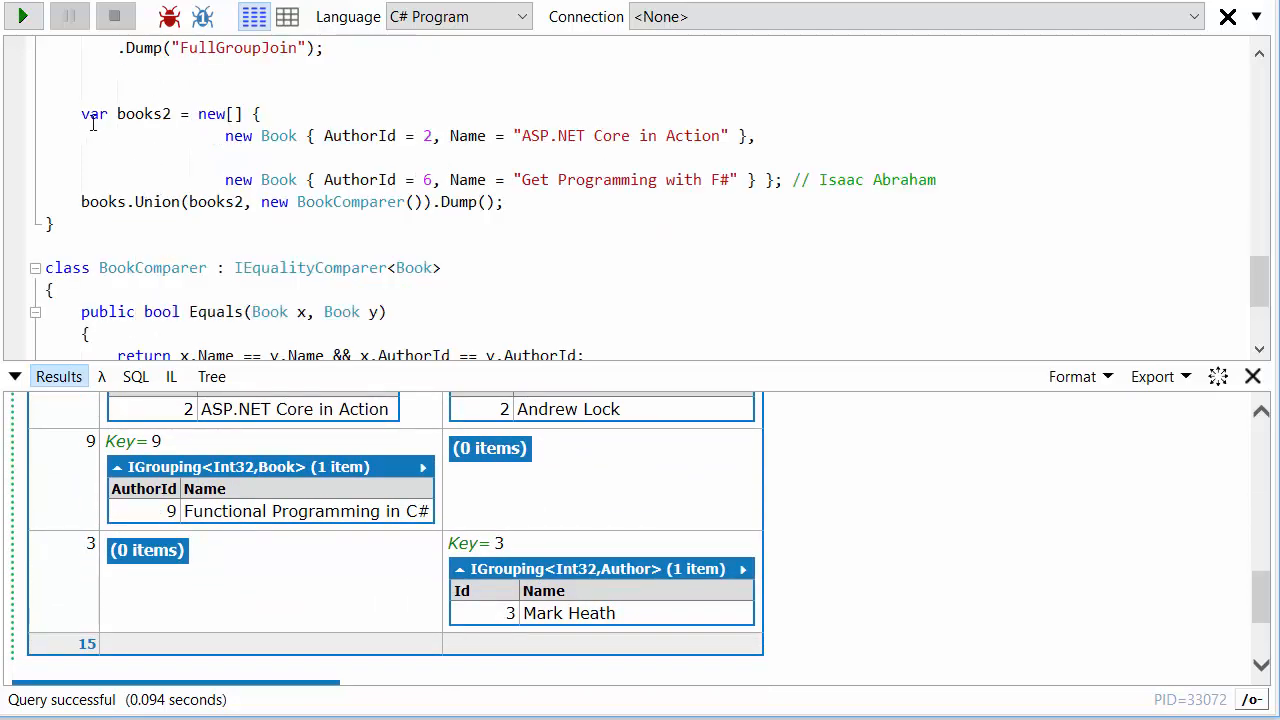
pyautogui.moveTo(93, 113)
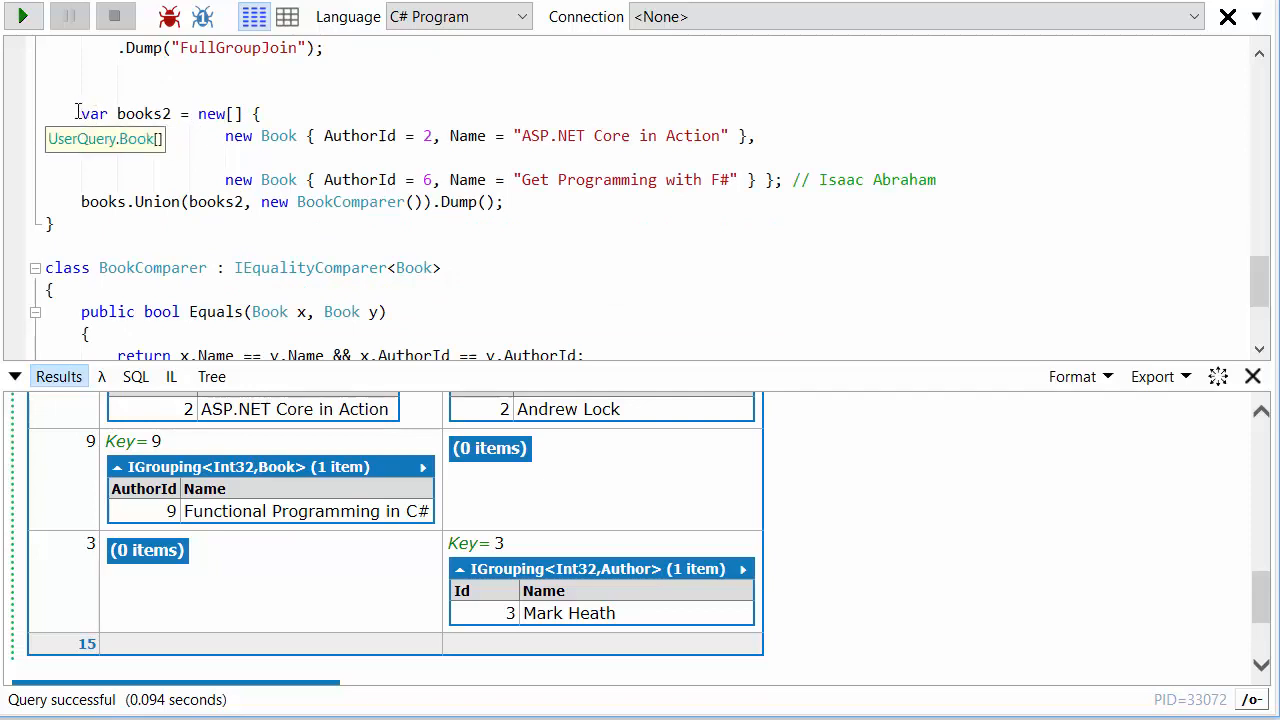
pyautogui.moveTo(683, 207)
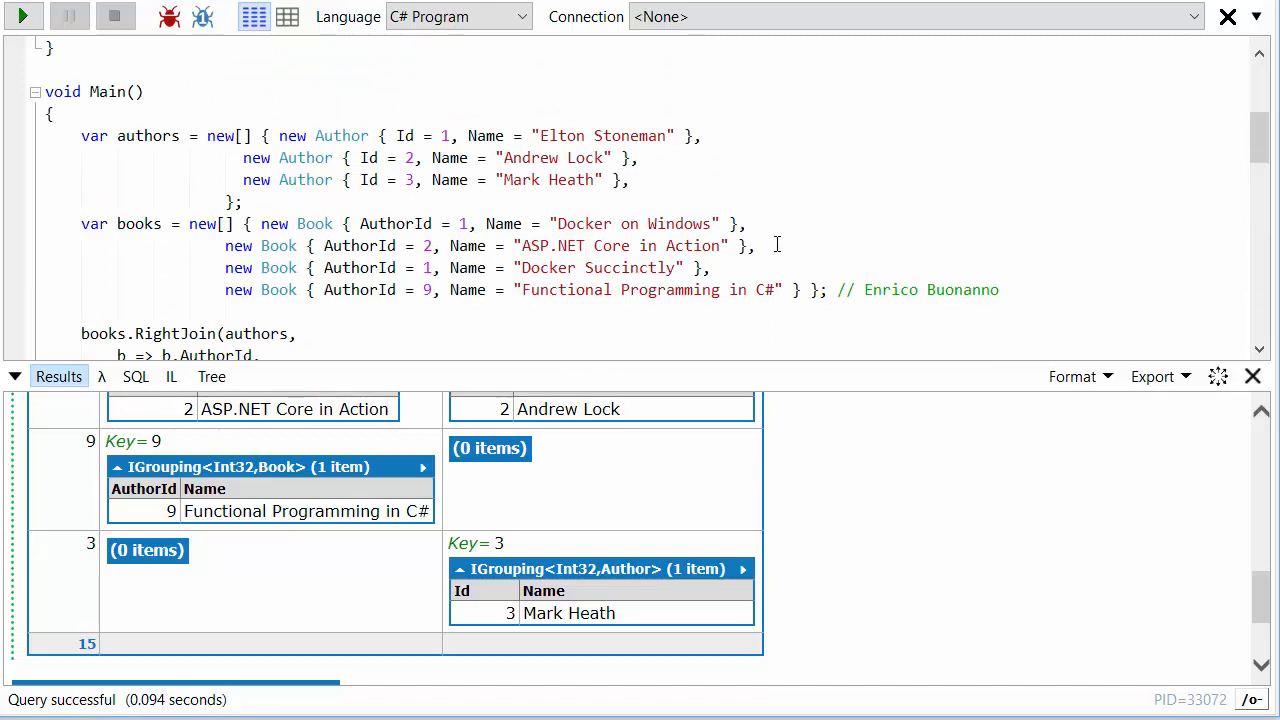
pyautogui.scroll(-3)
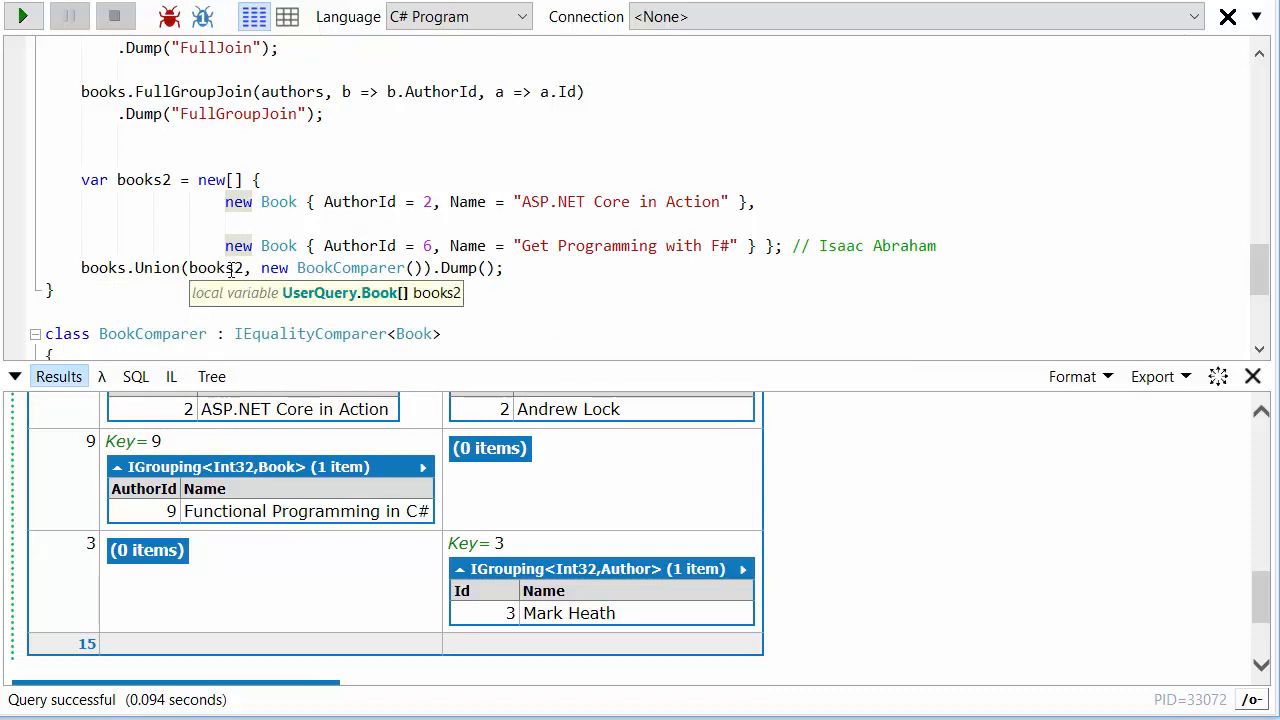
pyautogui.moveTo(218, 268)
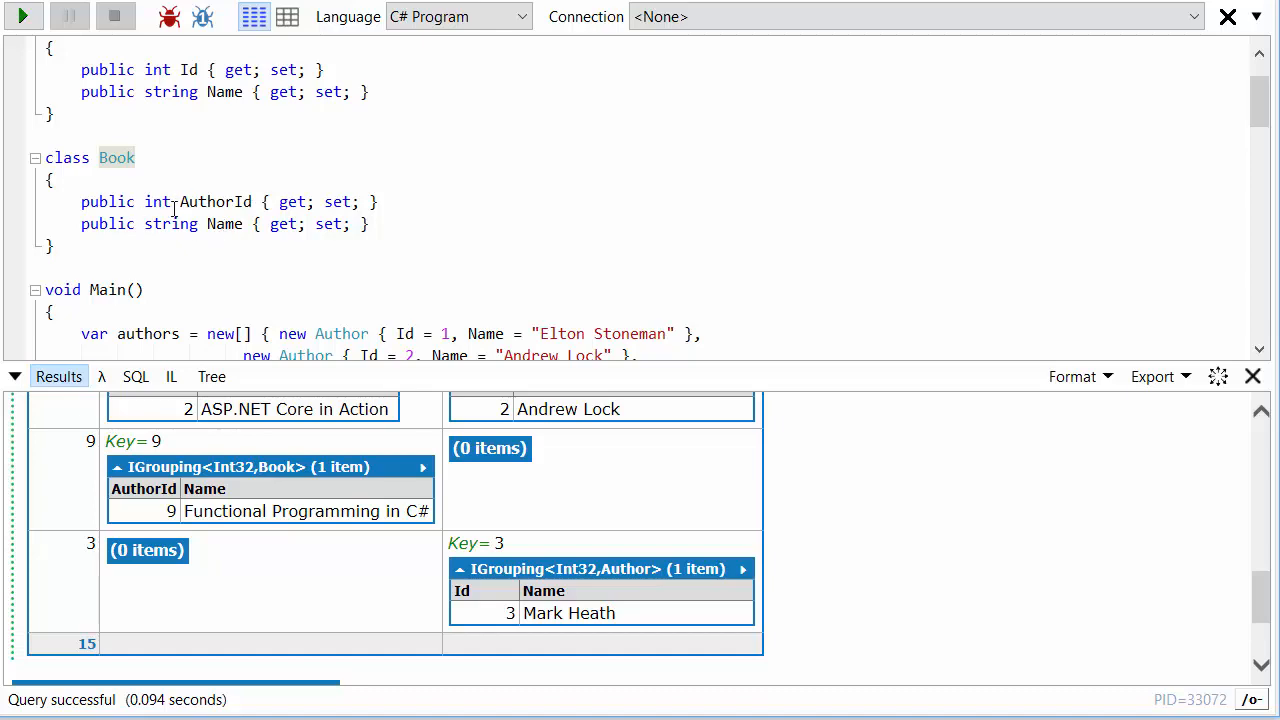
pyautogui.scroll(-3)
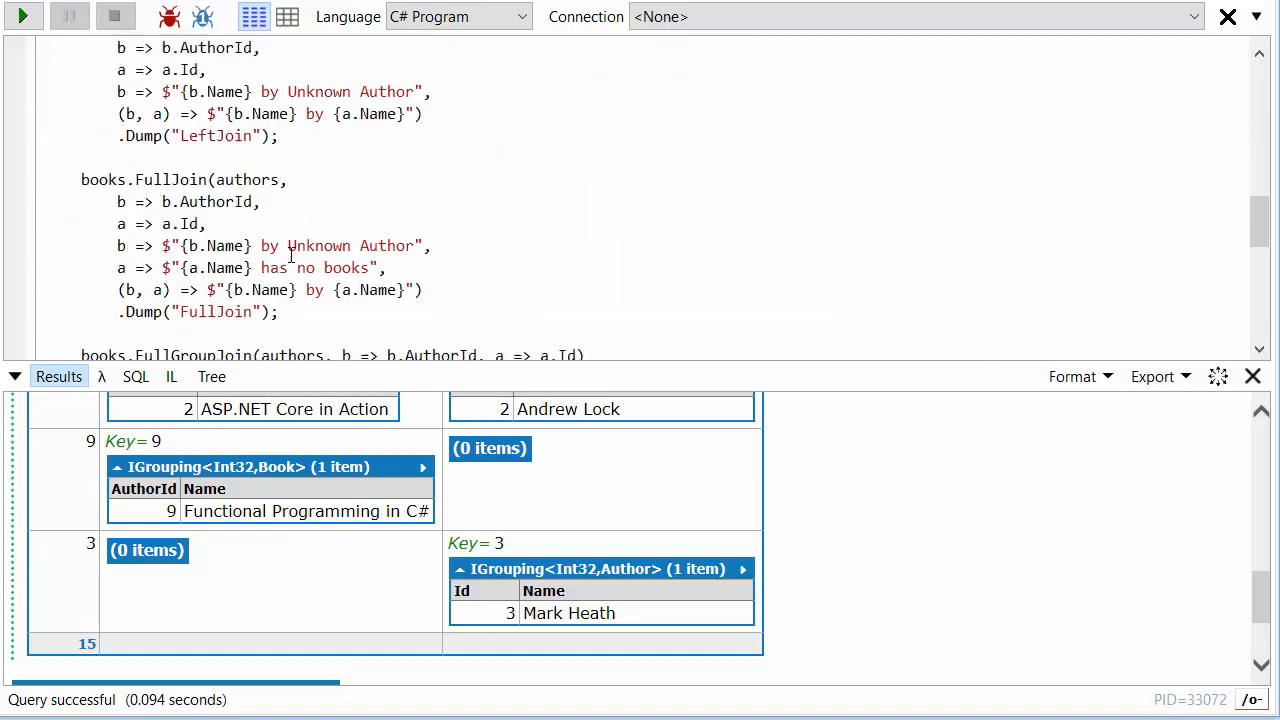
pyautogui.scroll(-3)
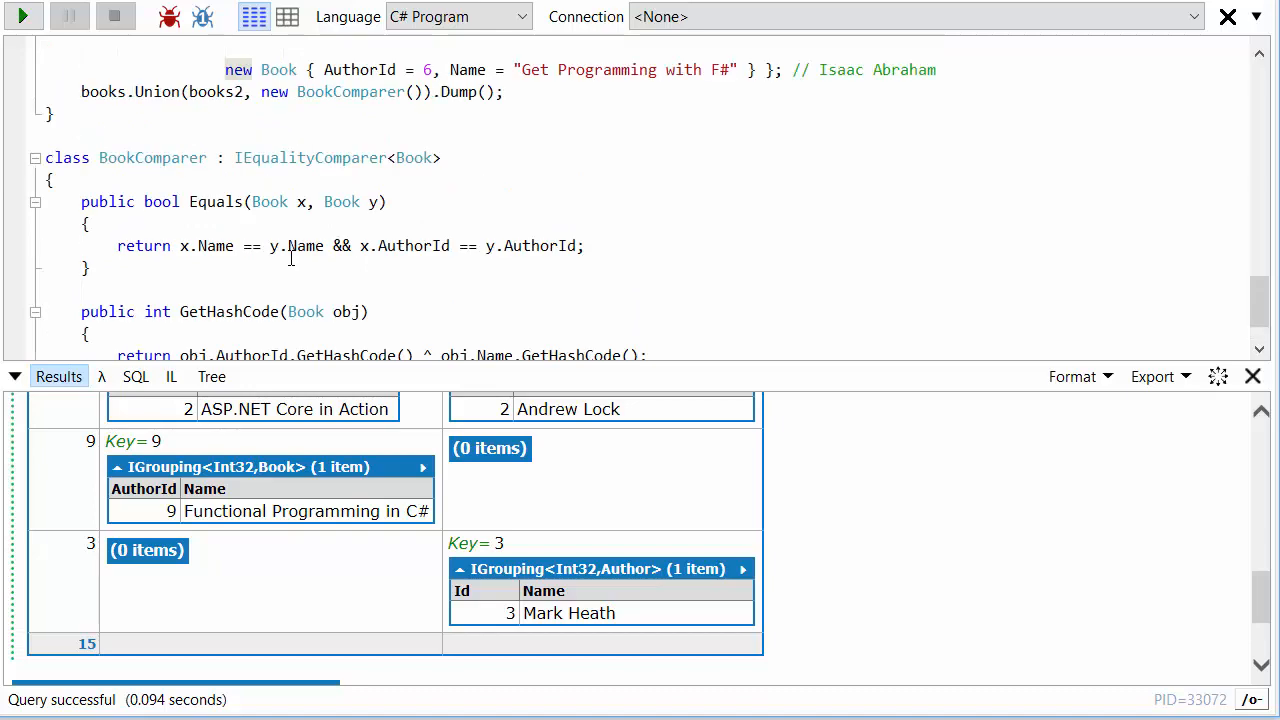
pyautogui.scroll(-3)
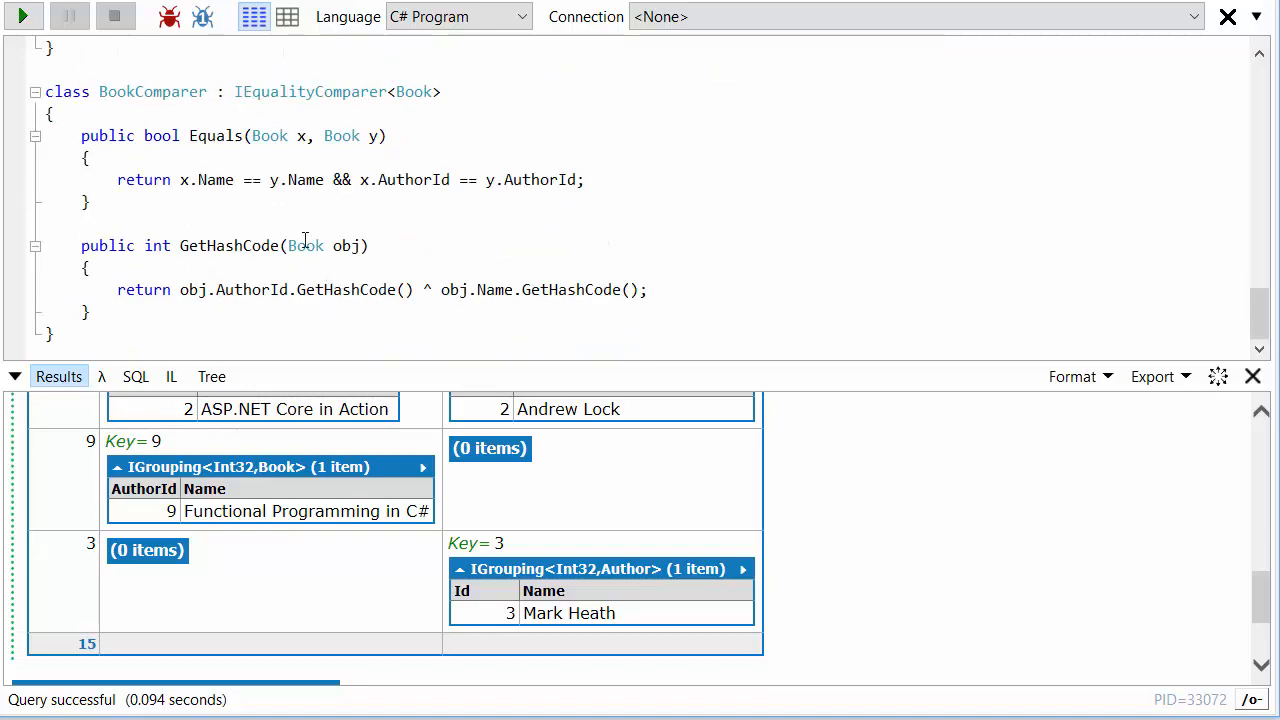
pyautogui.moveTo(565, 245)
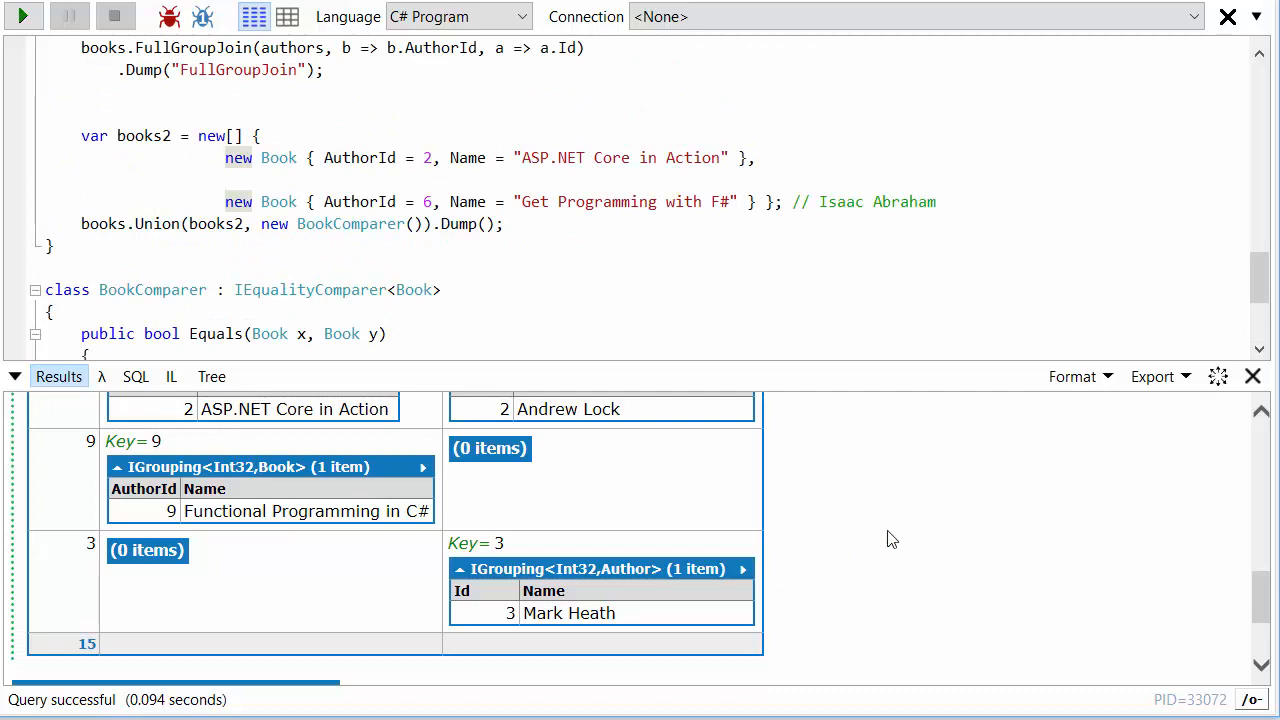
# Scroll to the Union IEnumerable<Book> output and highlight the single ASP.NET Core in Action row
pyautogui.scroll(-3)
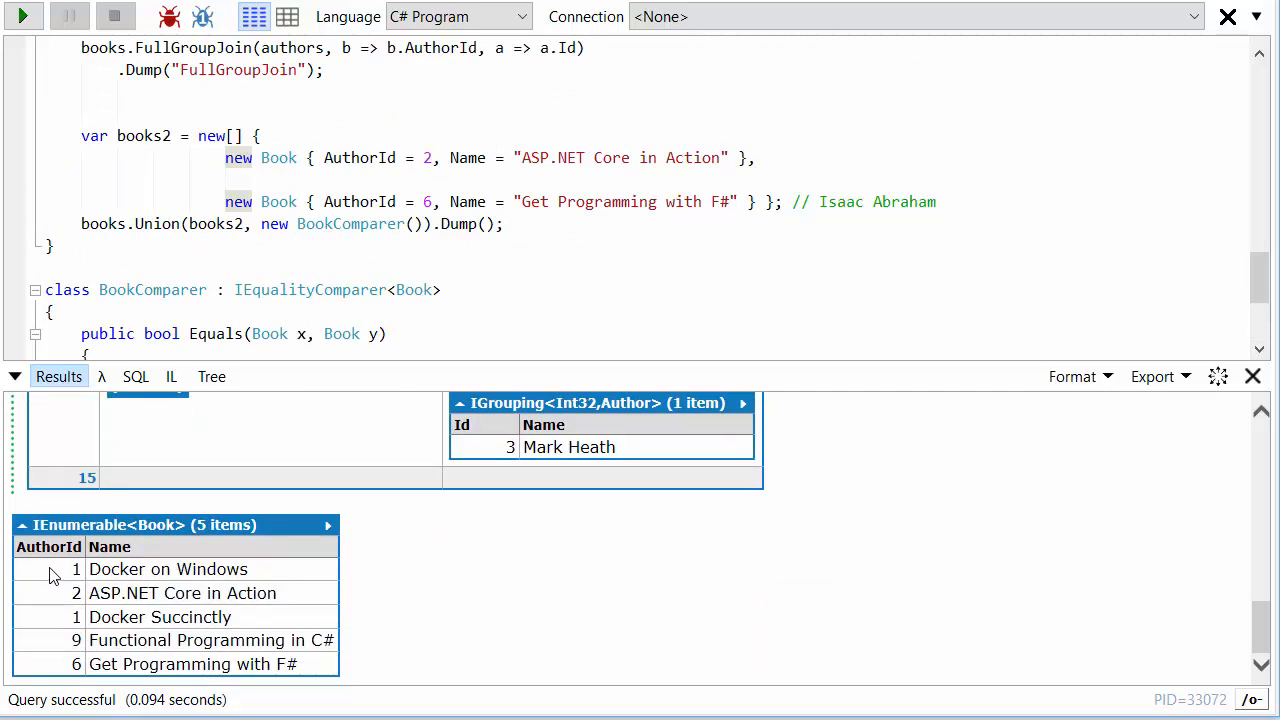
pyautogui.moveTo(50, 569); pyautogui.dragTo(310, 664)
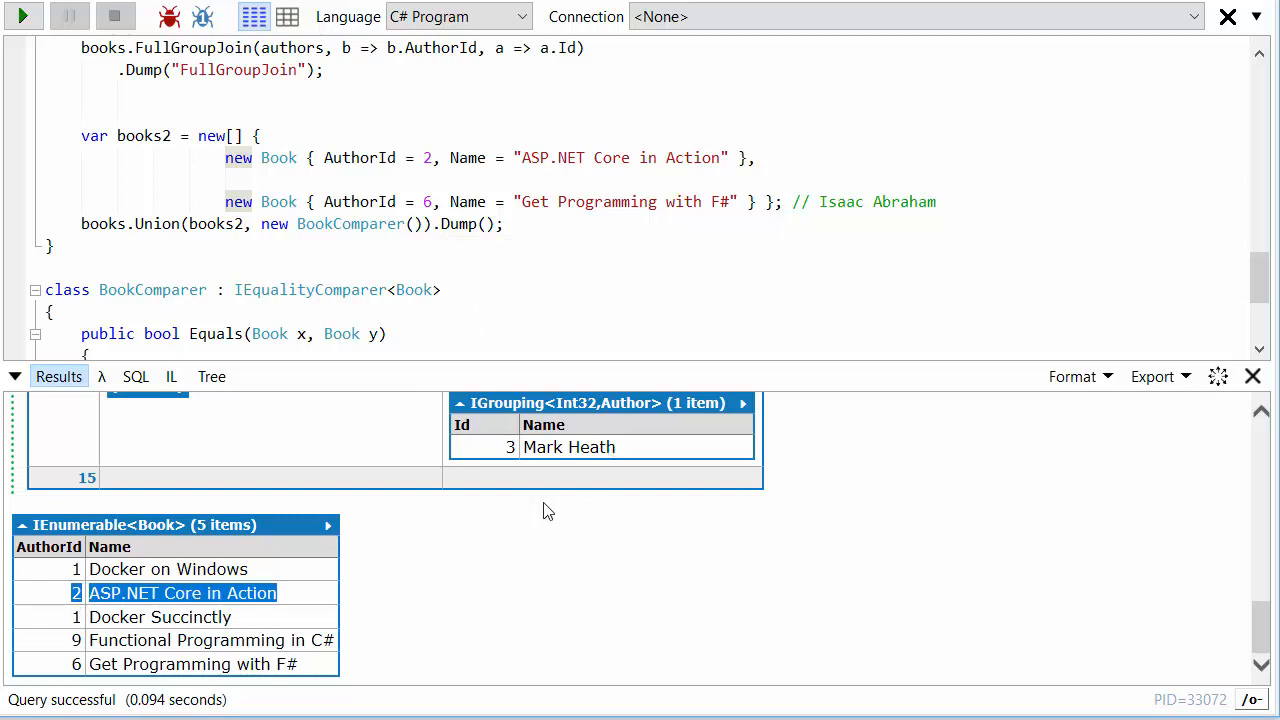
pyautogui.moveTo(462, 316)
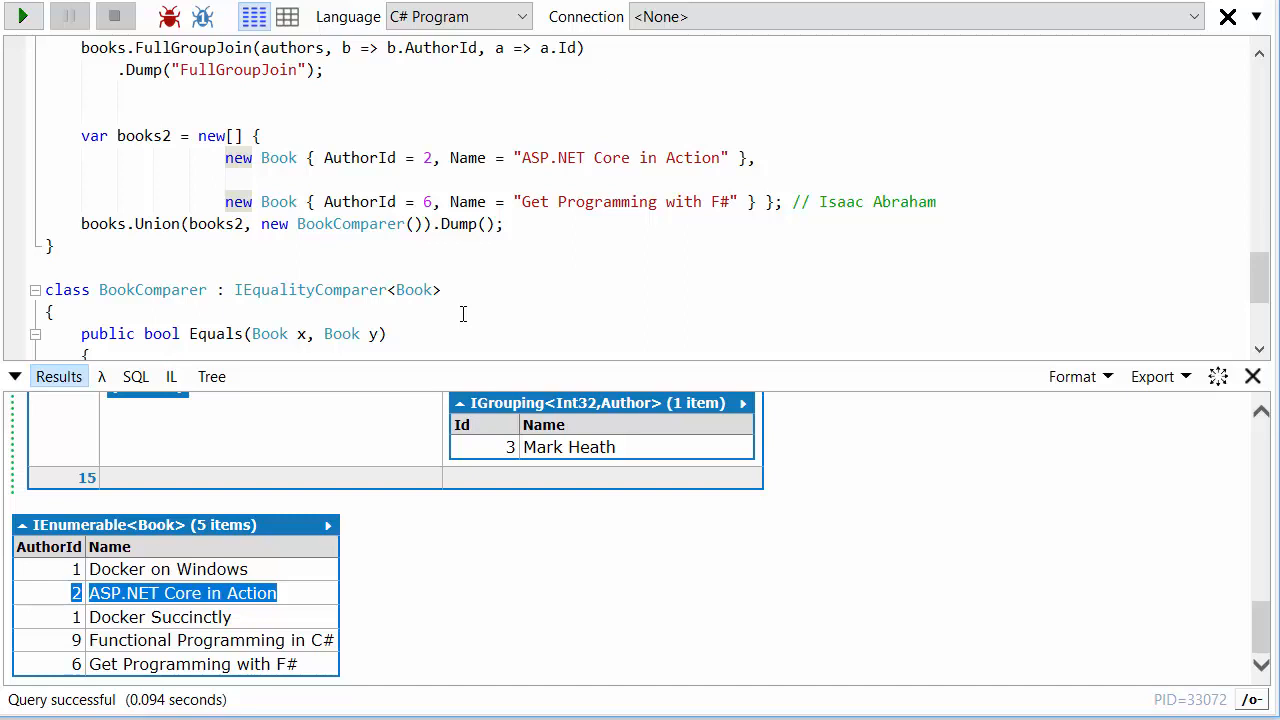
pyautogui.moveTo(1096, 700)
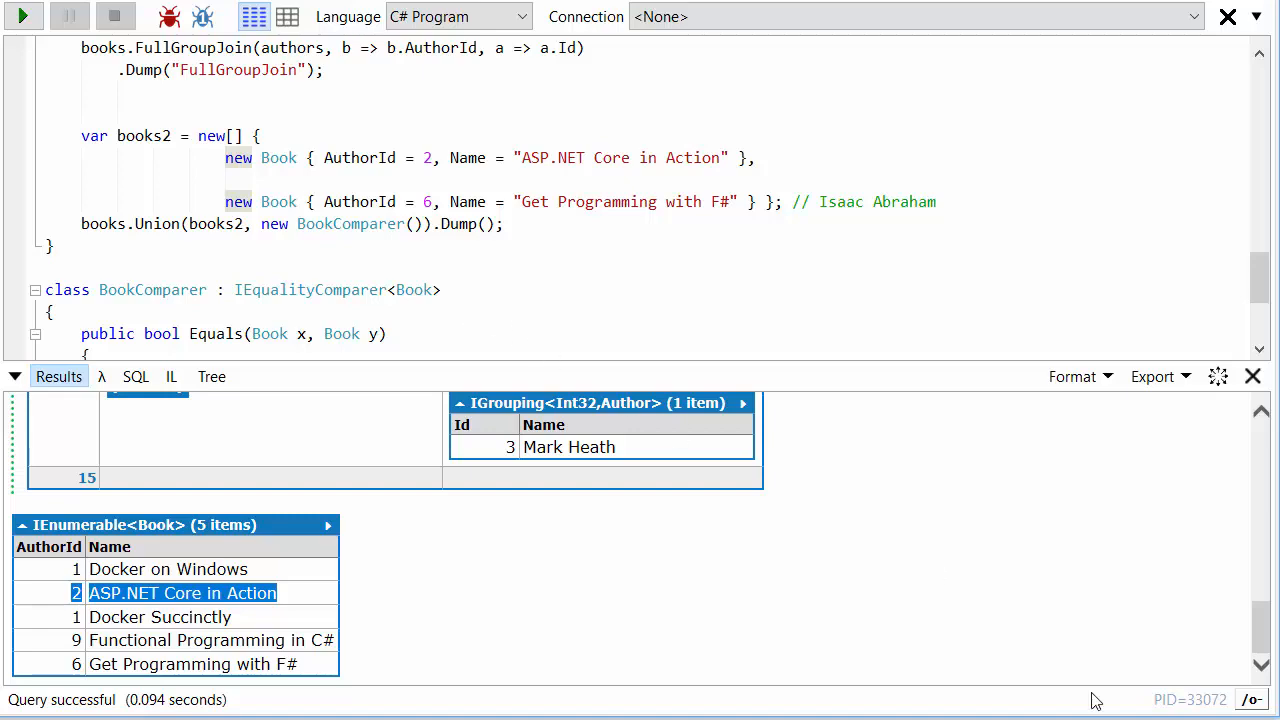